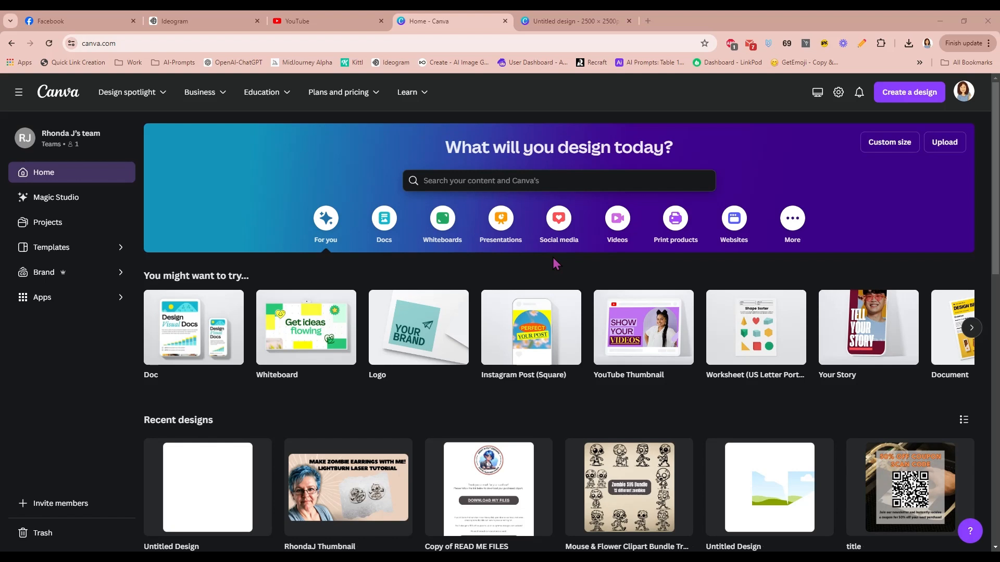
mouse_move(9, 198)
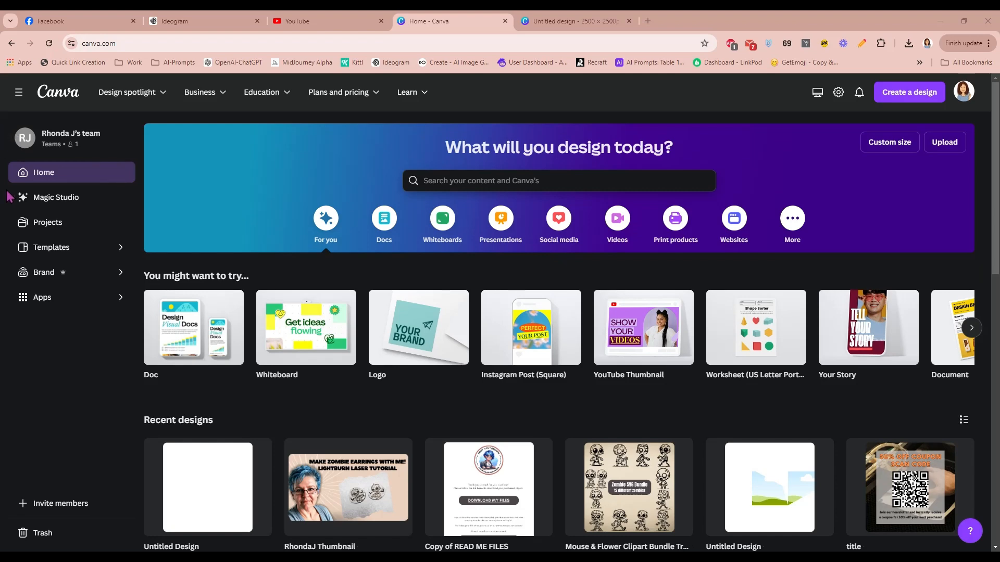
mouse_move(63, 201)
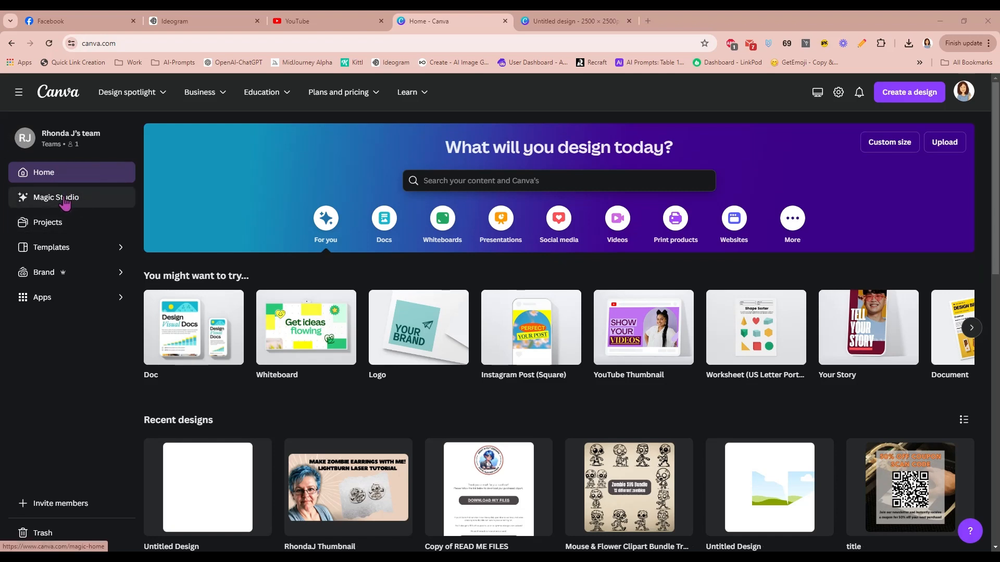
Browse Magic Studio's features: Magic Design, Magic Write, transformation tools and Magic Media text-to-image.
left_click(56, 196)
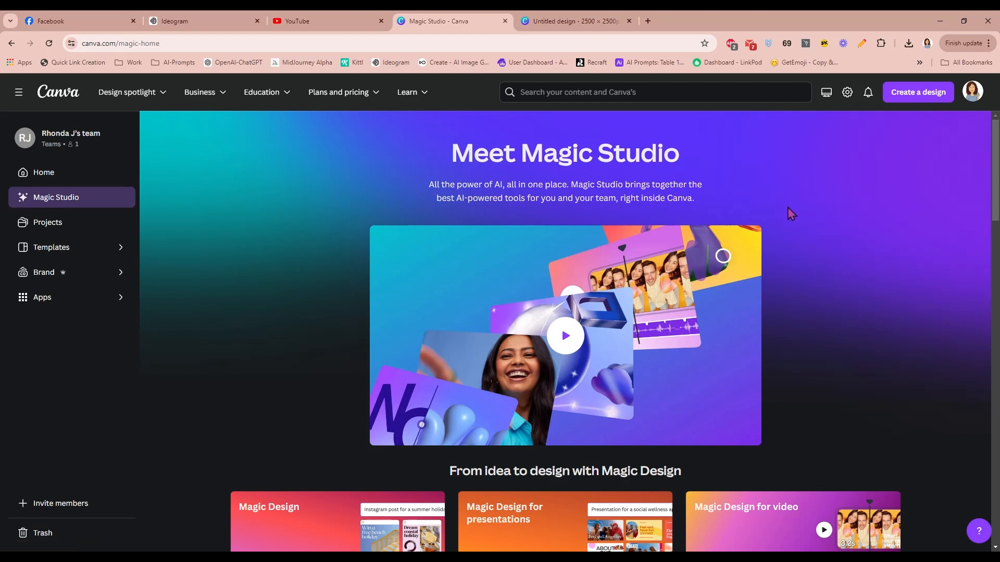
scroll("down", 3)
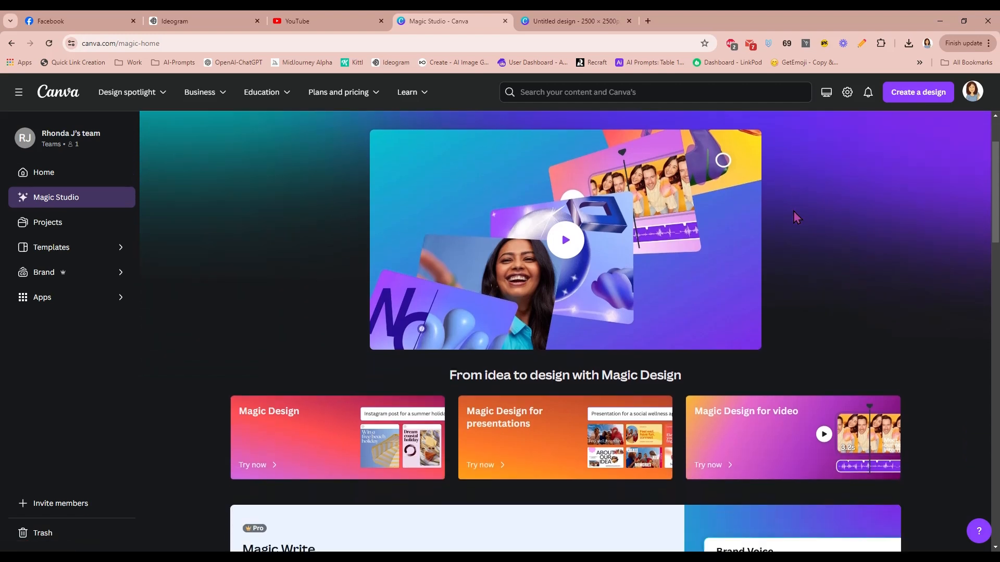
scroll("down", 3)
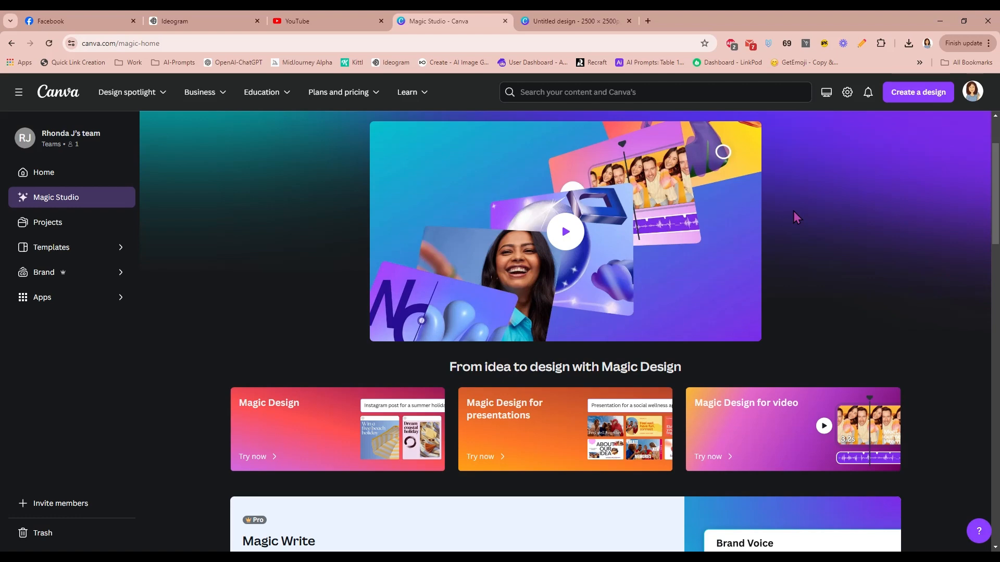
scroll("down", 3)
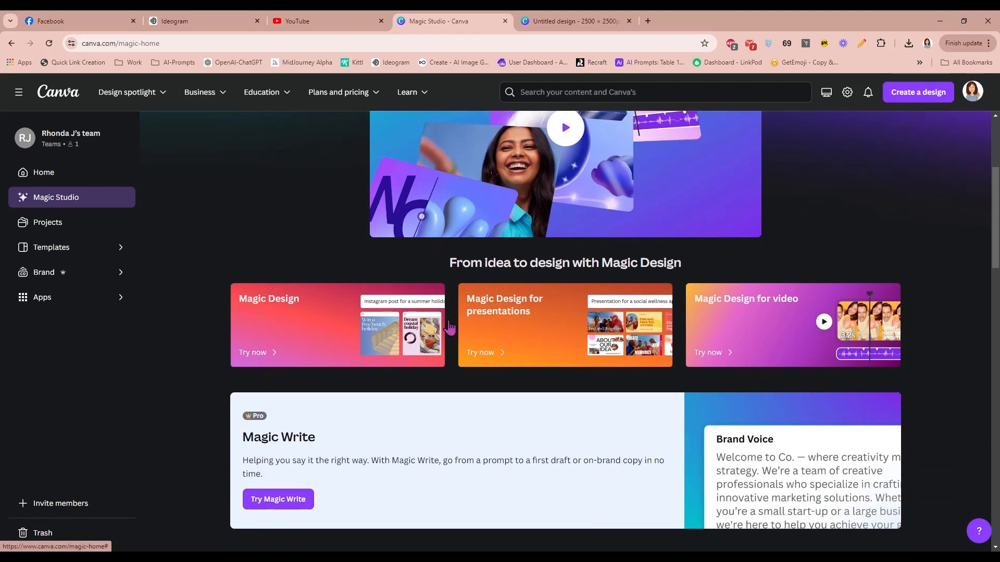
mouse_move(836, 290)
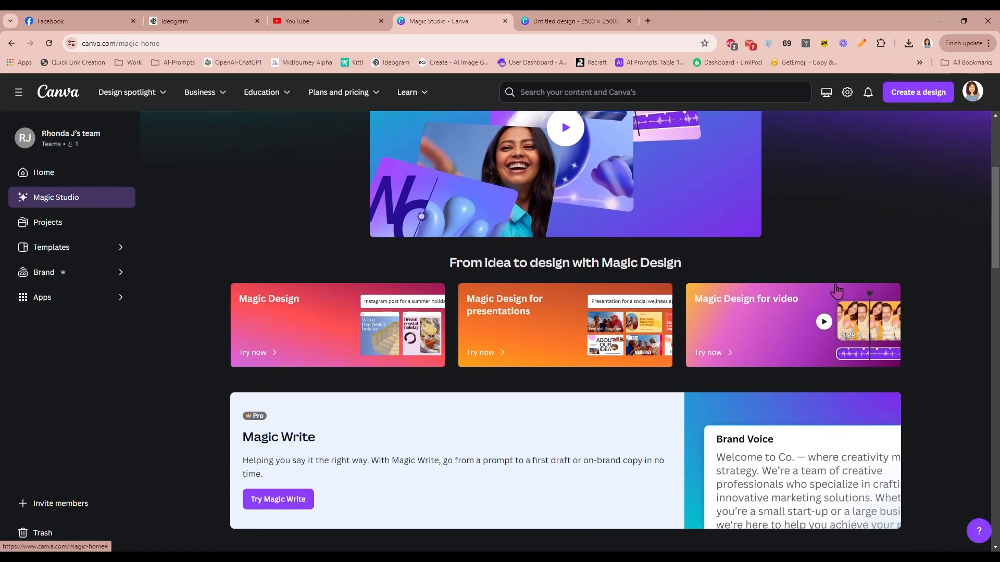
scroll("down", 3)
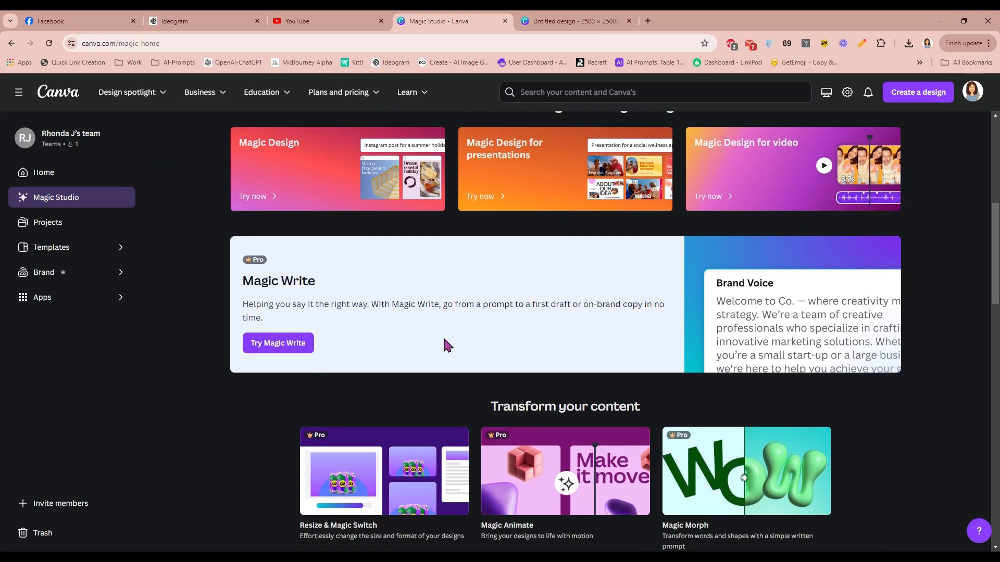
mouse_move(470, 327)
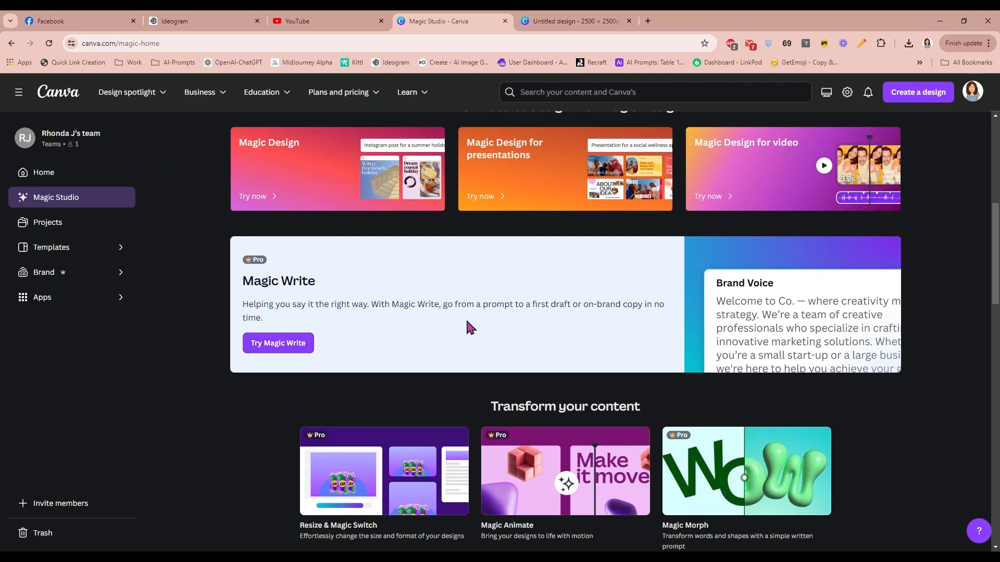
scroll("down", 3)
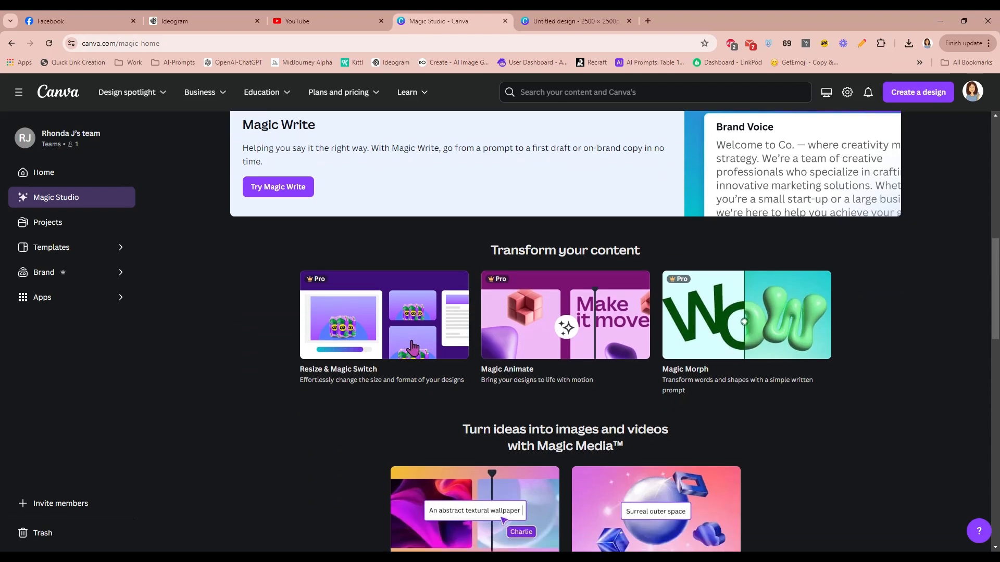
mouse_move(535, 327)
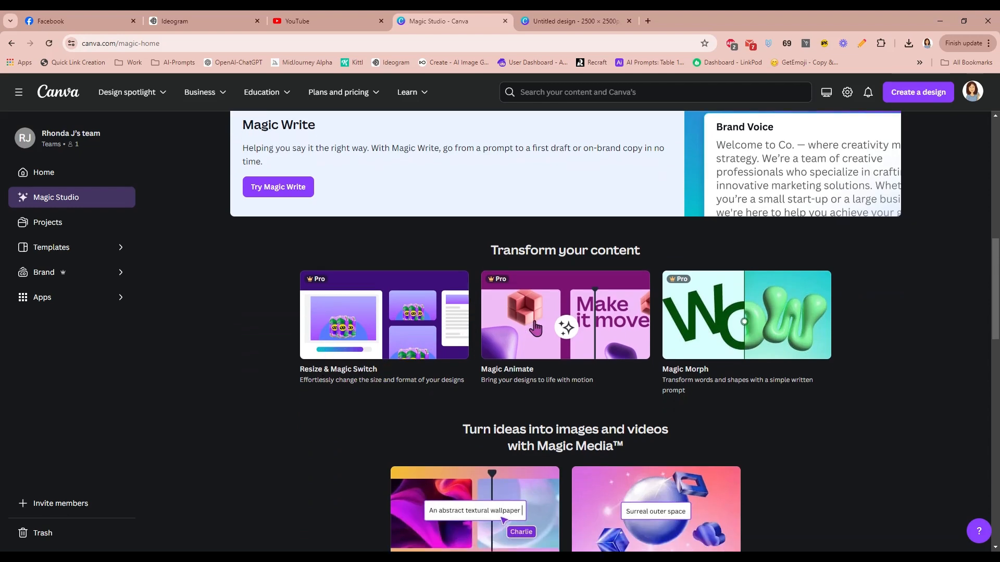
mouse_move(802, 320)
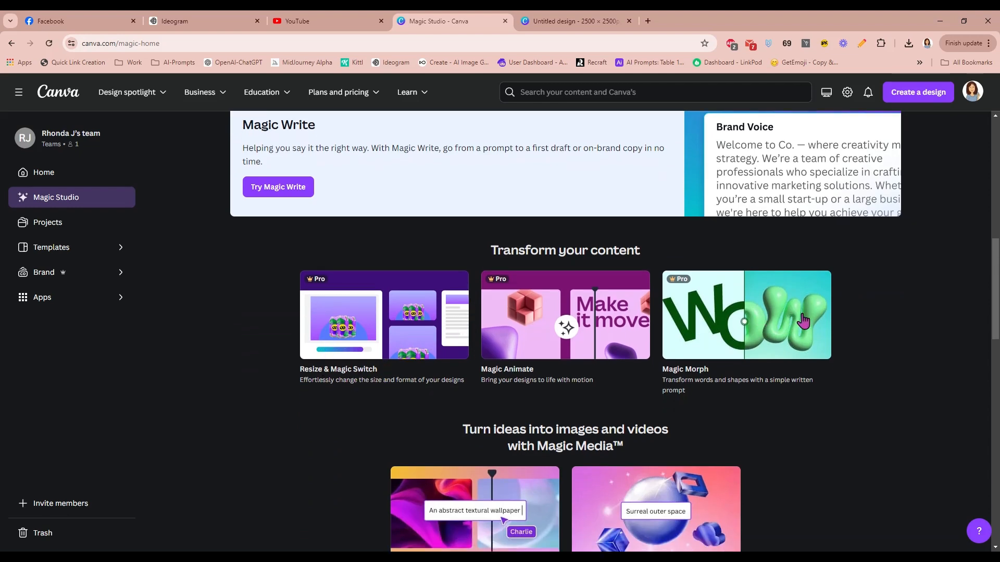
scroll("down", 3)
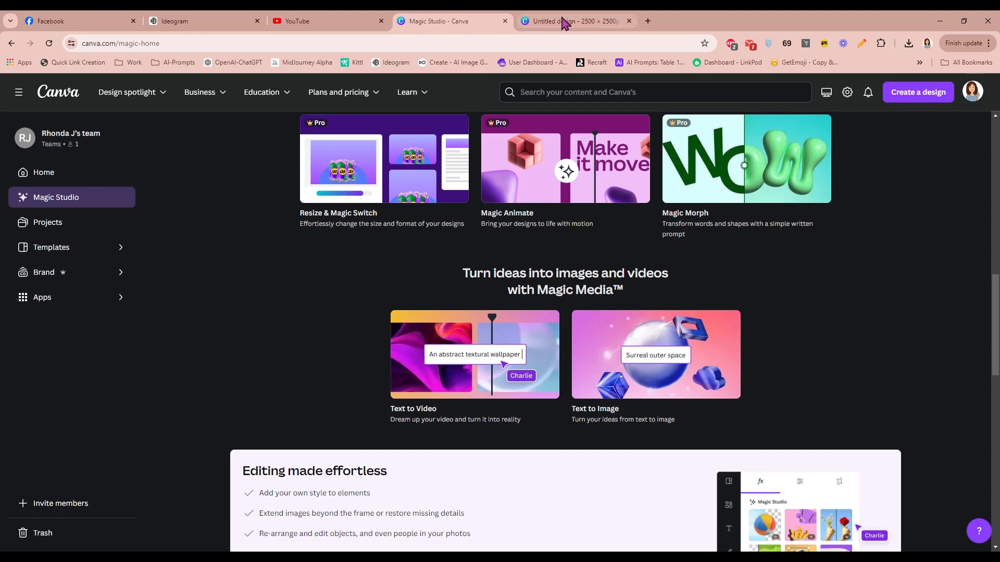
From the untitled design, find 'magic media' in Apps and launch its image generator.
left_click(569, 21)
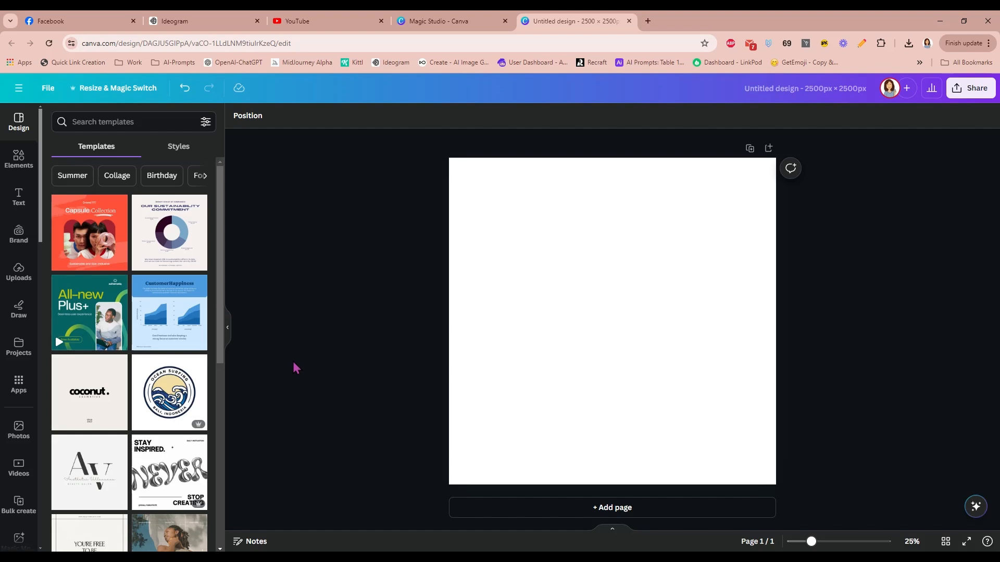
mouse_move(324, 296)
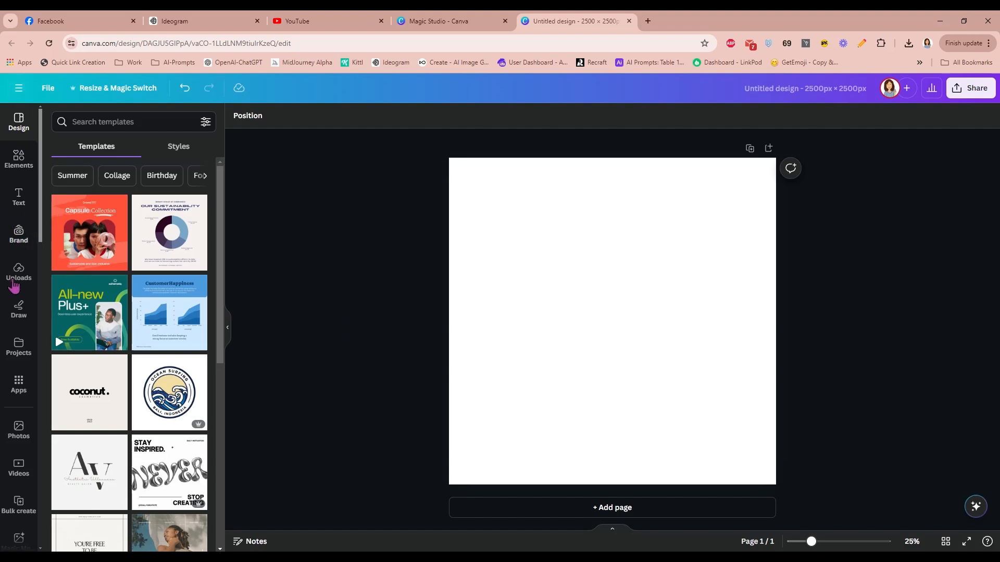
scroll("down", 3)
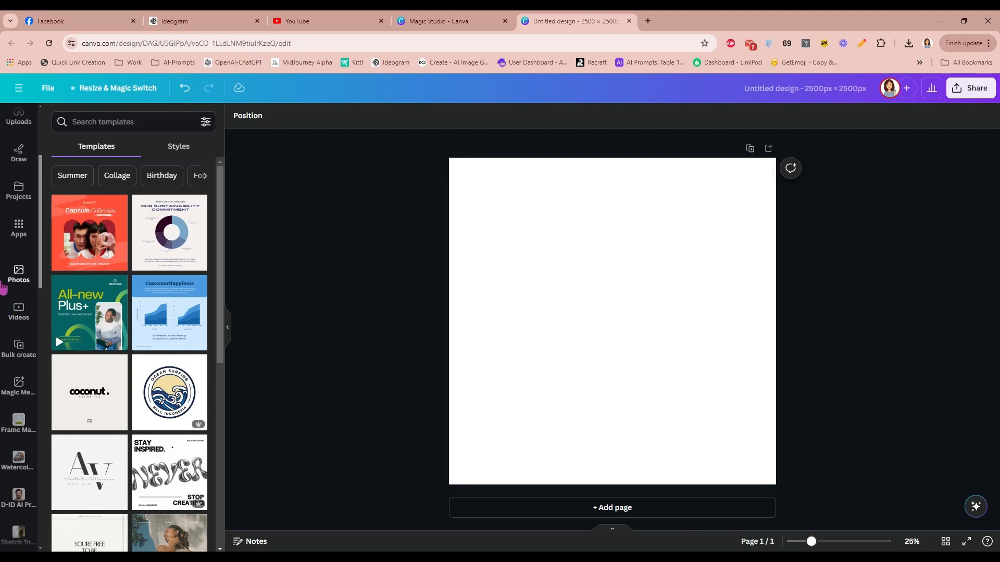
left_click(19, 226)
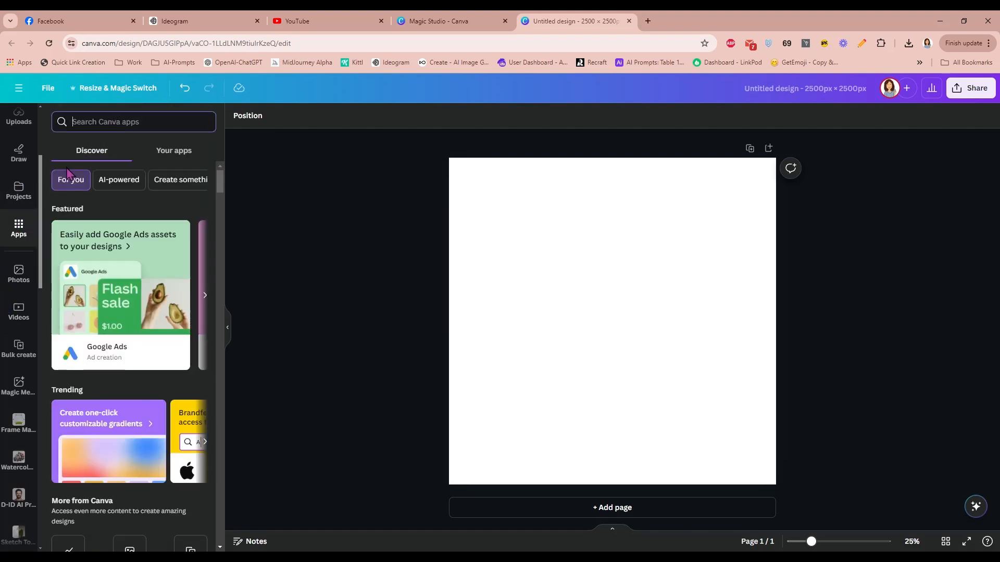
type("magic media")
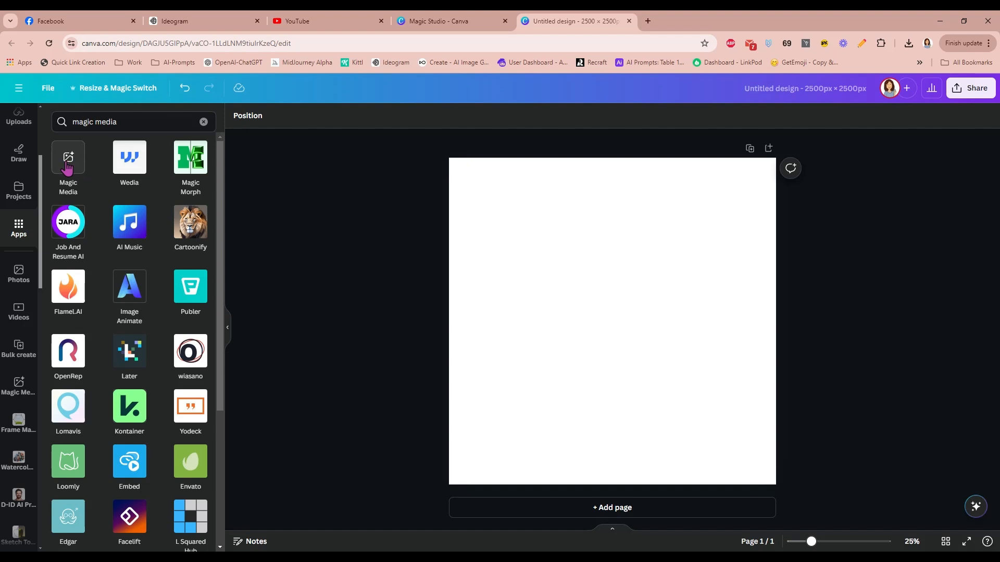
left_click(68, 160)
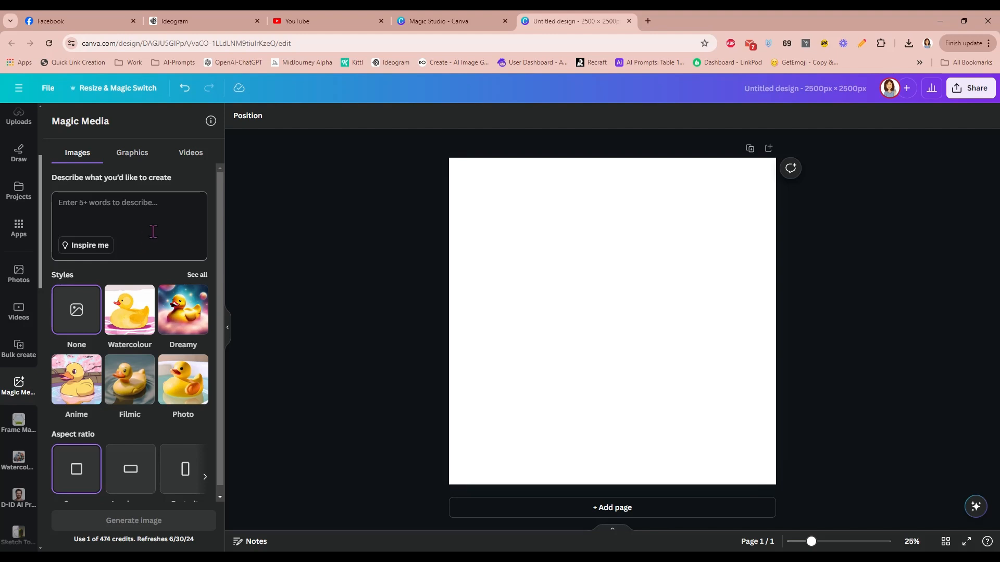
Generate images from a 'realistic sea shell, hand painted, watercolor, pastel, natural colors' description.
left_click(134, 521)
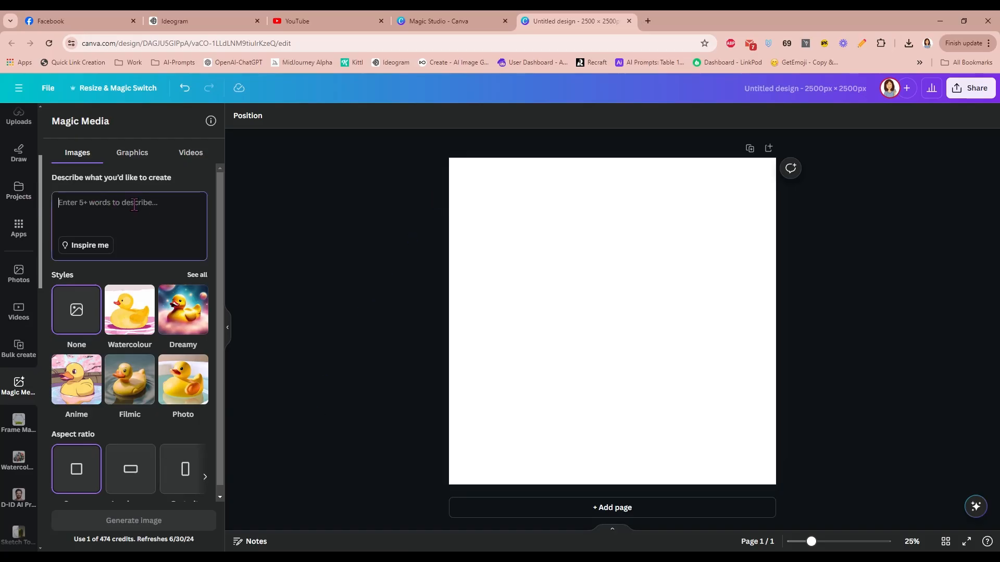
type("realistic sea shell, hand painted, watercolor, pastel, natural colors, aquarellist, for children, simple, minimalistic, isolated white")
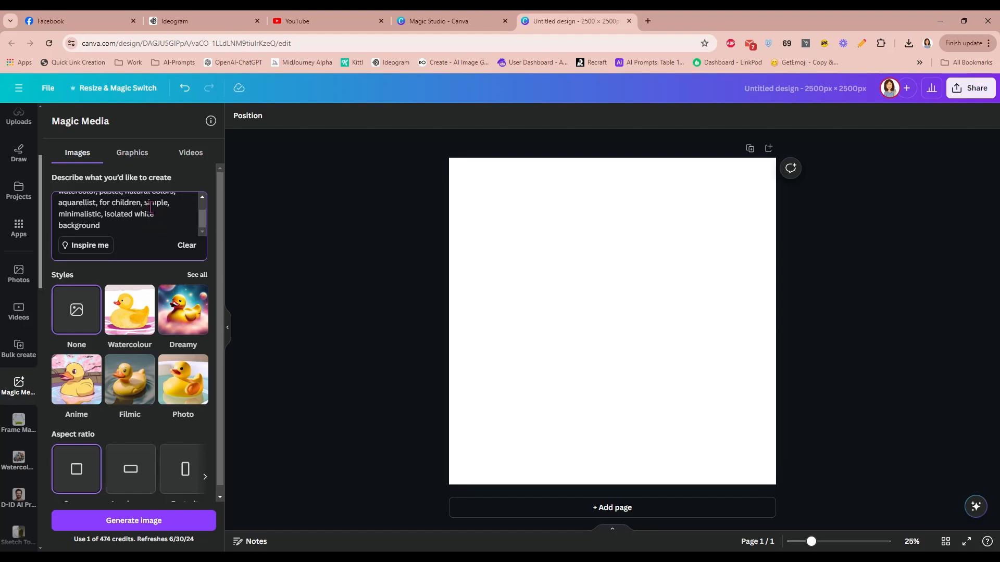
left_click(129, 310)
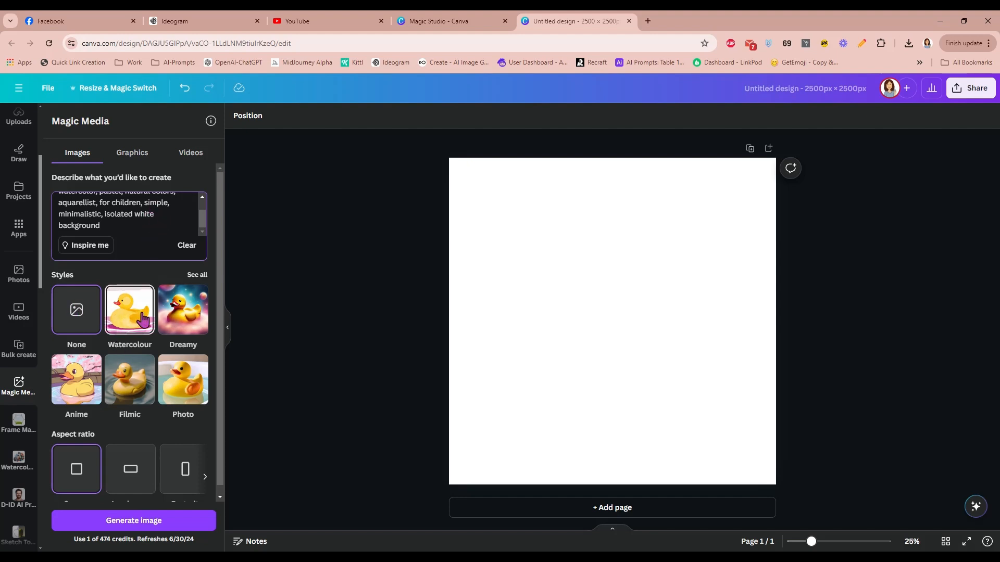
left_click(76, 310)
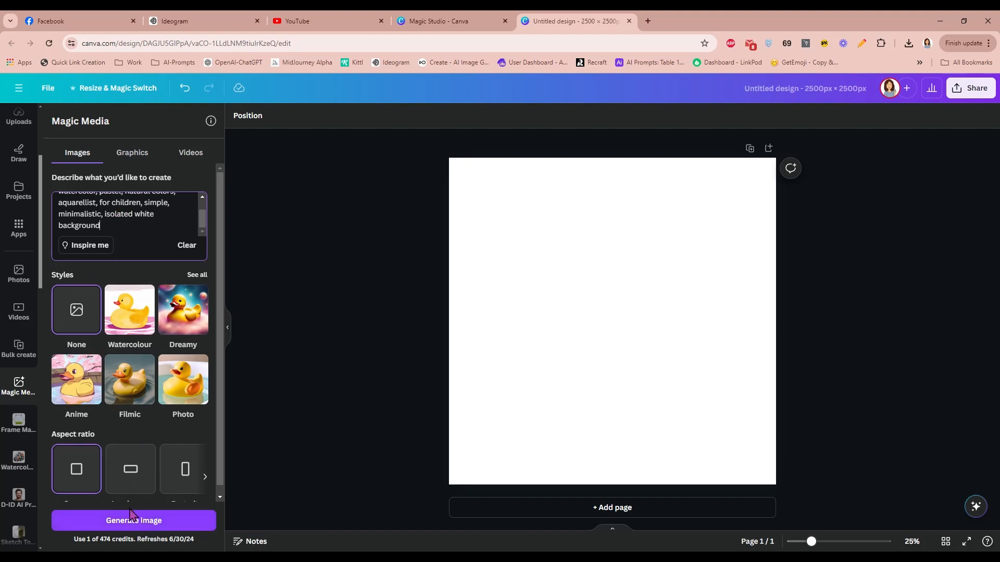
left_click(134, 520)
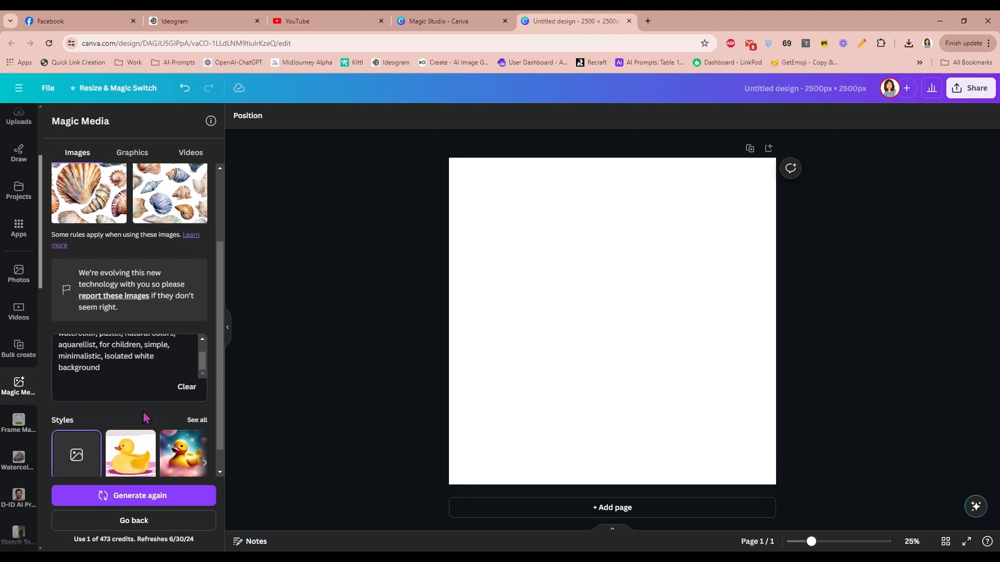
Test-place the first seashell on the page, remove it, and choose the Watercolour style preset.
scroll("down", 3)
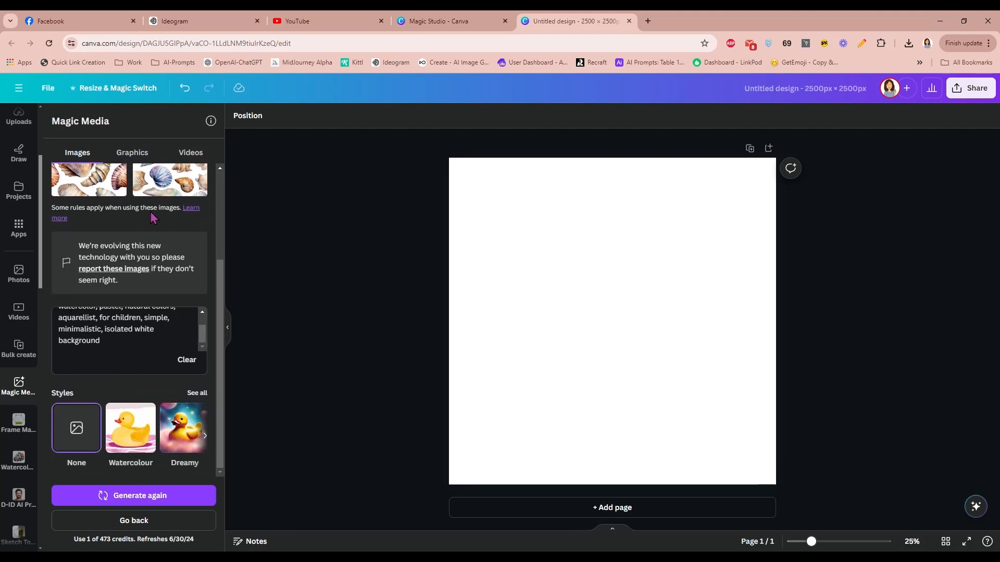
left_click(133, 496)
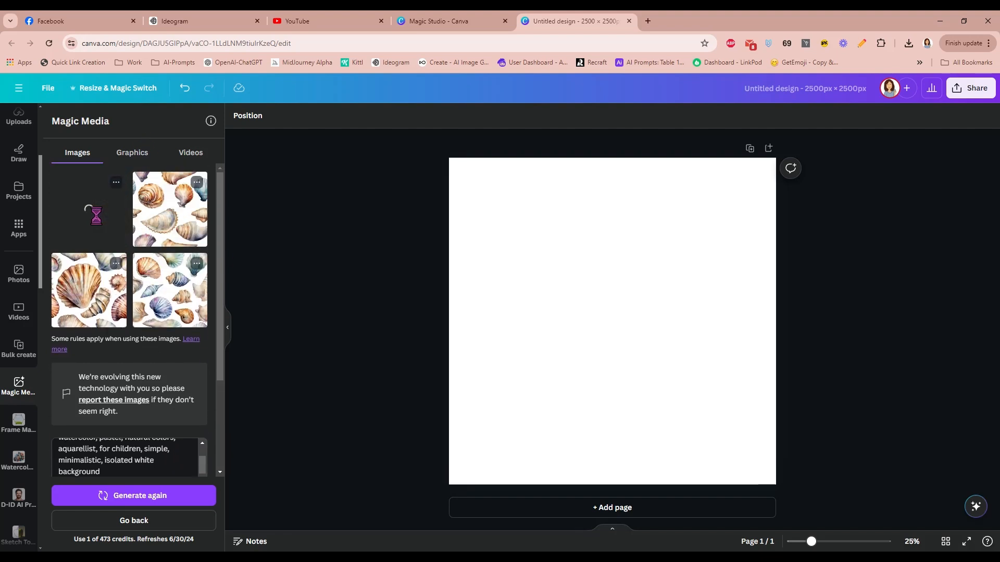
left_click(89, 210)
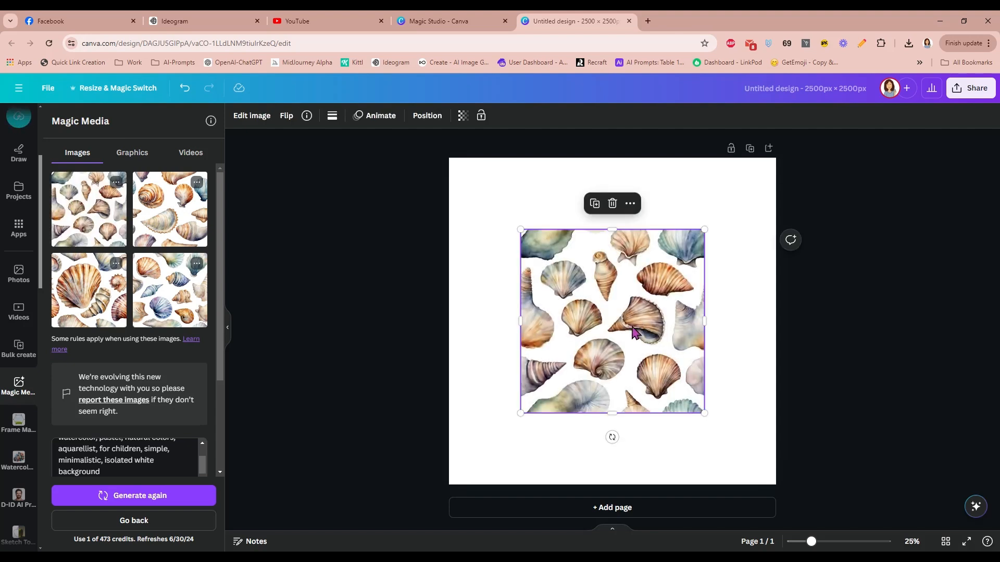
left_click_drag(705, 413, 632, 341)
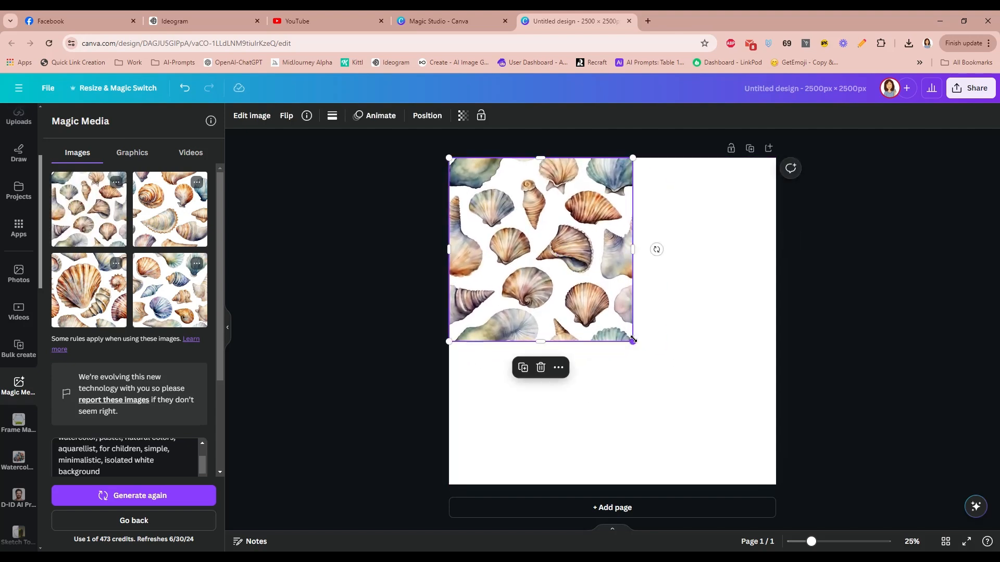
left_click_drag(632, 340, 612, 321)
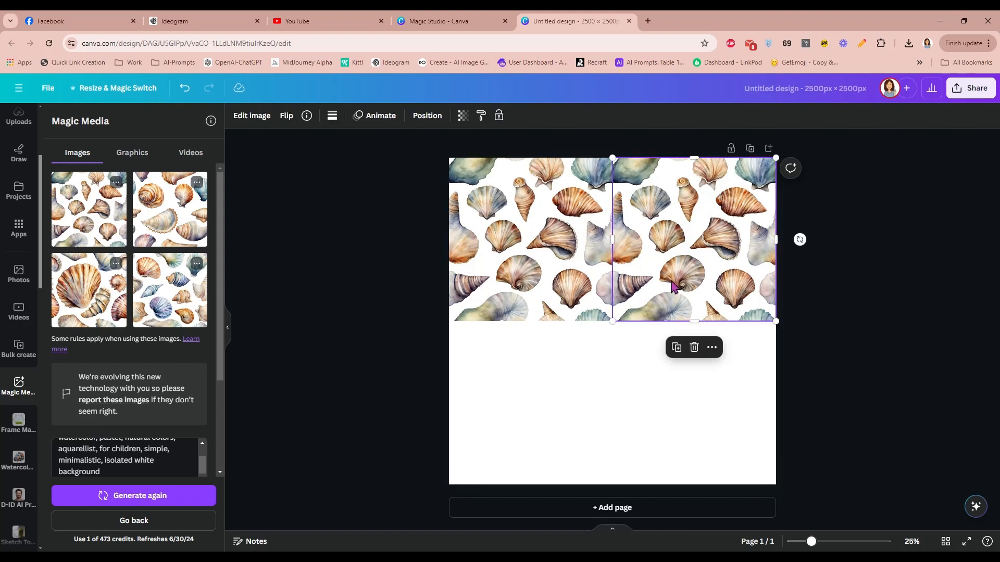
left_click(693, 347)
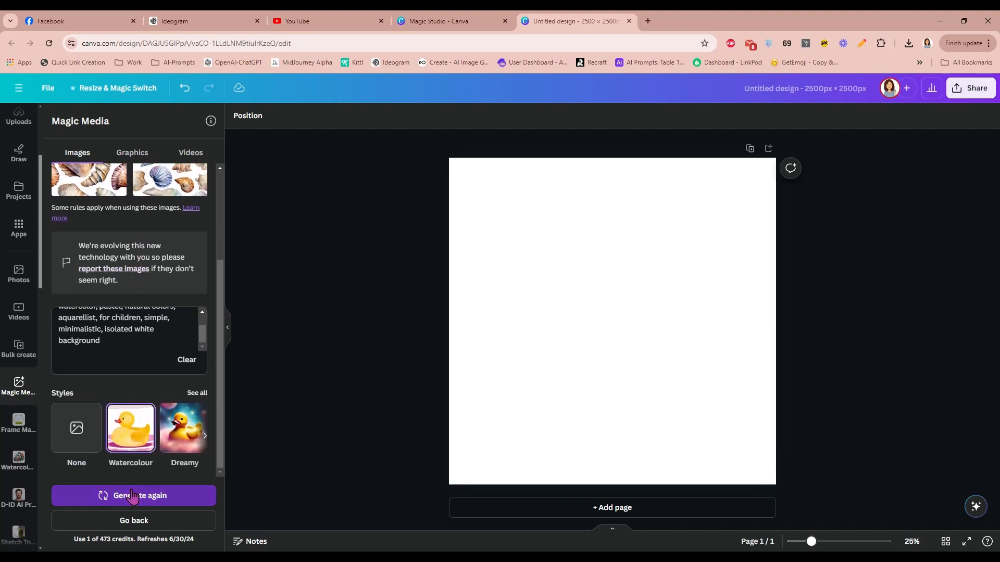
Regenerate watercolour seashells and enlarge the scallop shell to fill page 1.
left_click(133, 496)
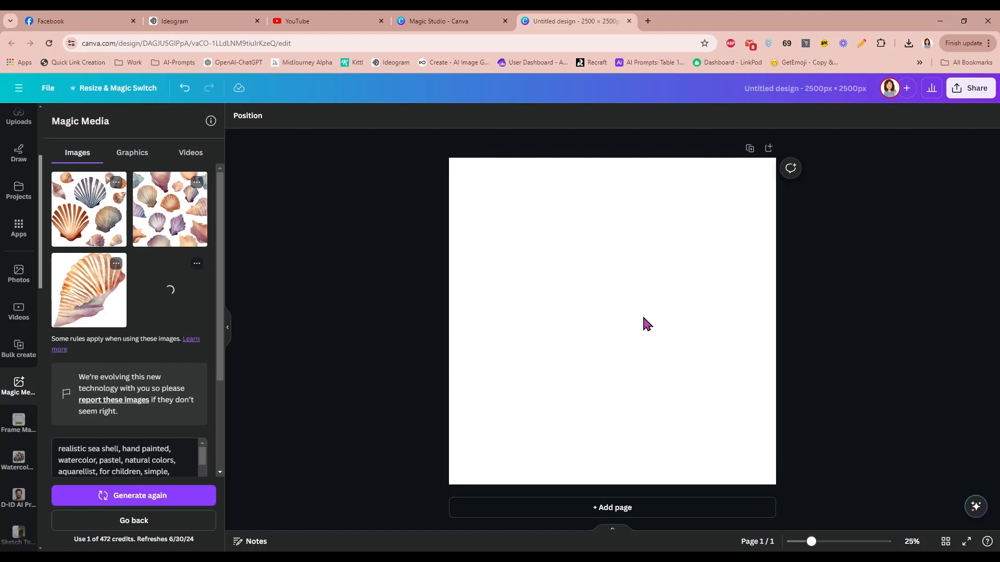
left_click(168, 290)
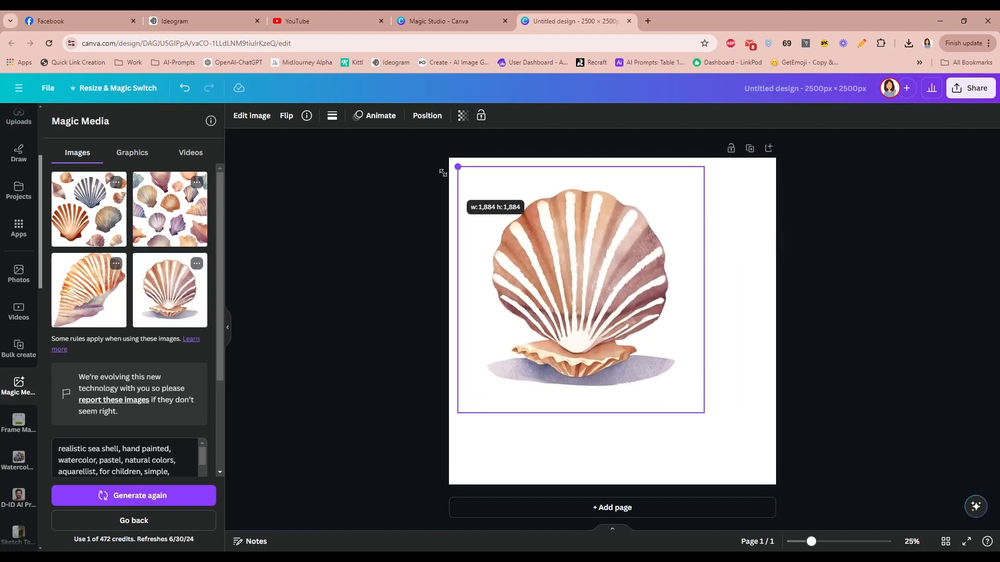
left_click_drag(456, 167, 772, 481)
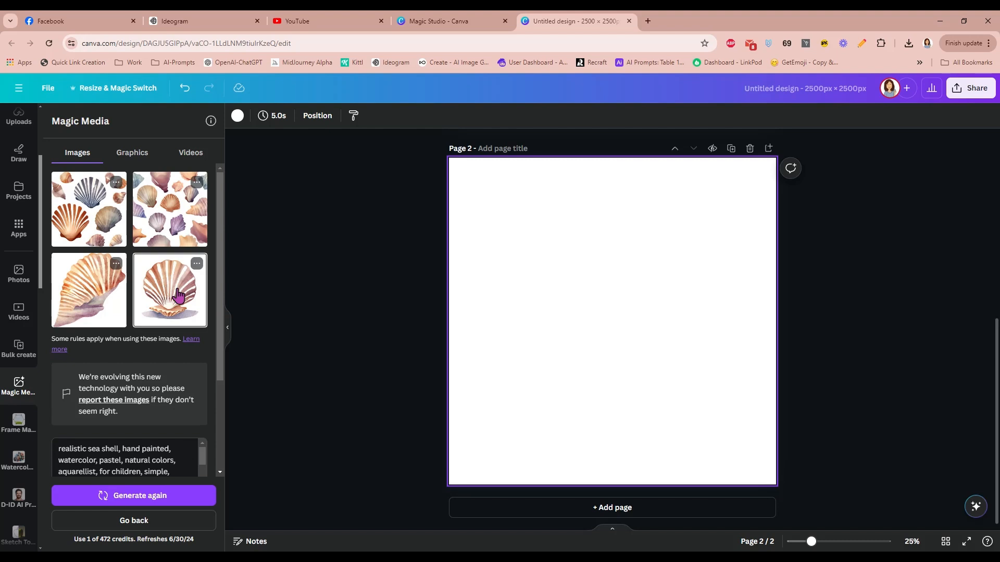
Generate more like the fourth seashell, fill page 2 with it, and clear the description box.
left_click(197, 263)
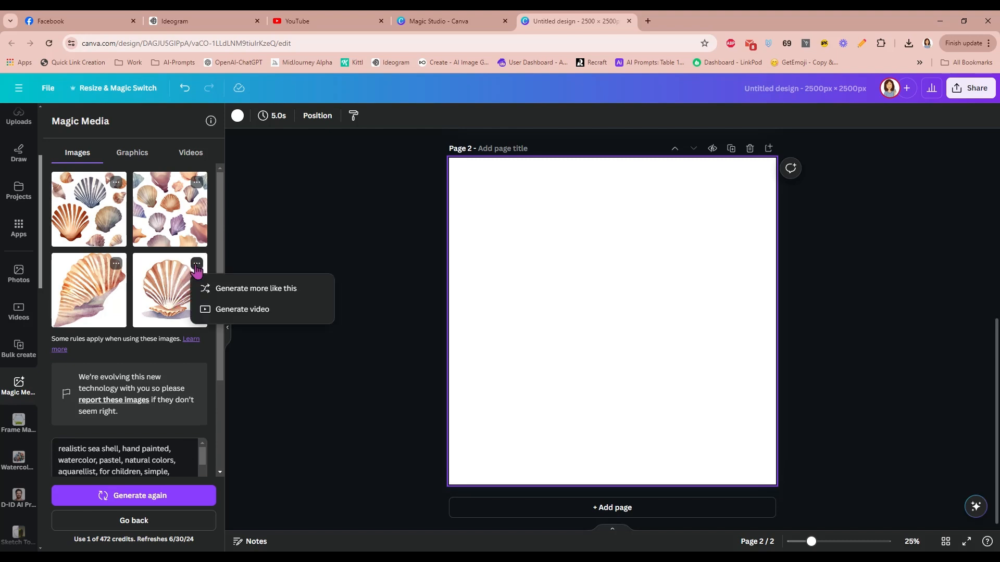
left_click(255, 289)
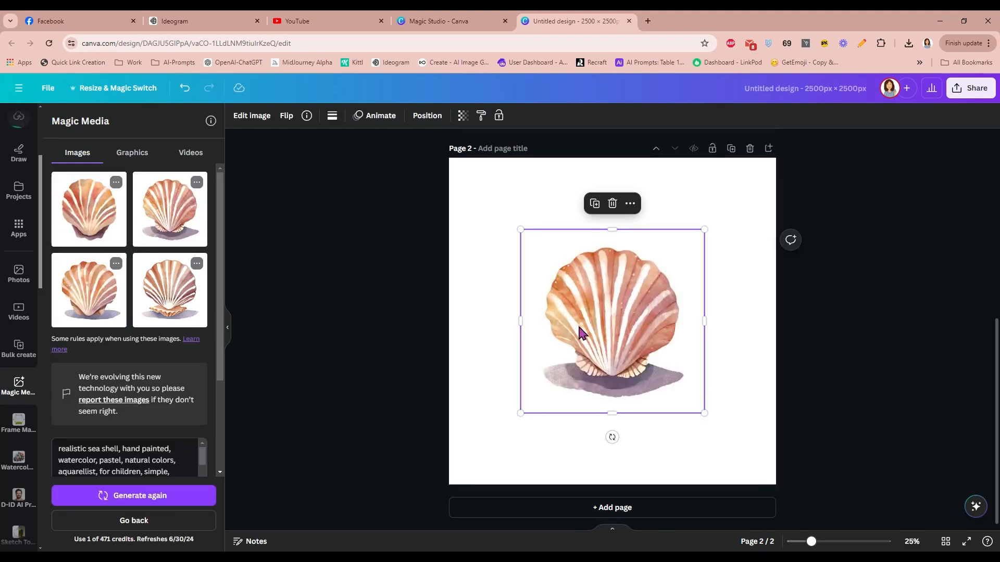
left_click_drag(521, 229, 449, 157)
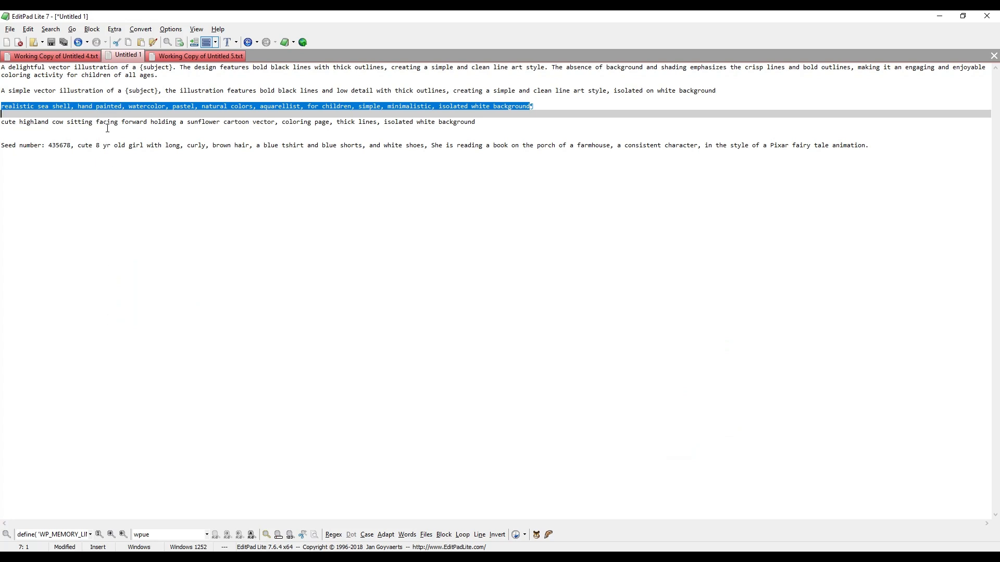
right_click(108, 122)
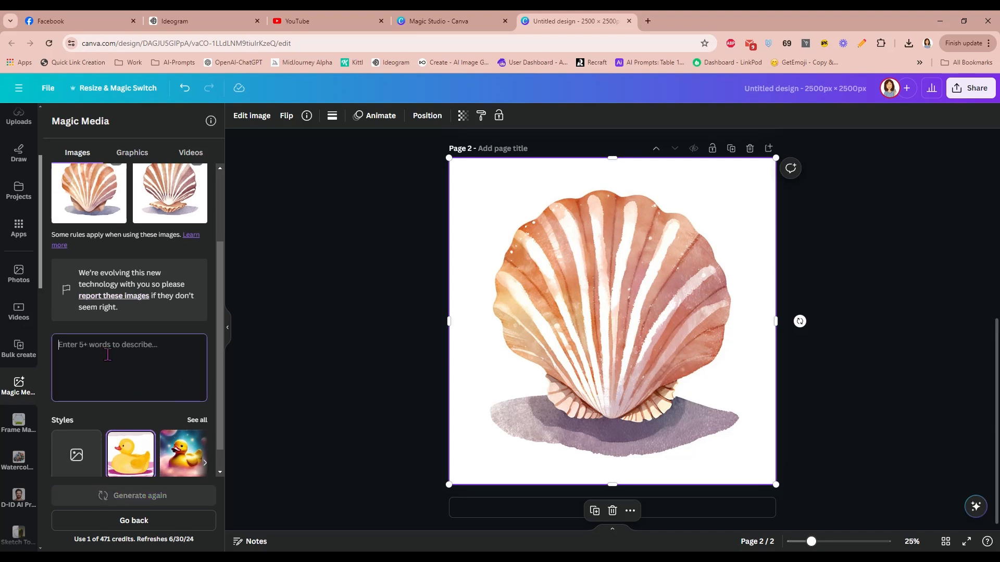
Enter the 'cute highland cow sitting facing forward holding a sunflower' coloring-page prompt and browse all styles.
type("forward holding a sunflower cartoon vector, coloring page, thick lines, isolated white background")
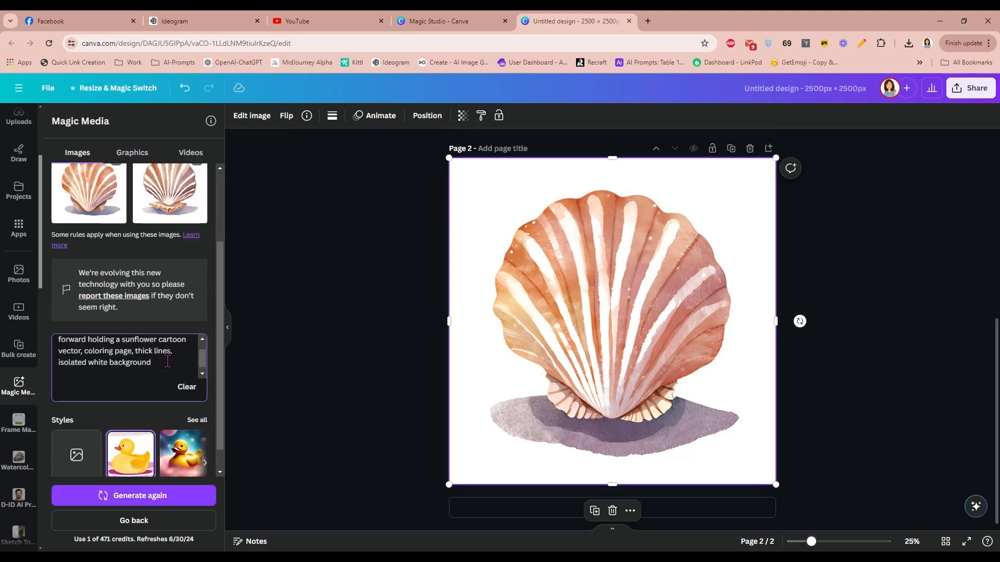
type("cute highland cow sitting facing")
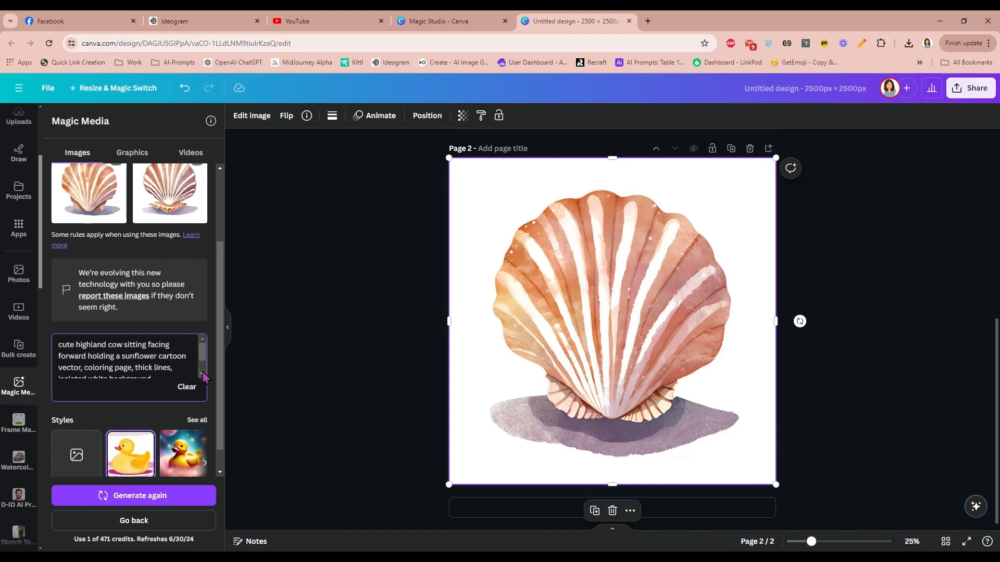
scroll("down", 3)
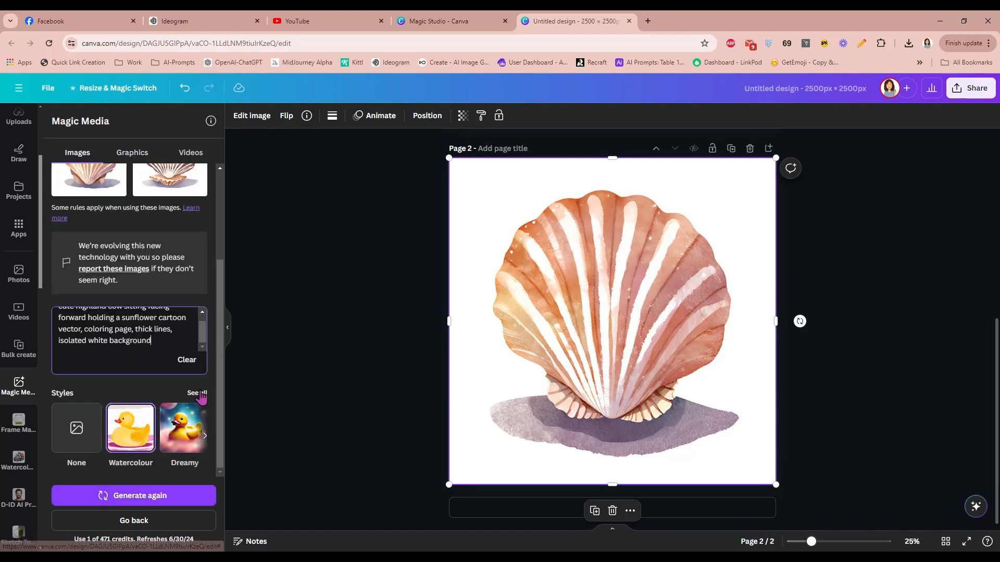
left_click(194, 393)
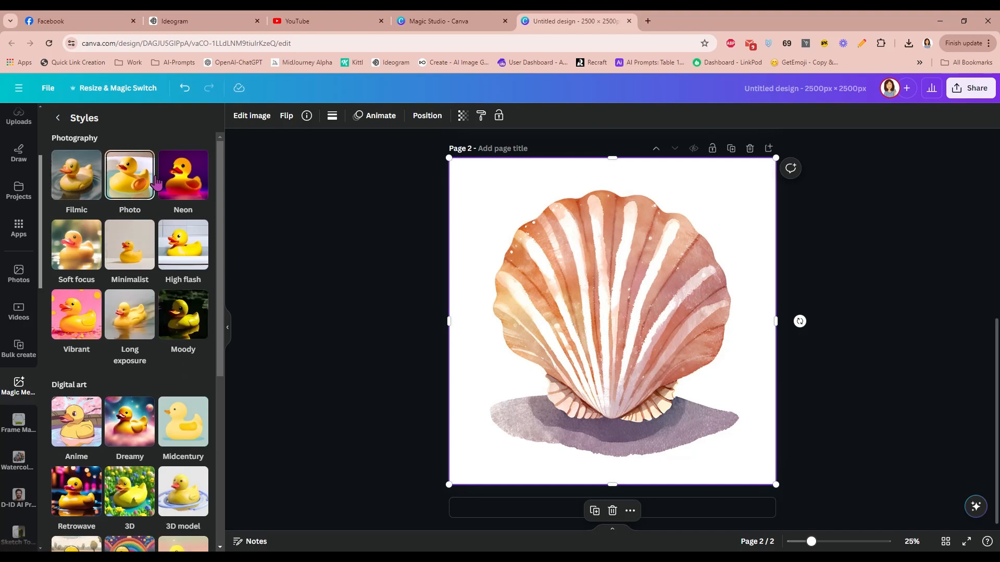
scroll("down", 3)
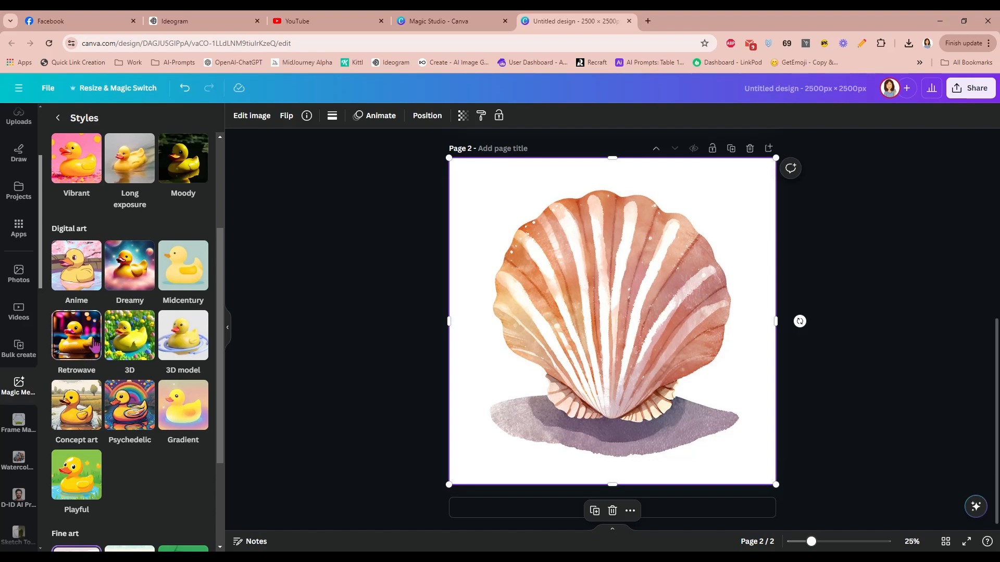
mouse_move(134, 494)
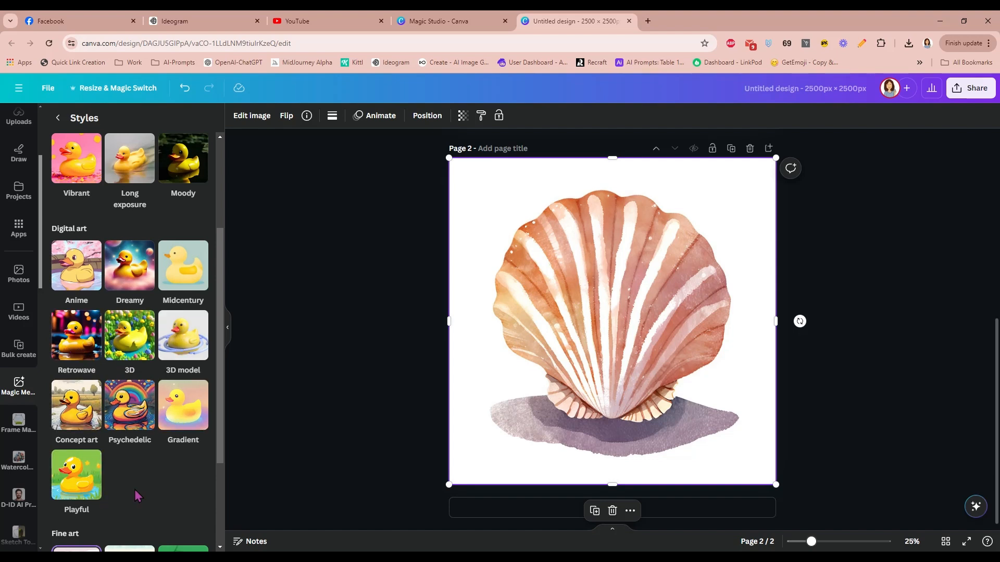
scroll("down", 3)
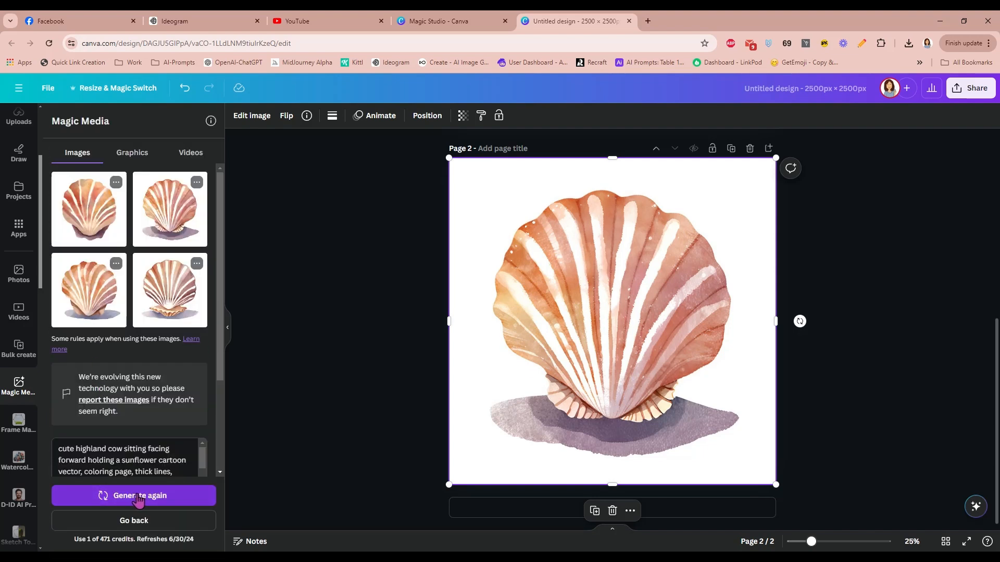
Generate highland cows and enlarge the fourth, leaf-holding cow to fill page 3.
left_click(133, 495)
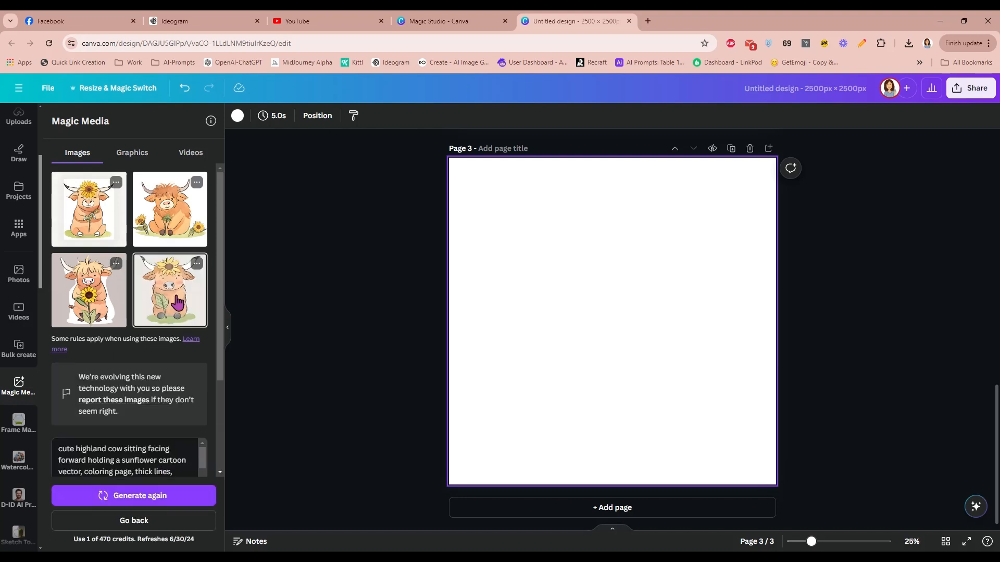
left_click(169, 290)
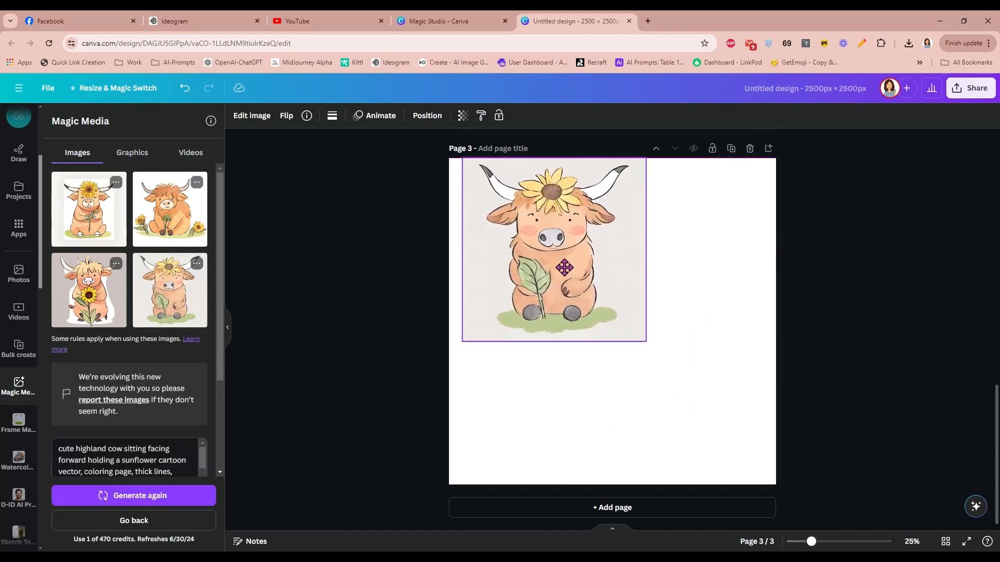
left_click_drag(646, 341, 734, 442)
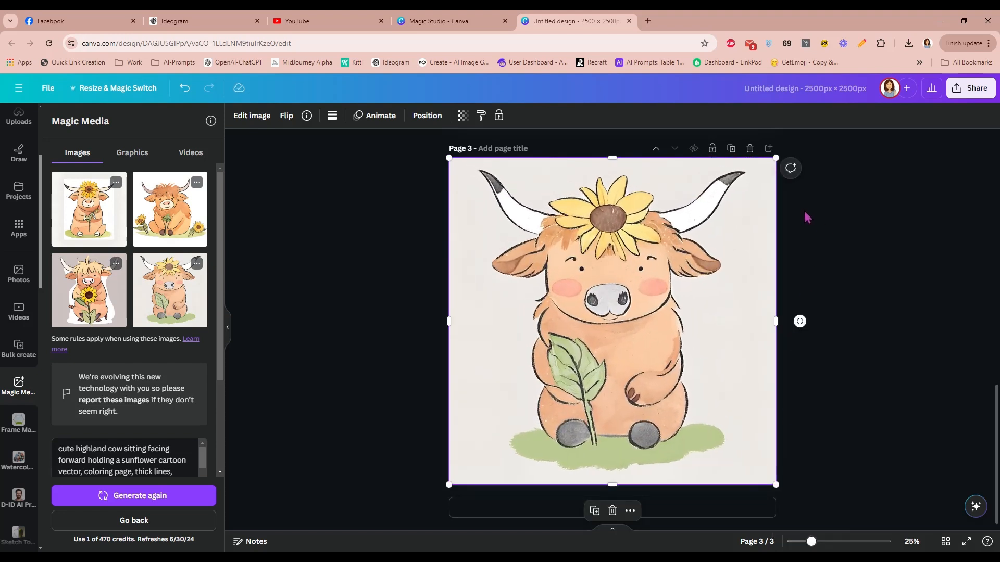
mouse_move(768, 149)
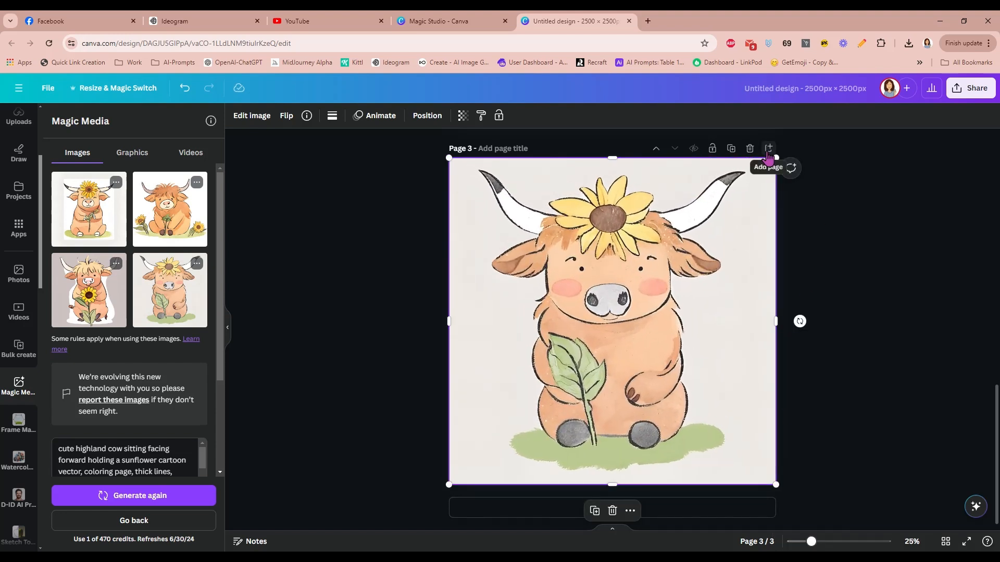
mouse_move(288, 178)
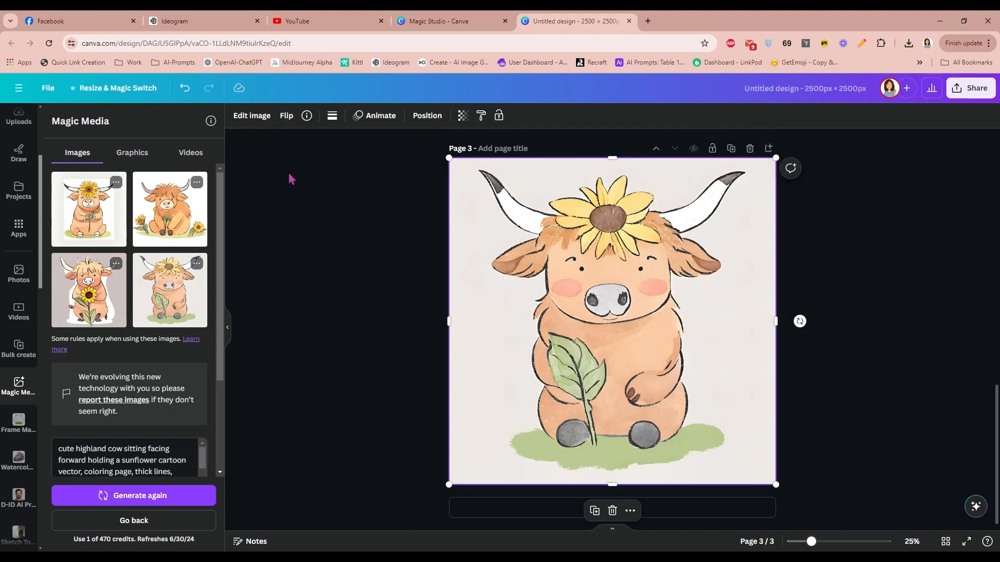
mouse_move(323, 75)
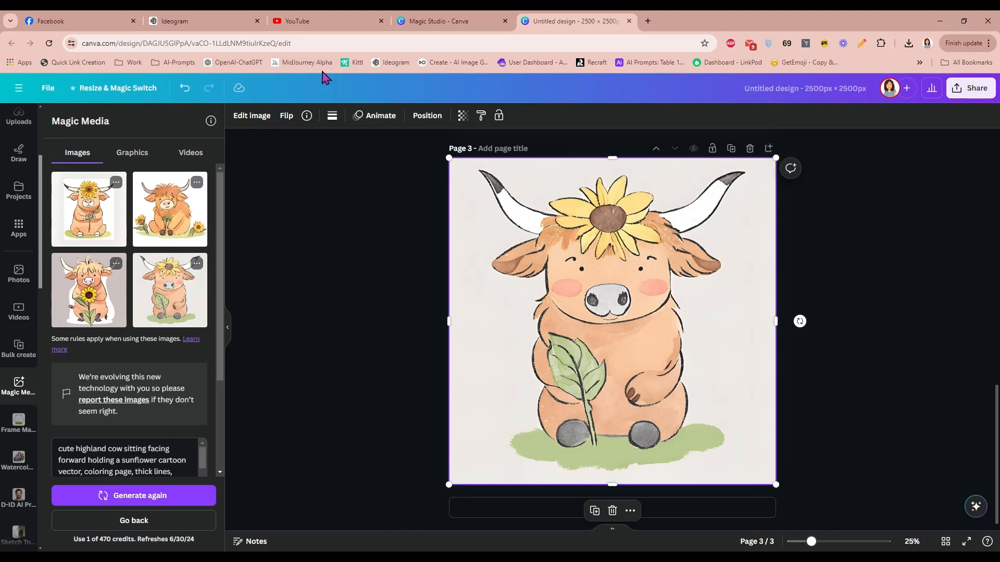
Run the cow prompt in Midjourney Alpha, then regenerate cows in Canva and add blank page 4.
left_click(697, 21)
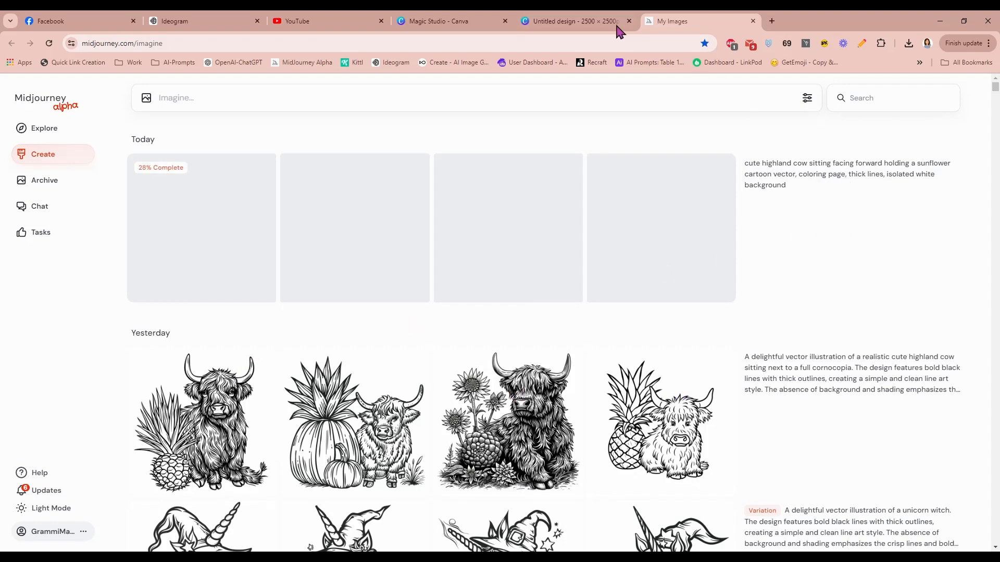
mouse_move(570, 21)
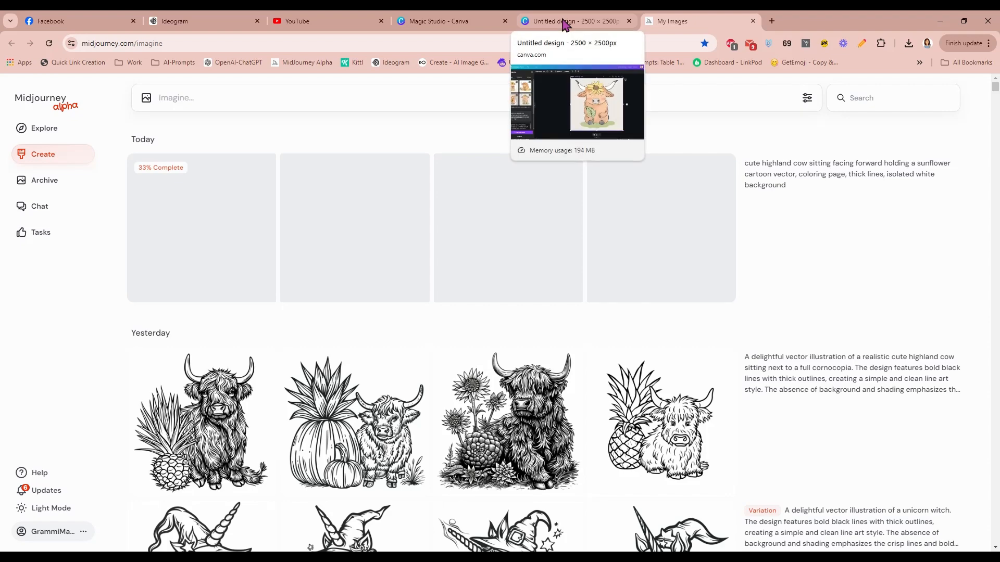
left_click(571, 21)
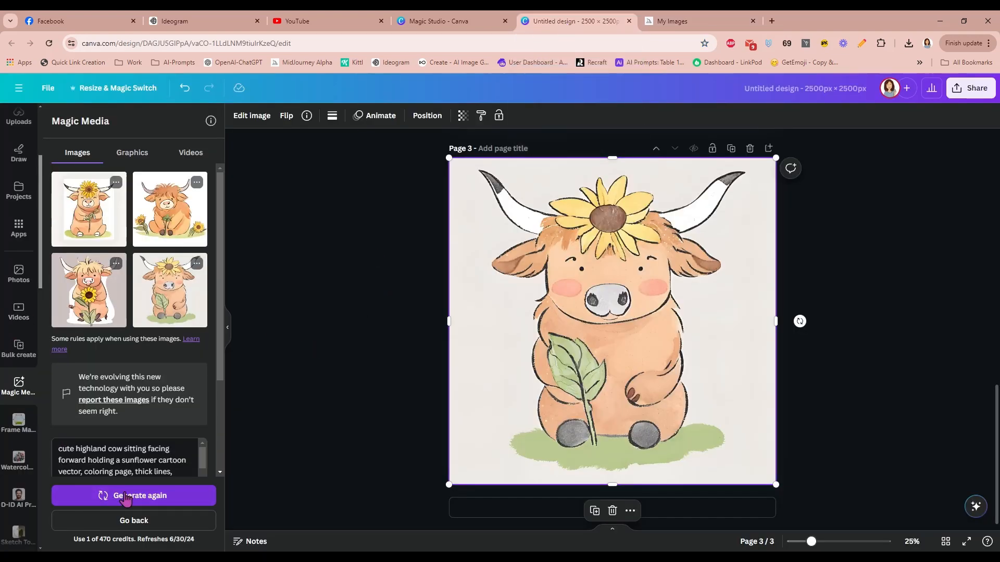
left_click(133, 496)
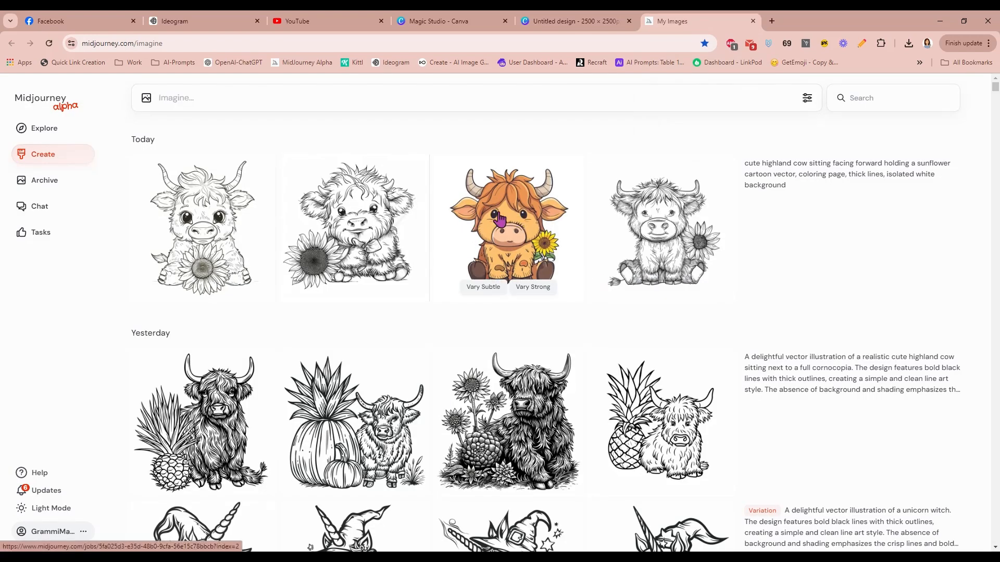
left_click(508, 225)
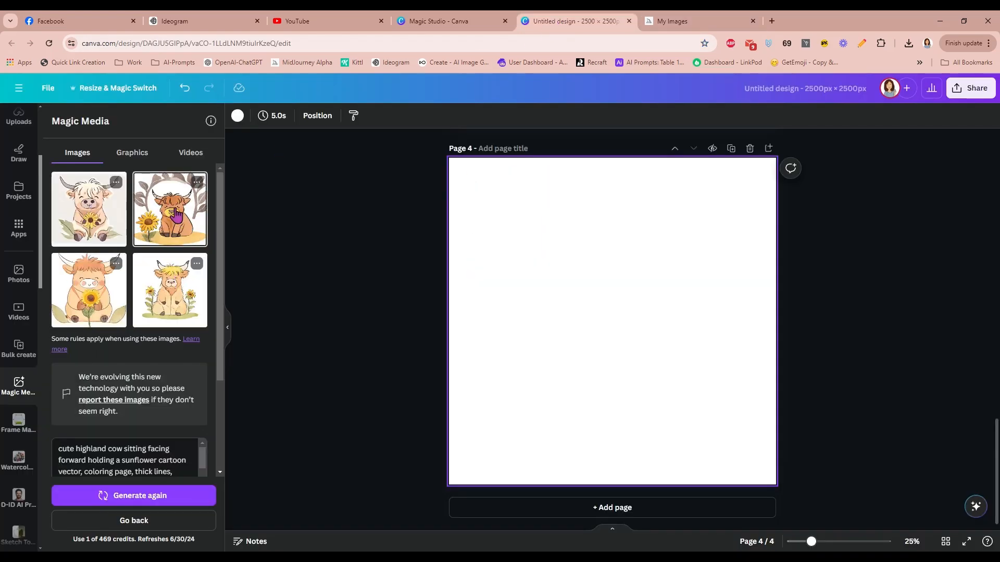
left_click(168, 209)
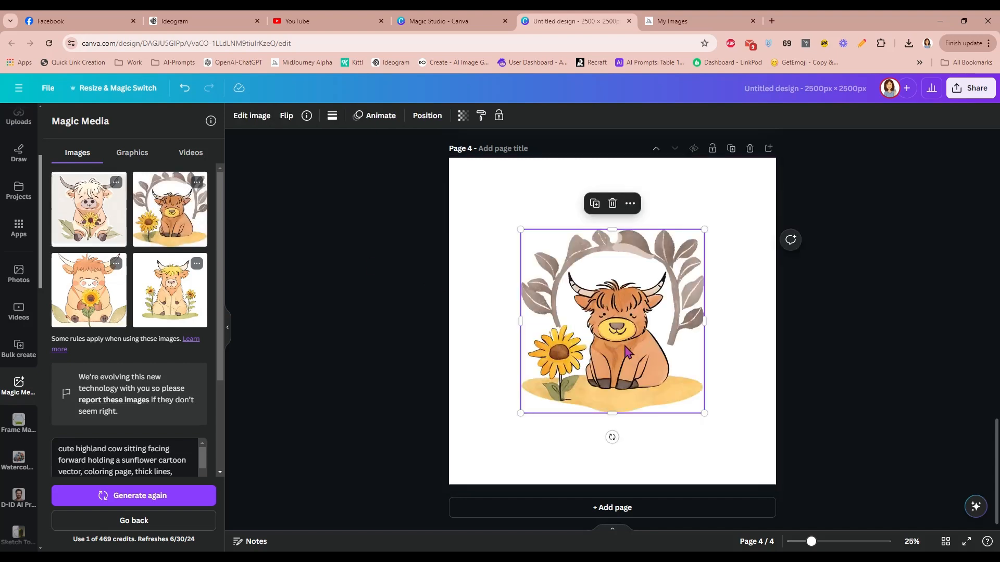
mouse_move(611, 203)
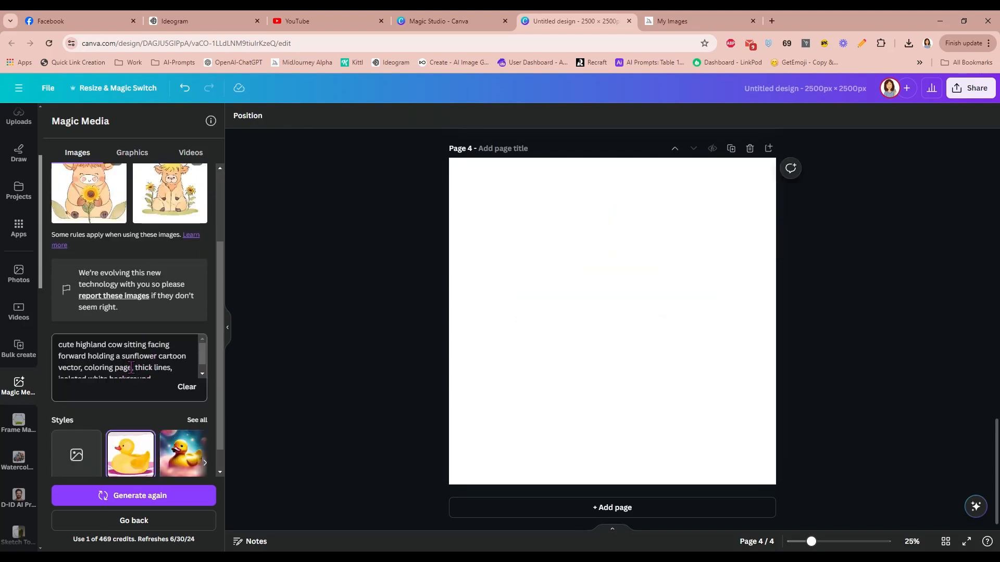
Remove 'coloring page' from the prompt, regenerate, fill page 4 with the sunflower-holding cow and add page 5.
double_click(108, 368)
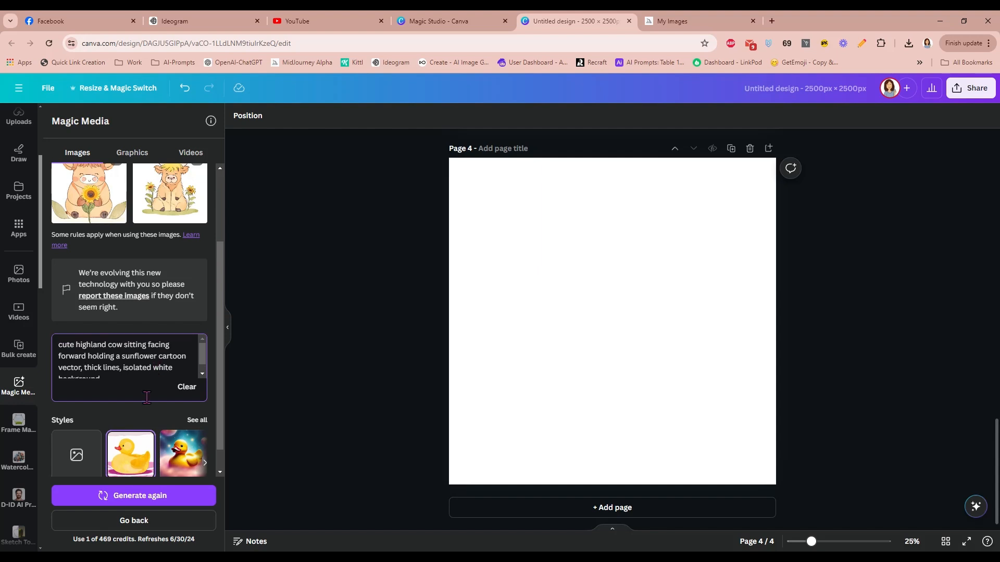
left_click(134, 496)
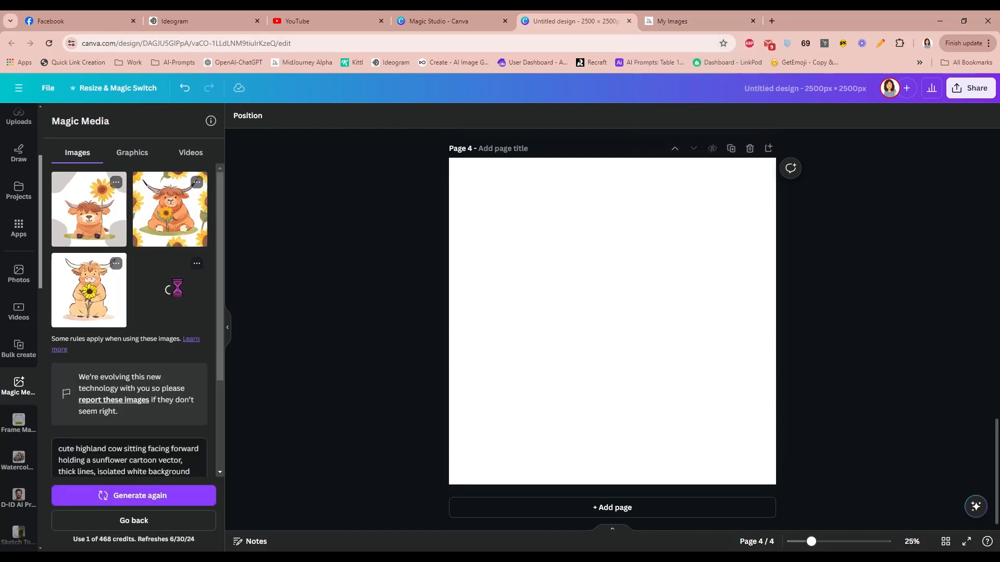
left_click(169, 290)
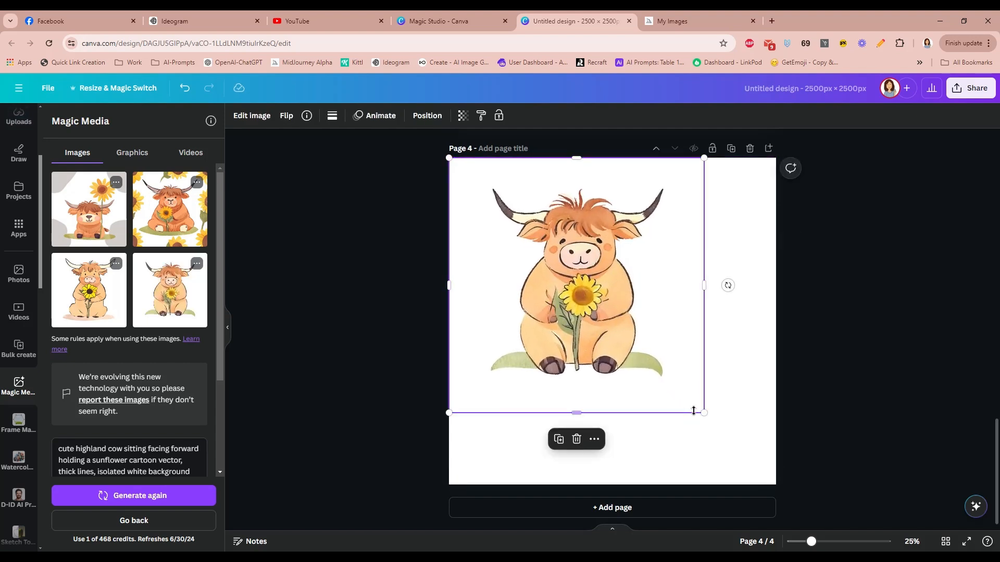
left_click_drag(703, 412, 775, 484)
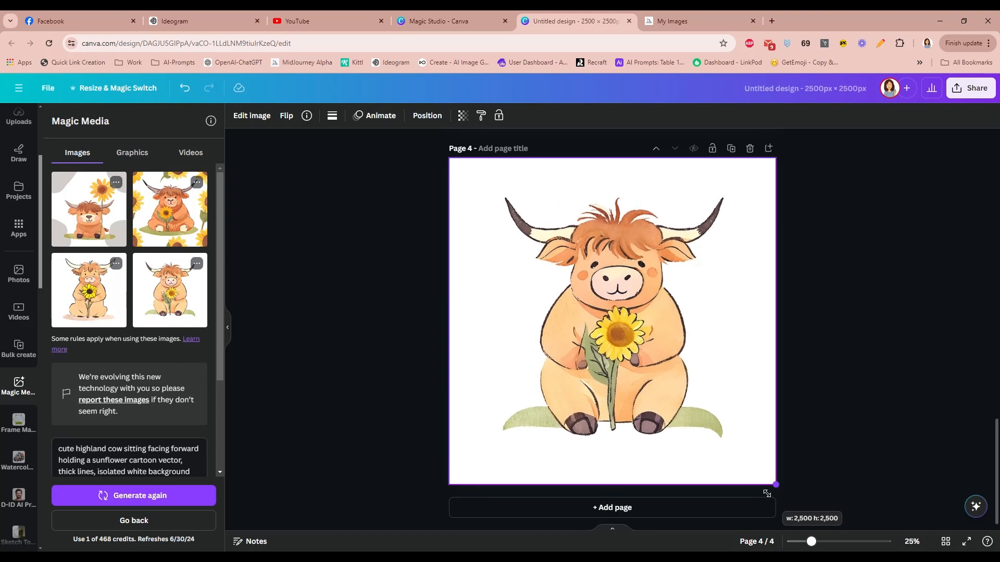
left_click(611, 319)
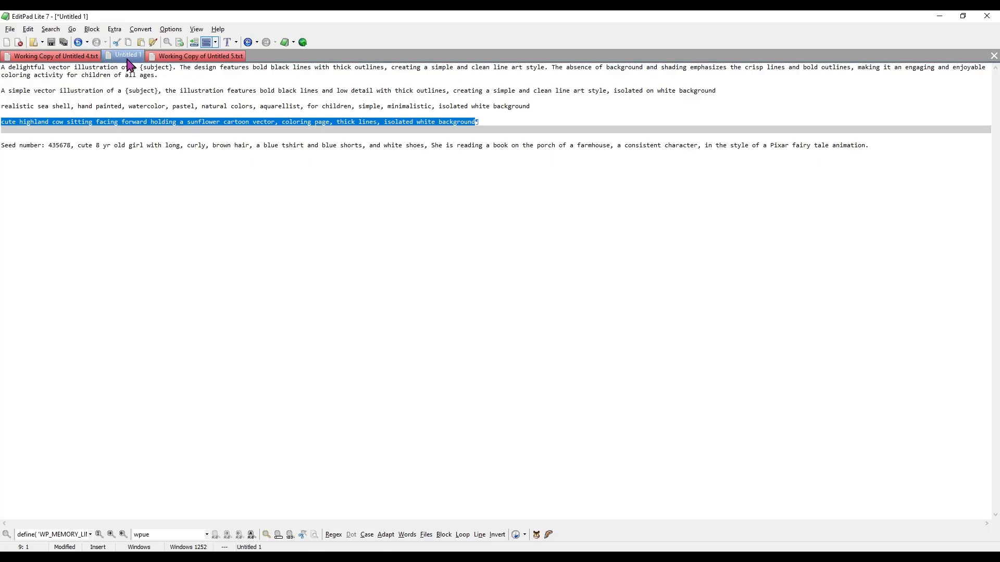
right_click(134, 90)
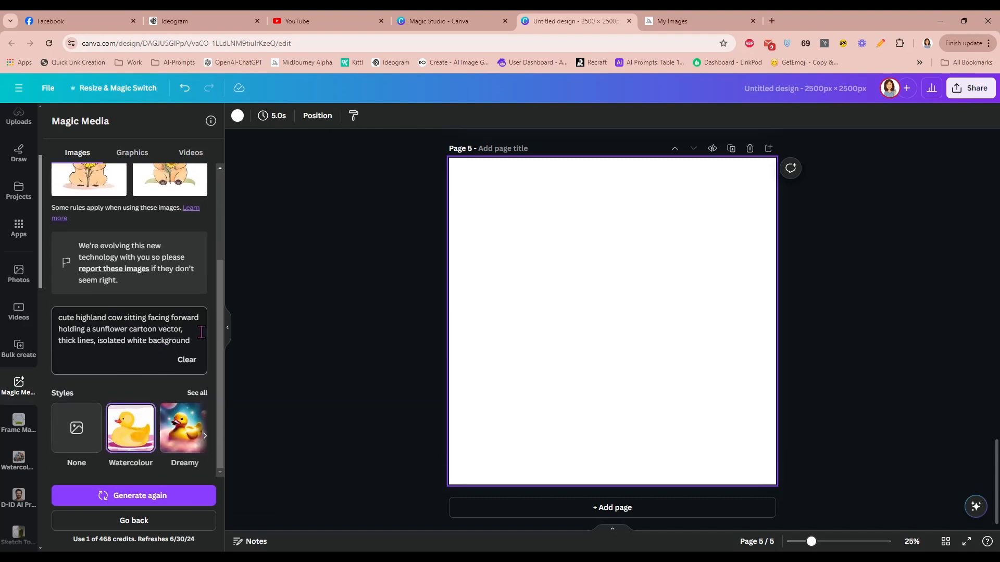
Replace the cow prompt with the line-art prompt, subject 'hedgehog in the grass', and generate.
triple_click(127, 329)
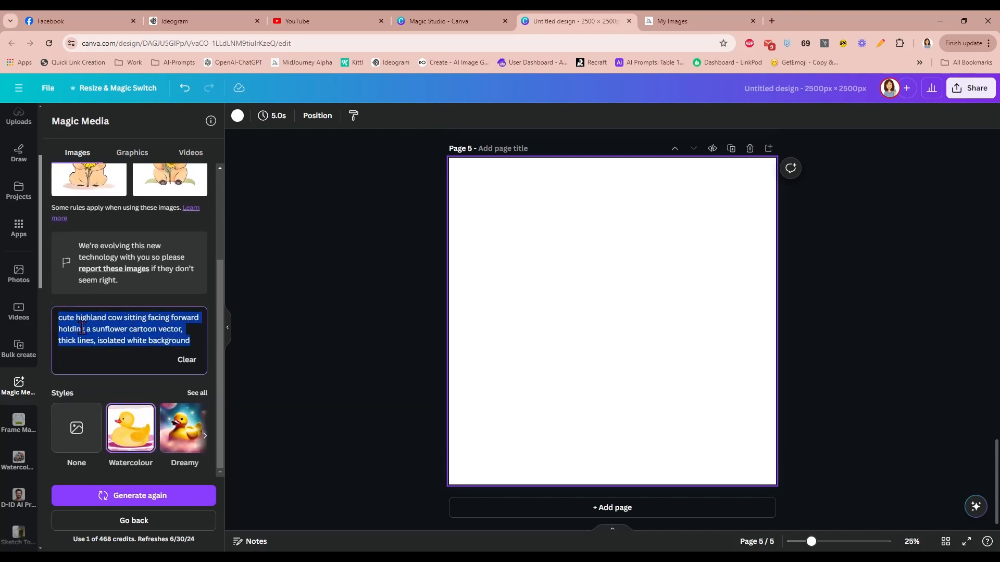
type("A simple vector illustration of a {subject}, the illustration features bold black lines and low detail with thick outlines, creating a simple and")
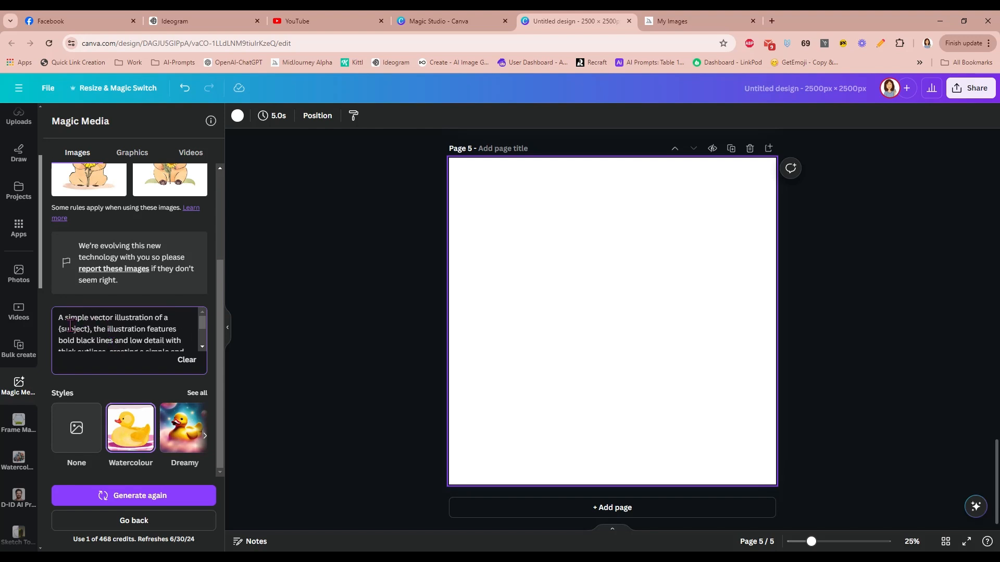
double_click(74, 329)
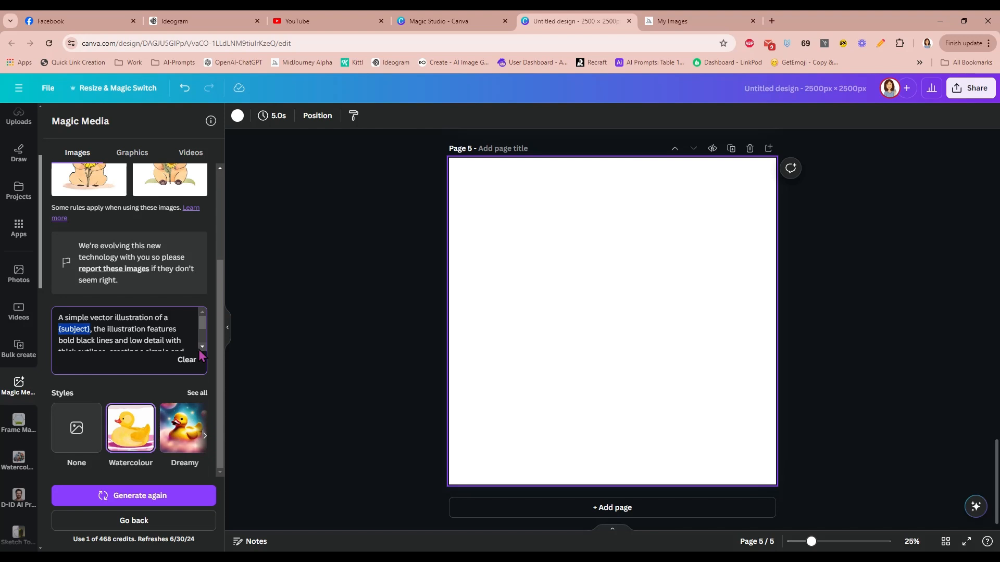
type("hedgehog in the grass")
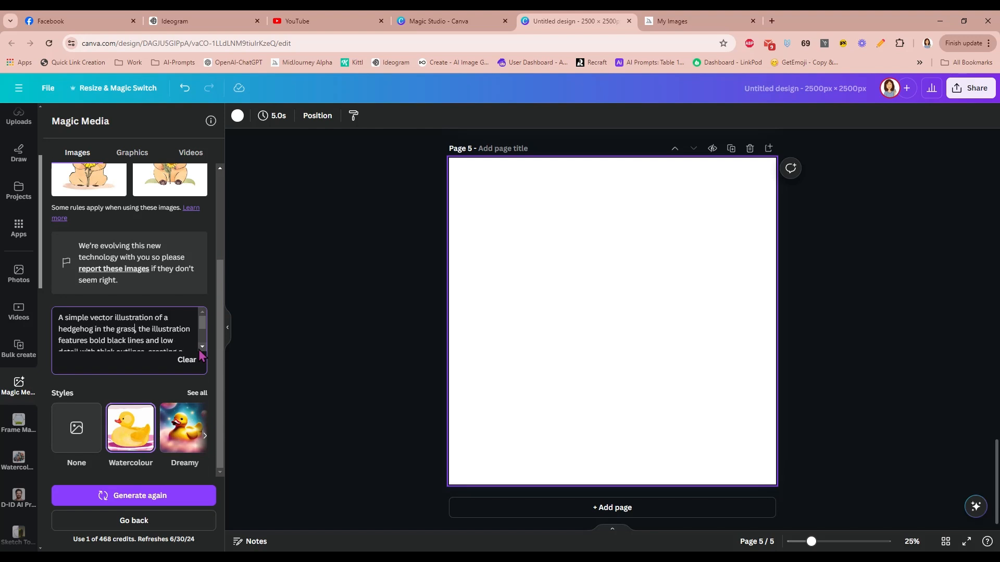
left_click(133, 496)
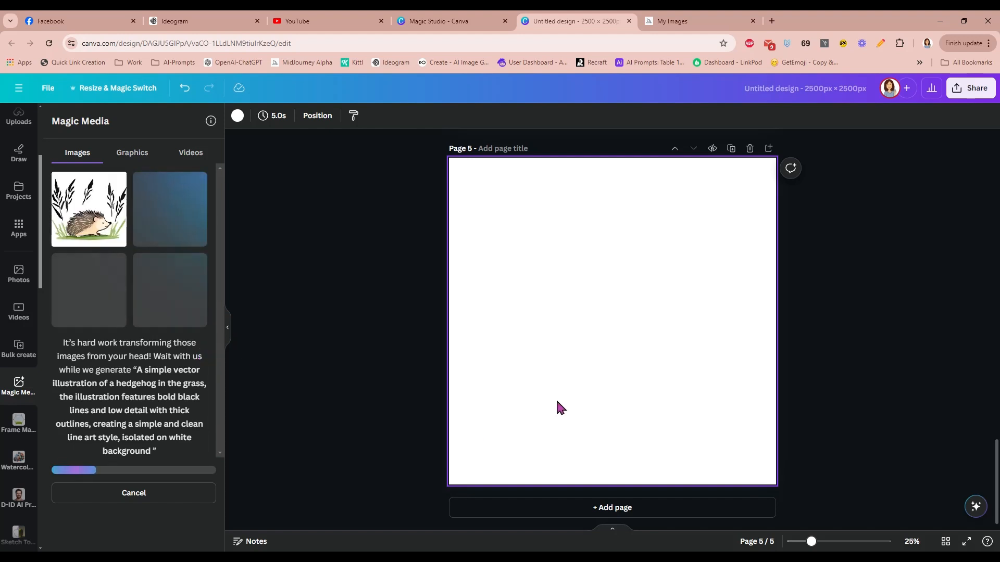
mouse_move(293, 322)
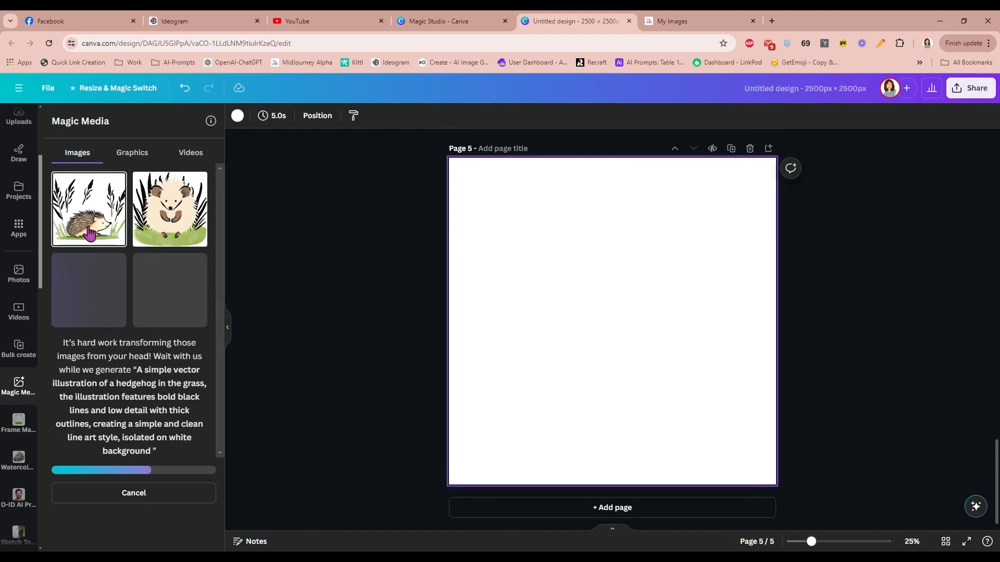
Add the first hedgehog result to page 5 and enlarge it to cover the page.
left_click(88, 210)
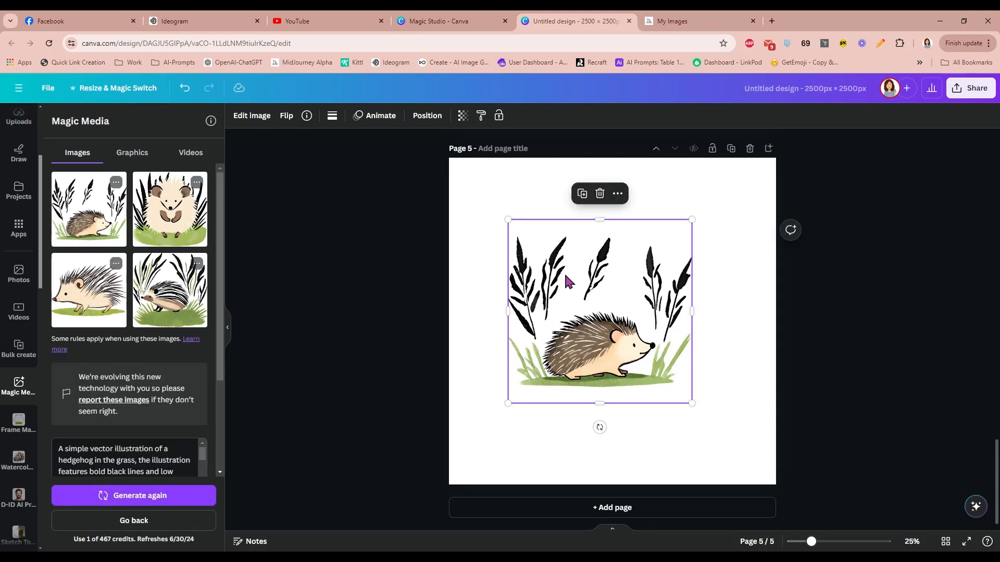
mouse_move(592, 348)
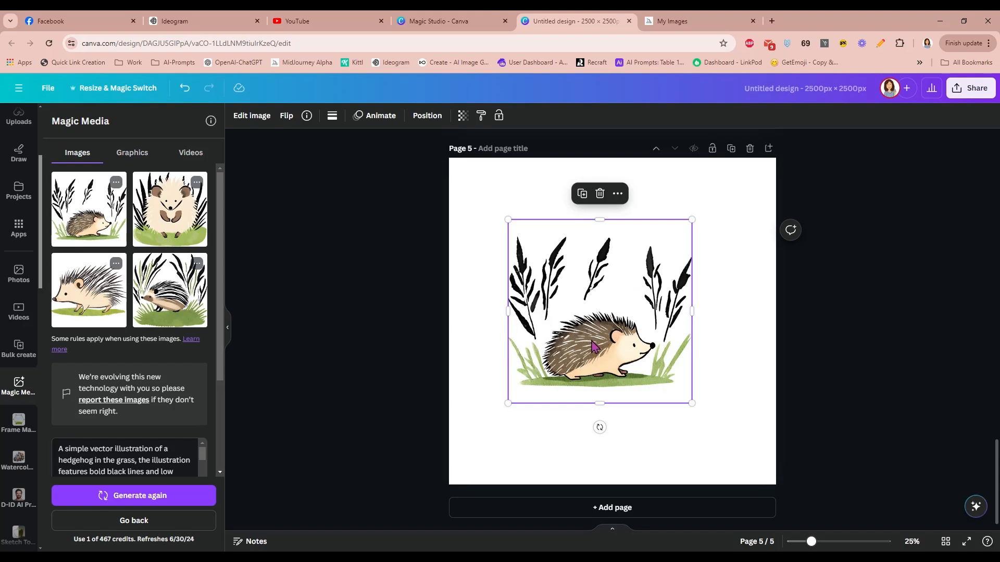
mouse_move(515, 234)
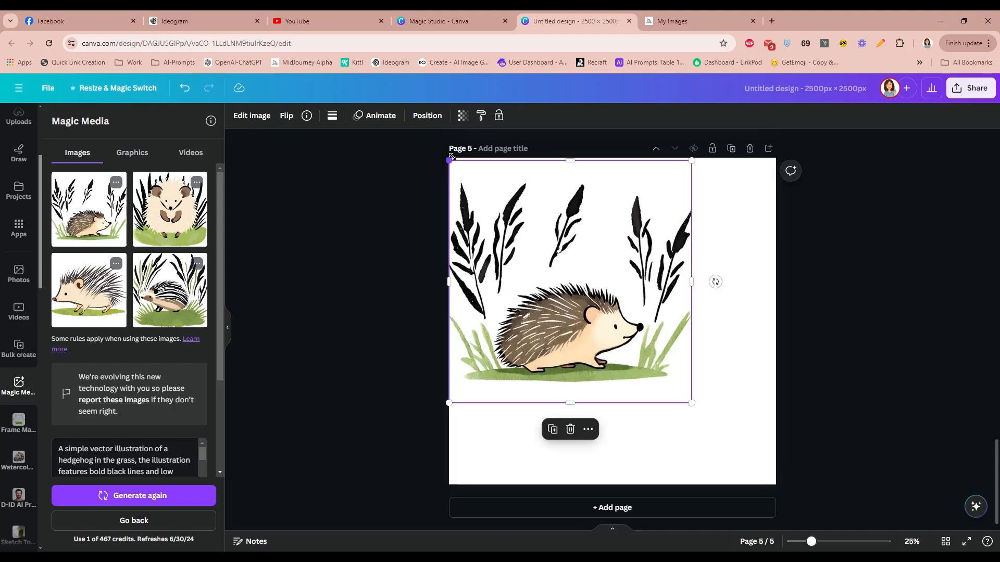
left_click_drag(692, 401, 776, 486)
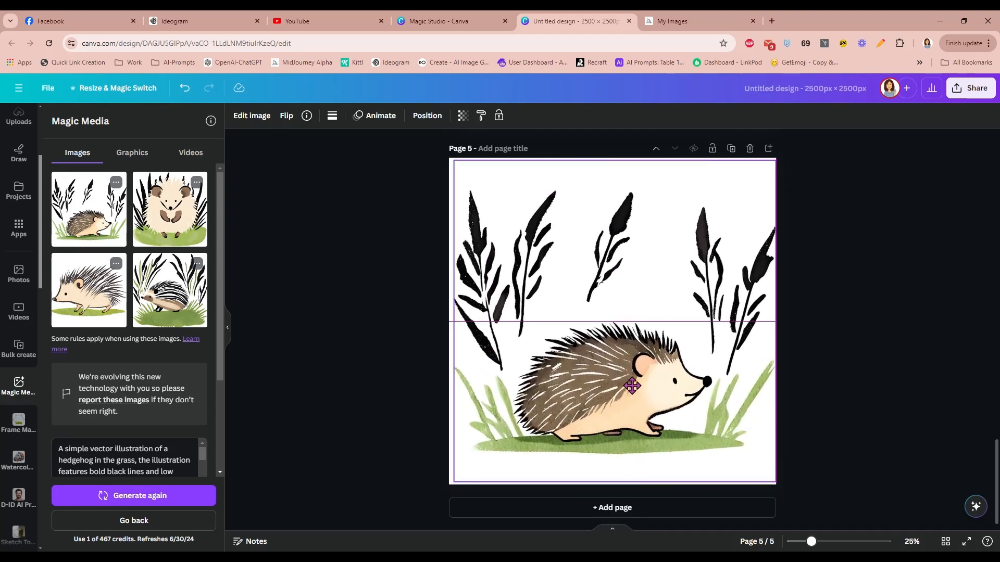
left_click_drag(632, 385, 630, 393)
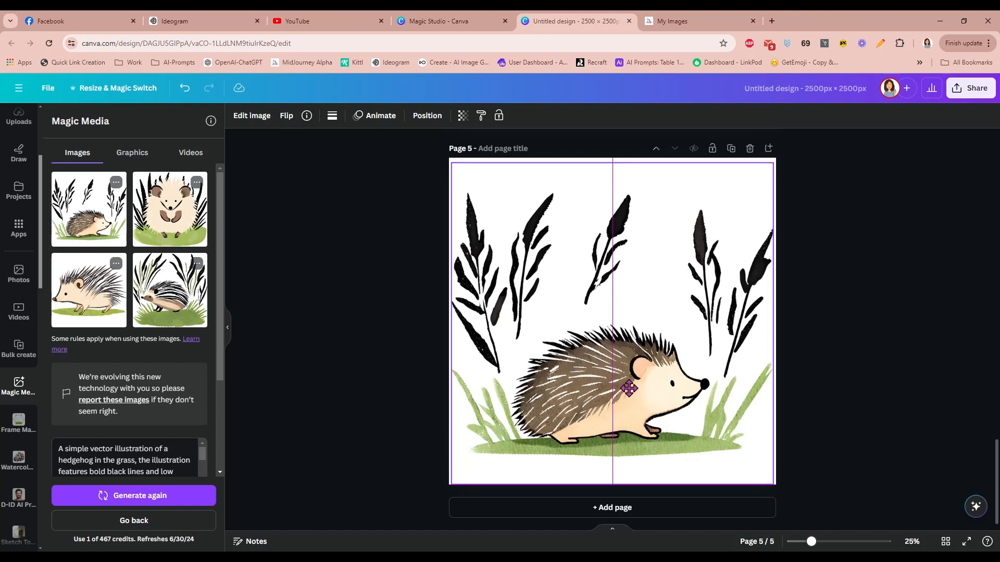
left_click(628, 388)
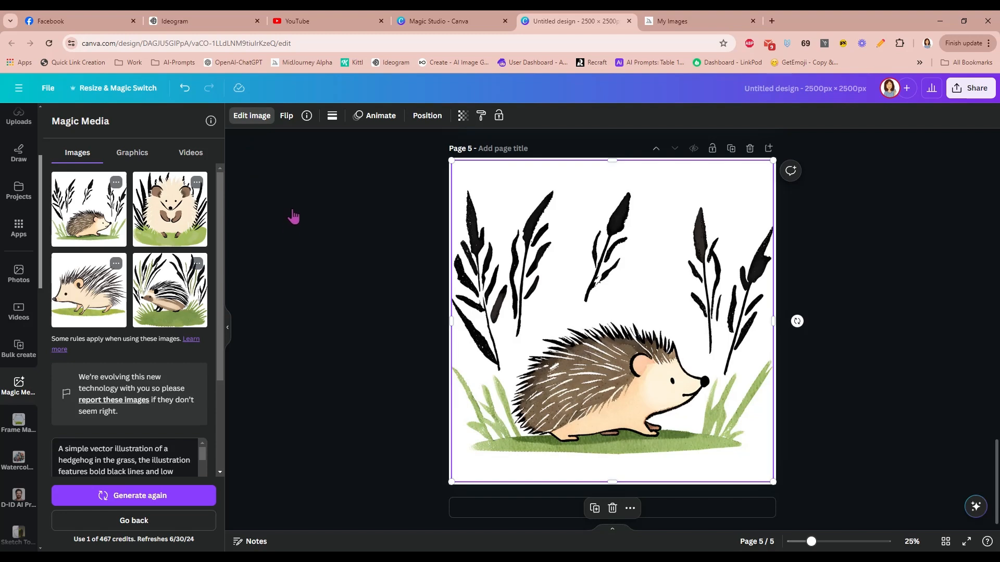
Start Magic Eraser on the hedgehog image in brush-painting mode.
left_click(251, 115)
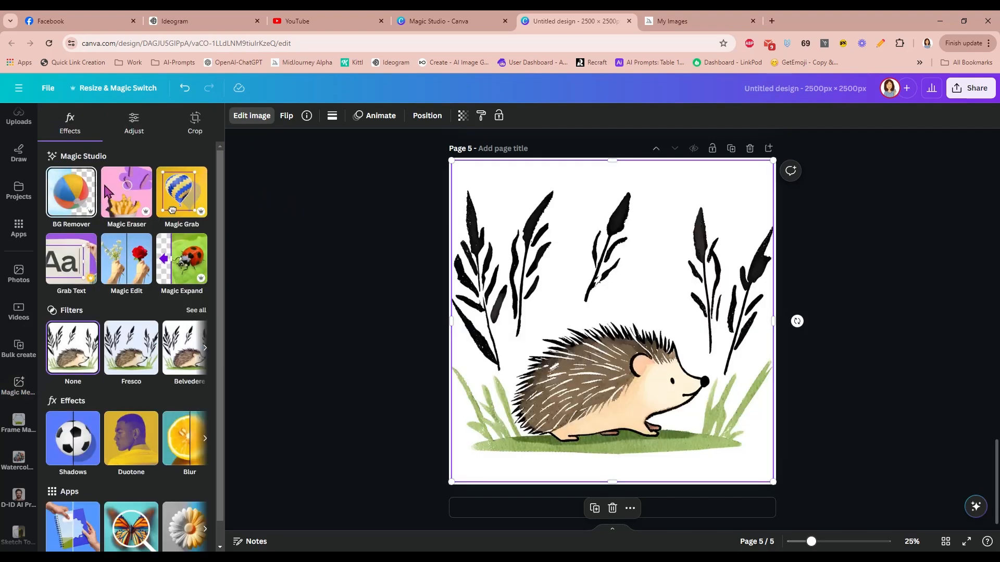
left_click(126, 192)
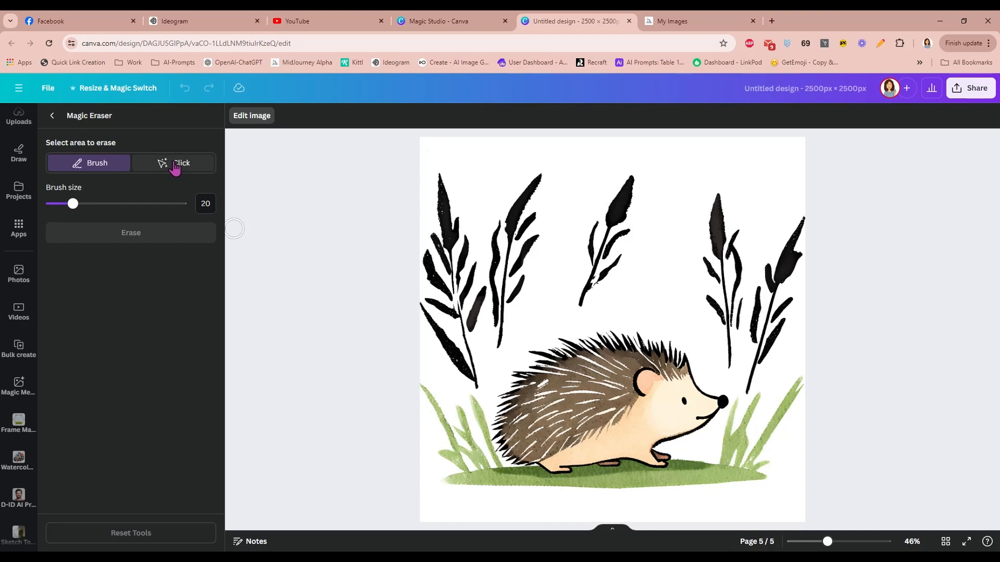
left_click(172, 162)
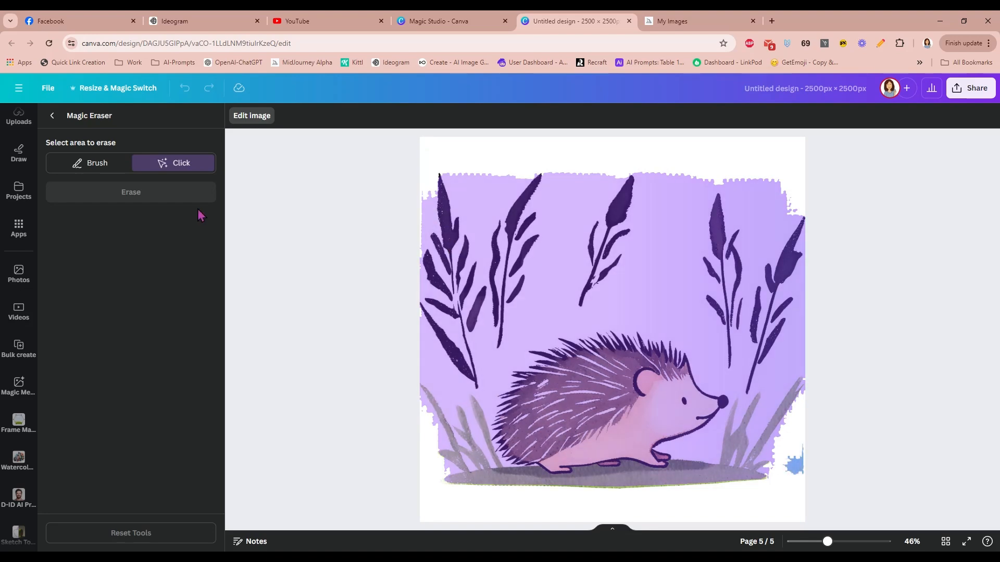
left_click(89, 163)
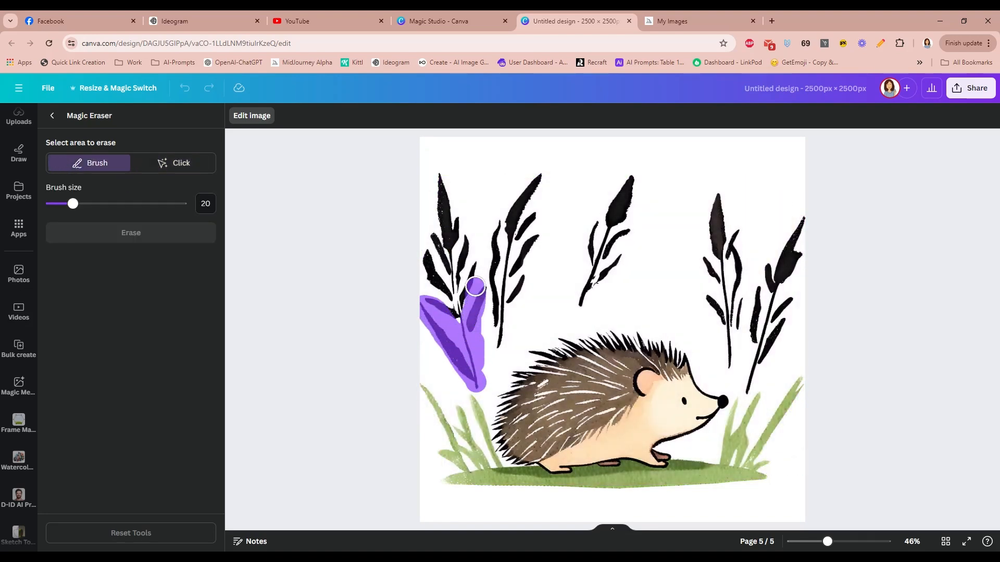
Brush over all the black grass stalks across the image and erase them.
left_click_drag(475, 288, 442, 172)
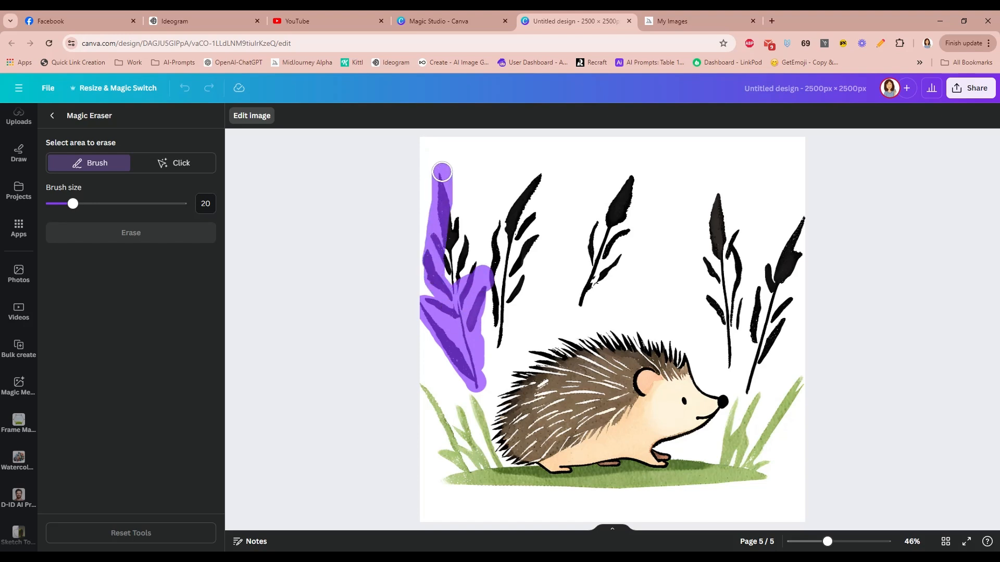
left_click_drag(442, 172, 499, 340)
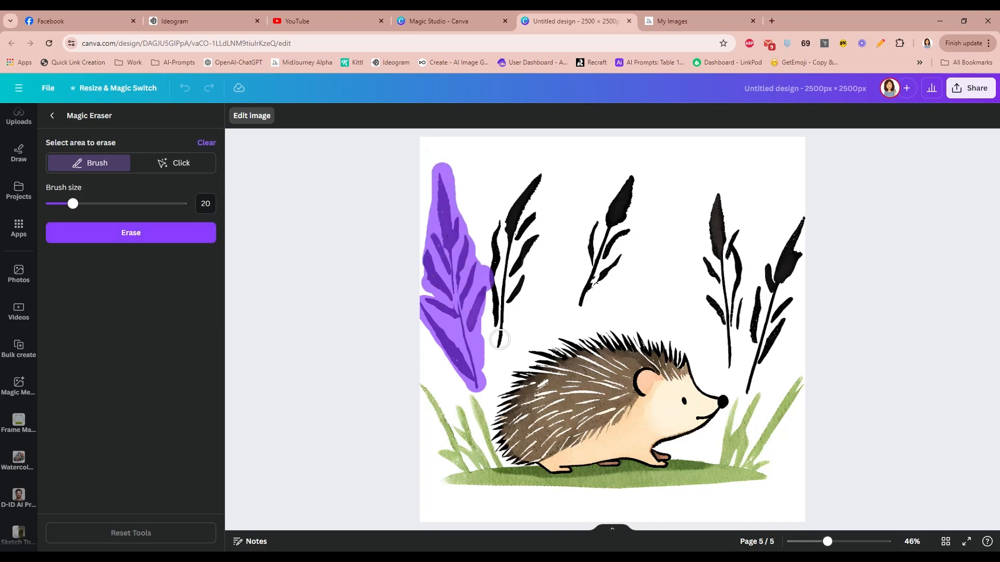
left_click_drag(501, 342, 528, 226)
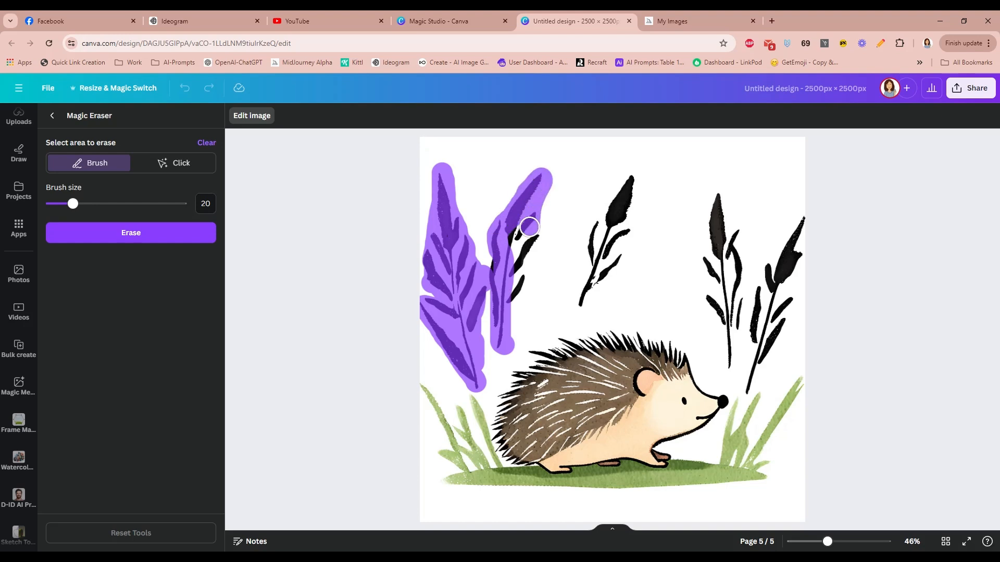
left_click_drag(529, 226, 625, 220)
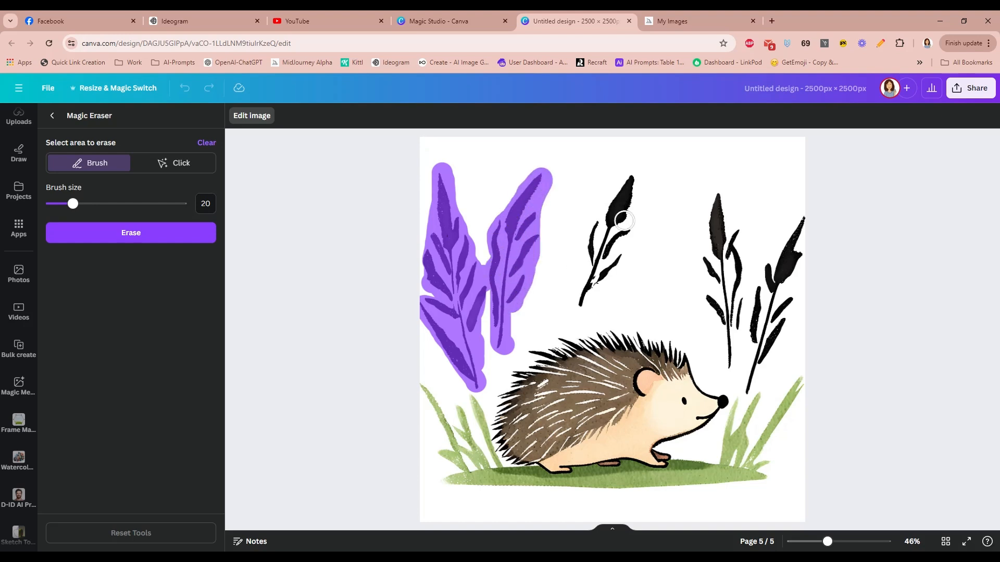
left_click_drag(624, 219, 612, 259)
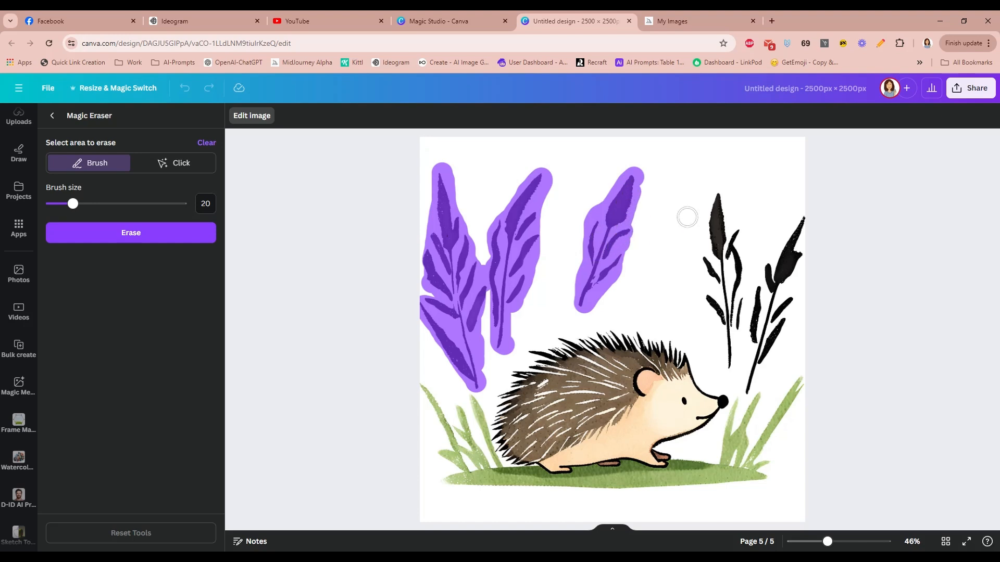
left_click_drag(687, 217, 737, 299)
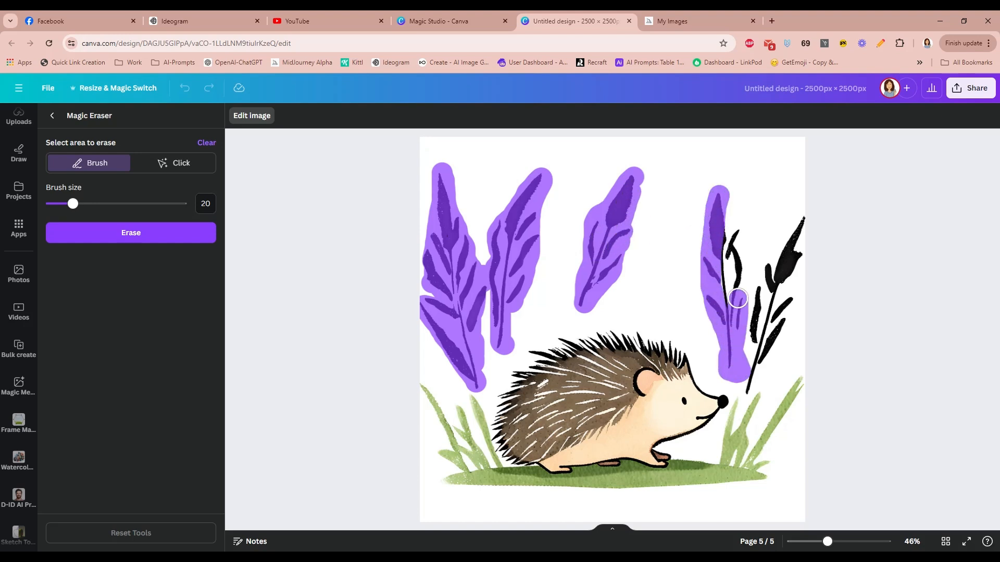
left_click_drag(736, 298, 748, 386)
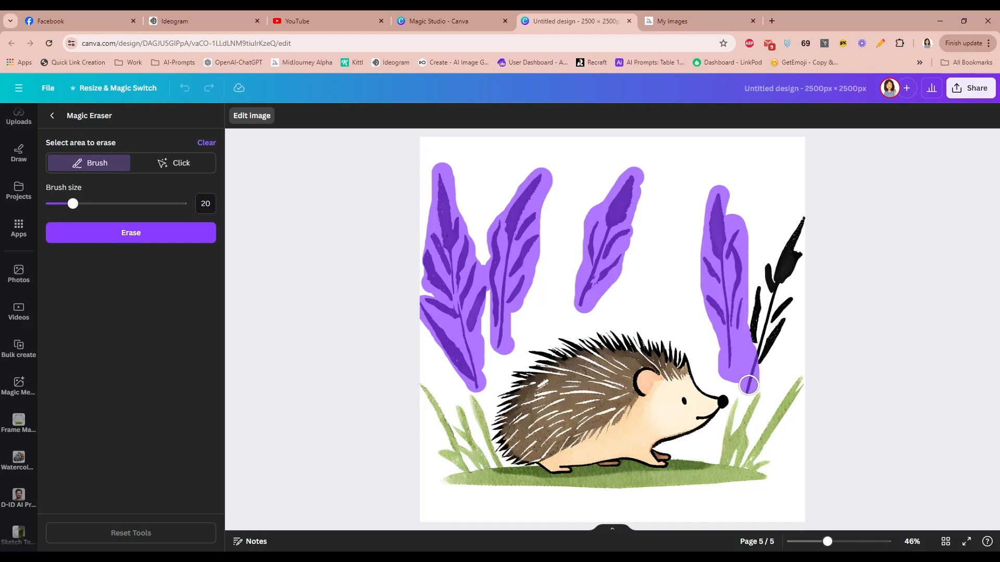
left_click_drag(748, 386, 803, 232)
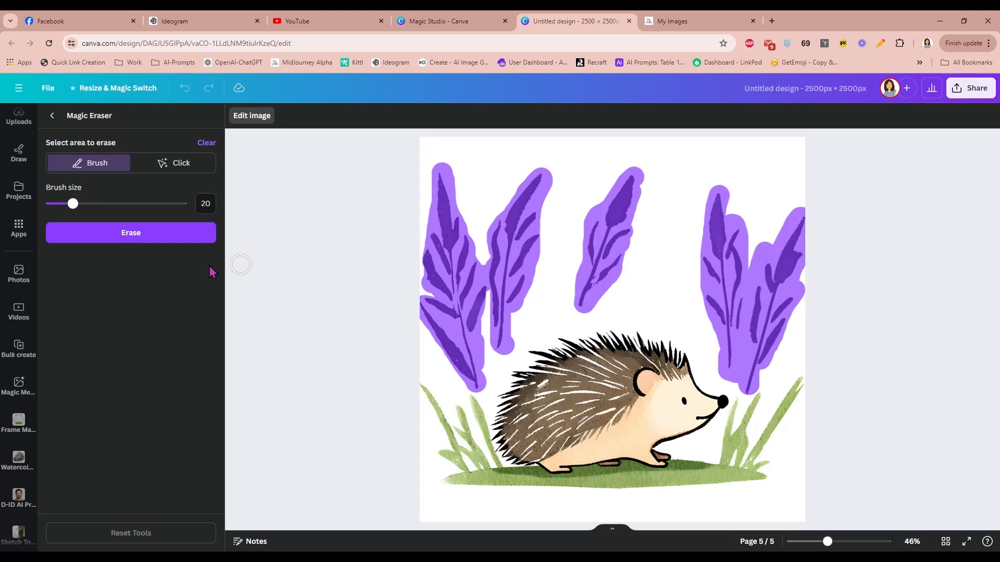
left_click(131, 232)
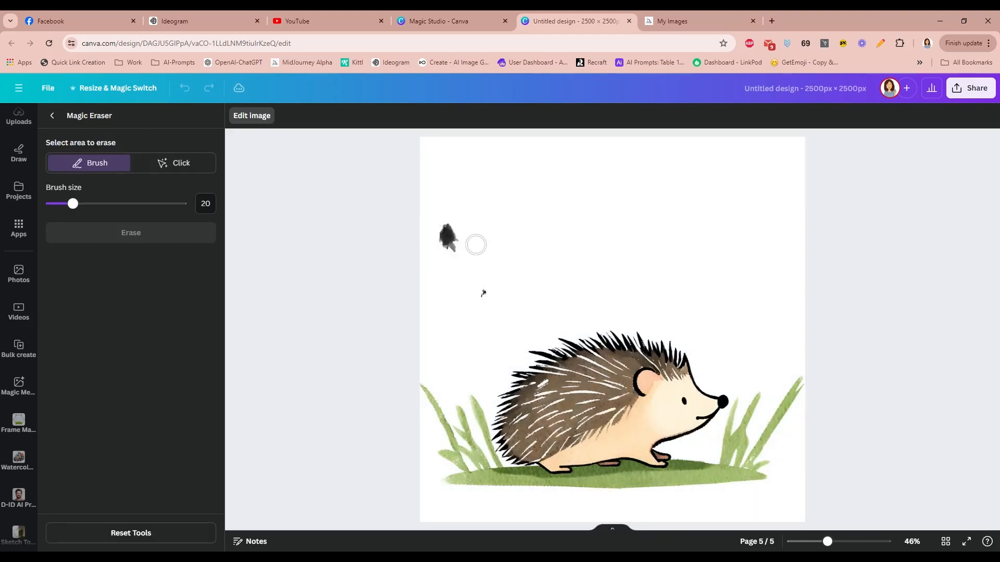
Erase the leftover black smudge and return to the design.
left_click_drag(446, 236, 484, 300)
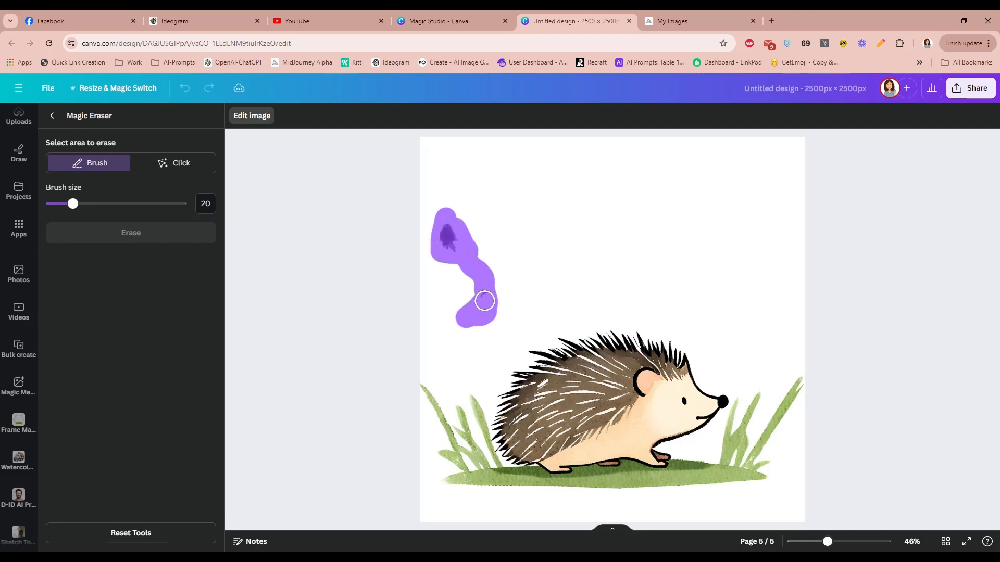
left_click(130, 232)
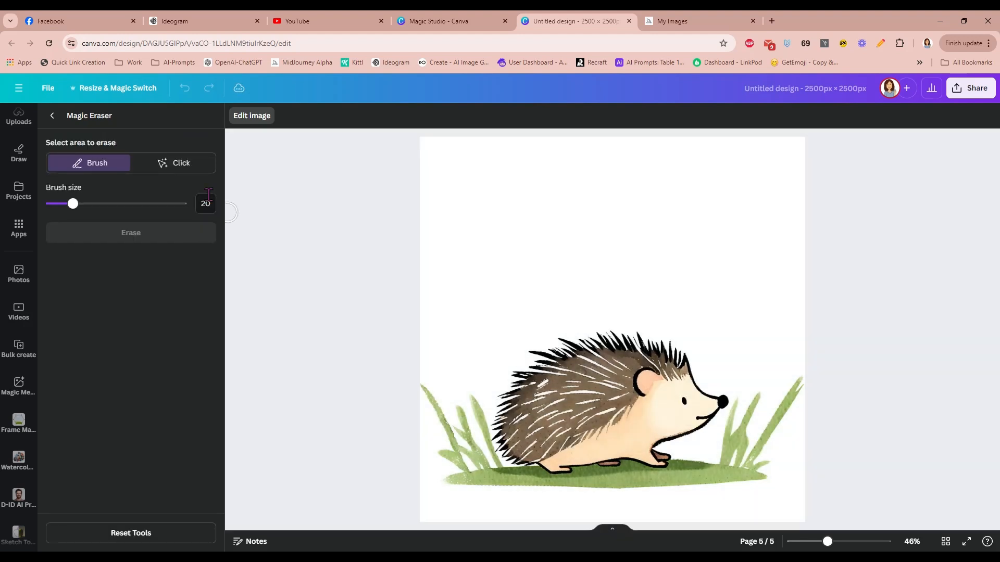
left_click(52, 115)
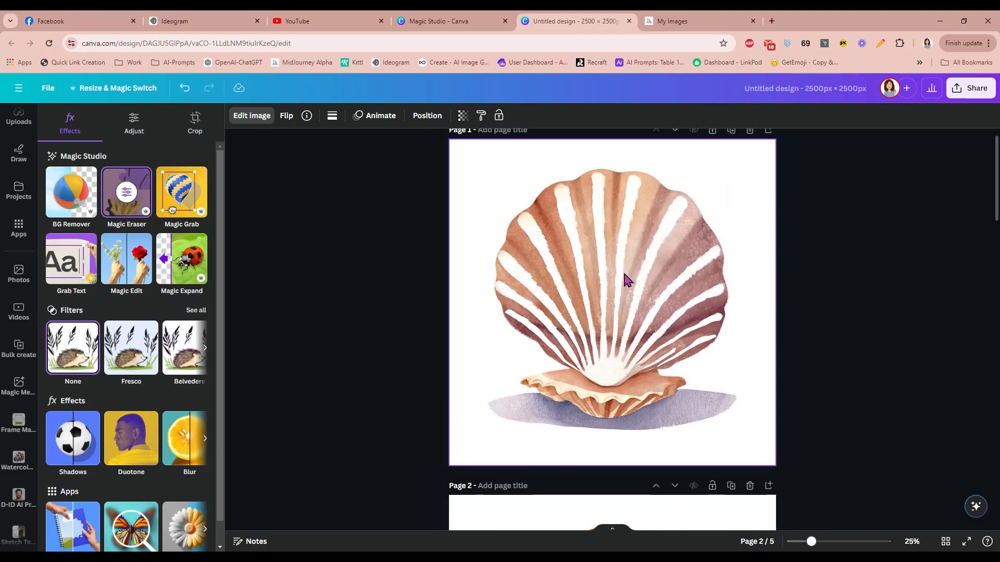
Scroll down through the design pages to review the seashells, cows and hedgehog.
scroll("down", 3)
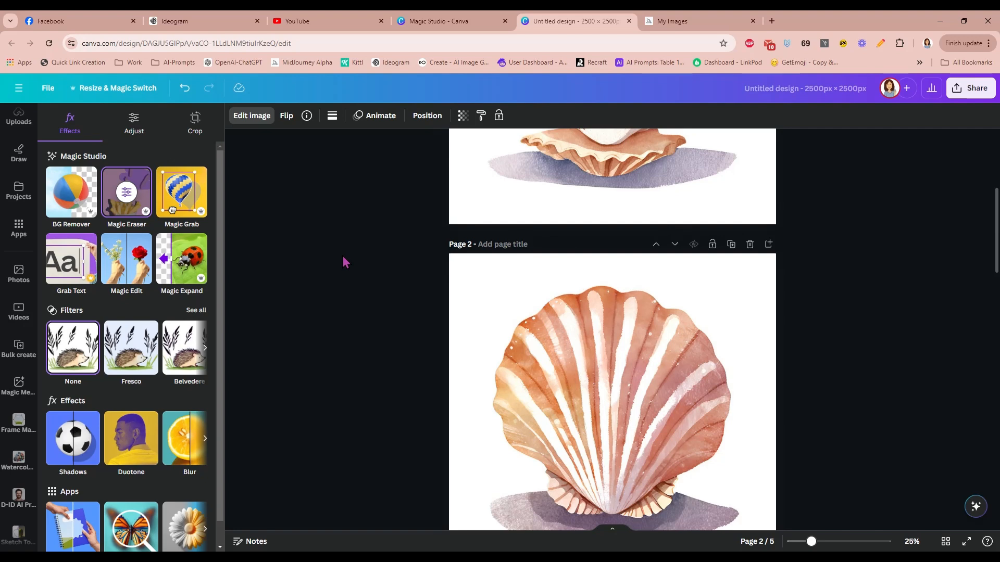
scroll("down", 3)
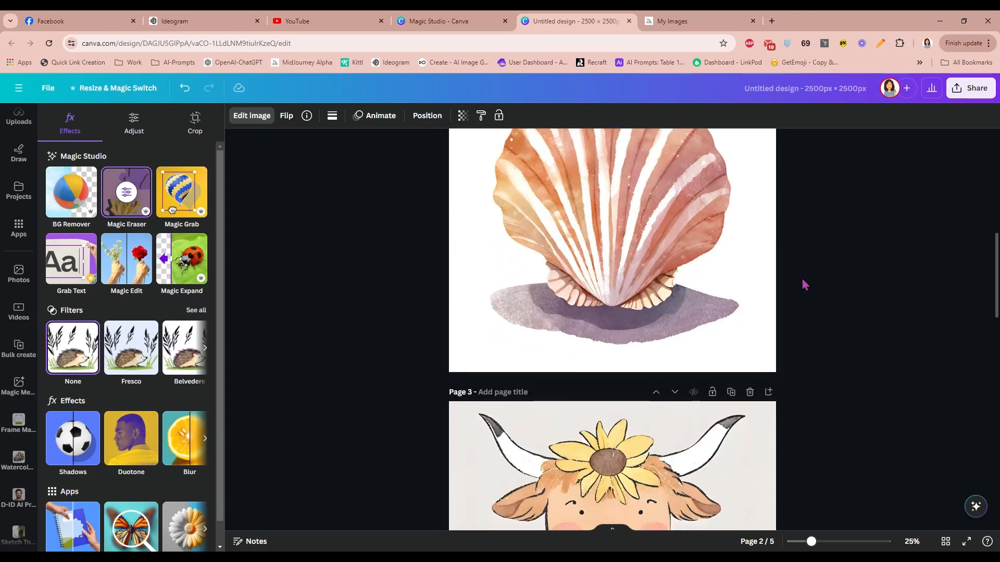
scroll("down", 3)
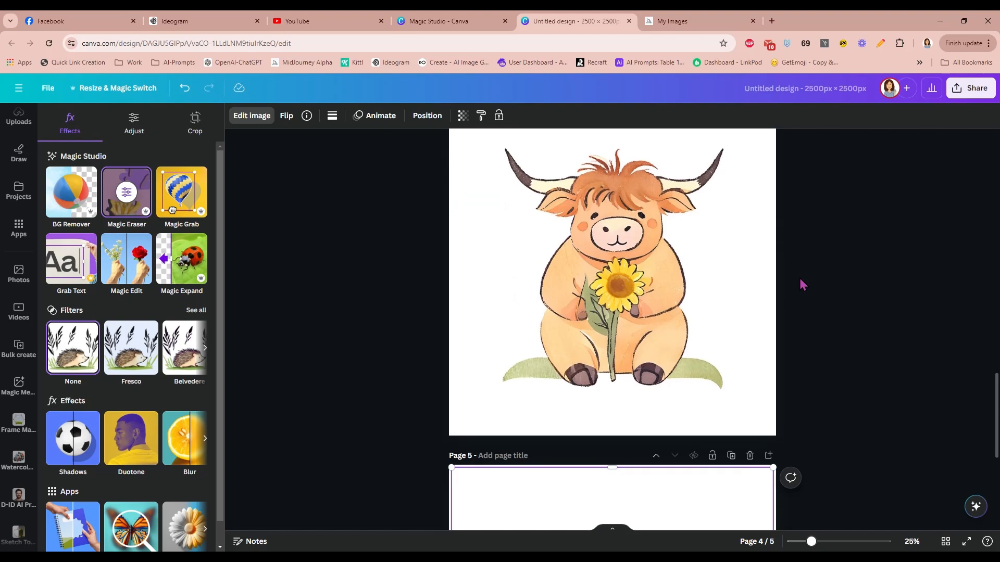
scroll("down", 3)
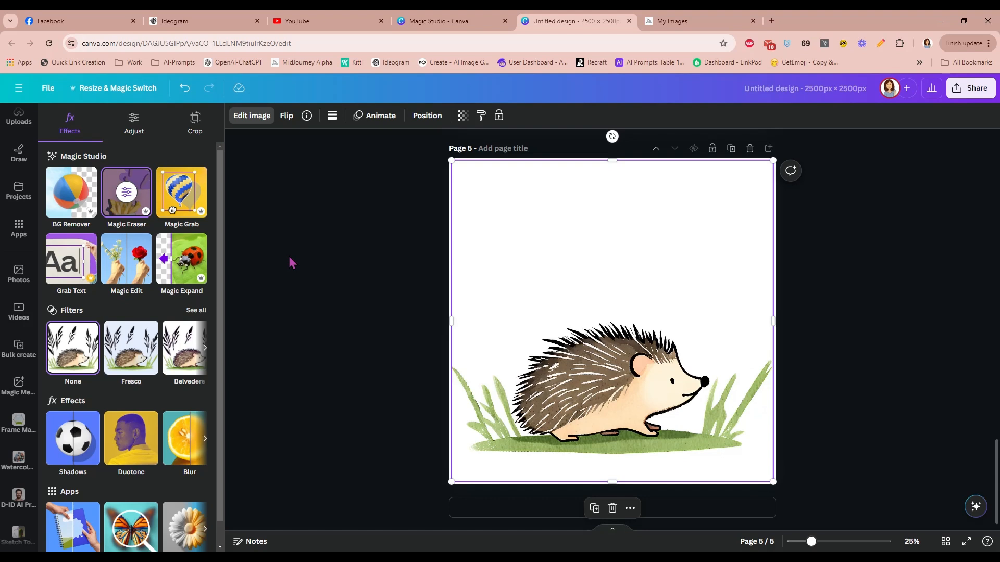
mouse_move(532, 267)
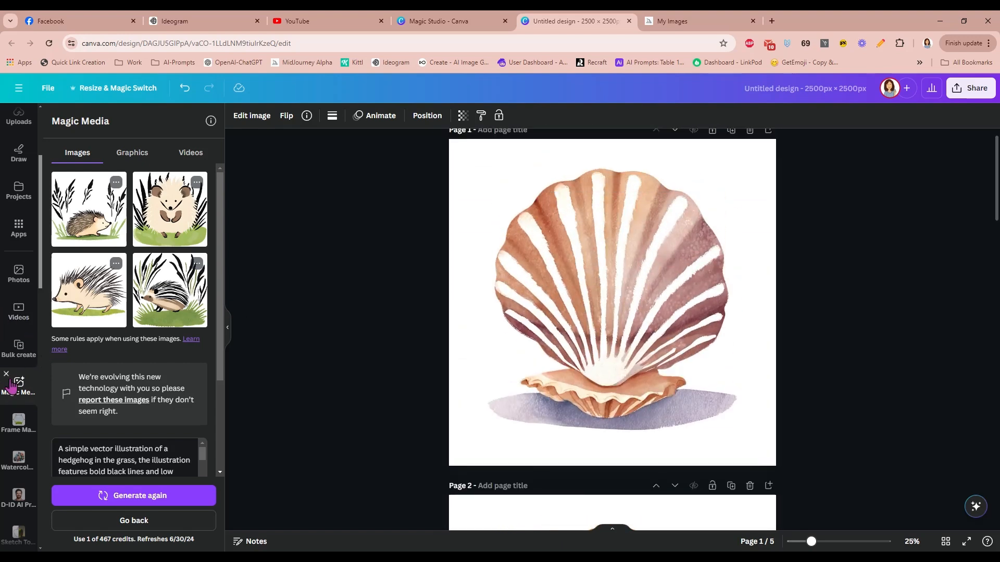
scroll("down", 3)
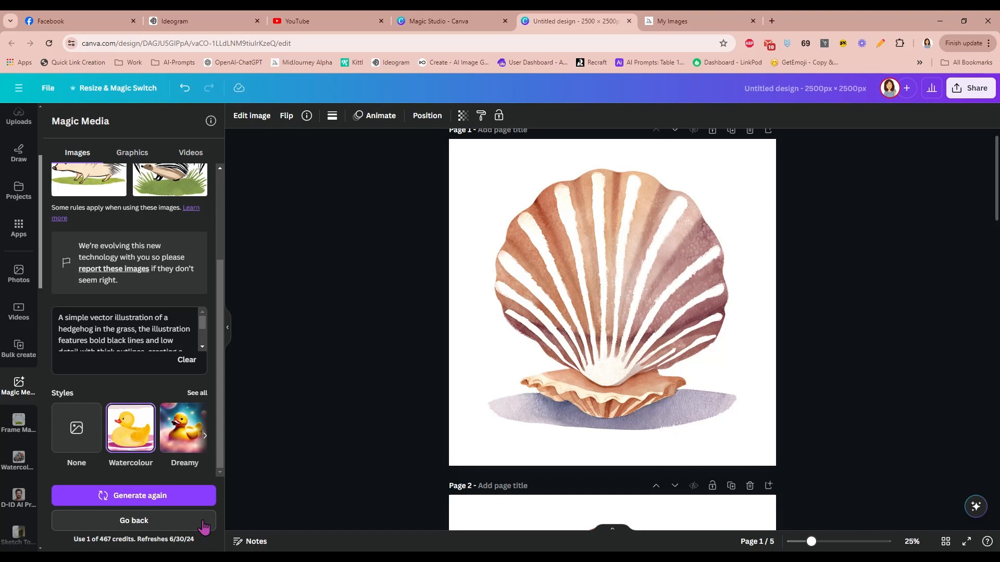
mouse_move(239, 410)
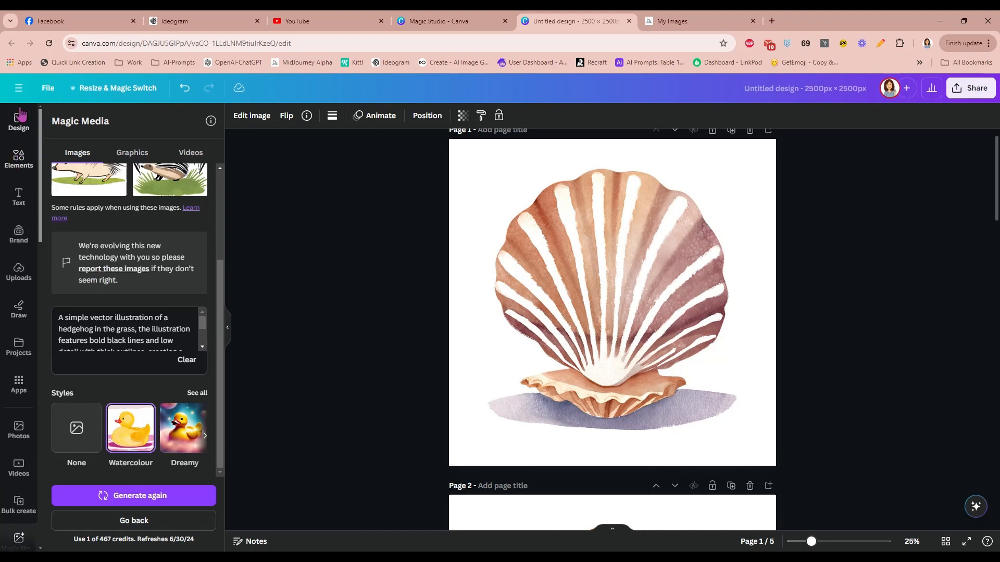
left_click(18, 87)
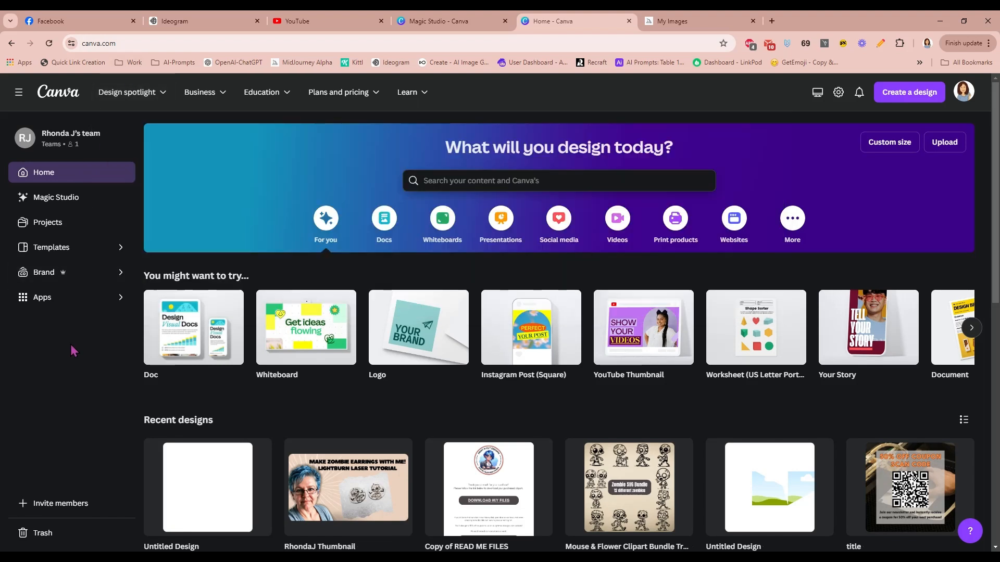
mouse_move(830, 133)
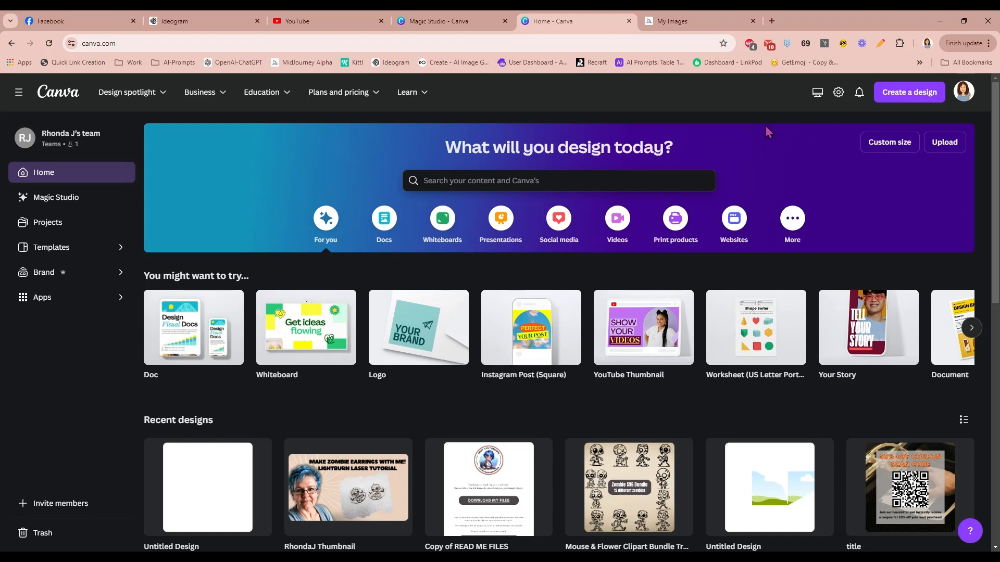
mouse_move(790, 114)
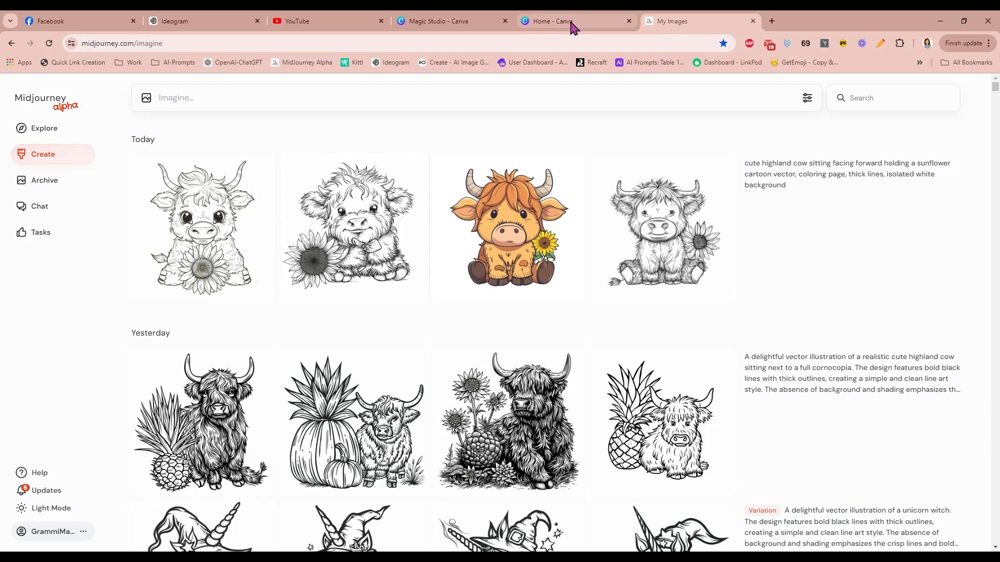
left_click(547, 21)
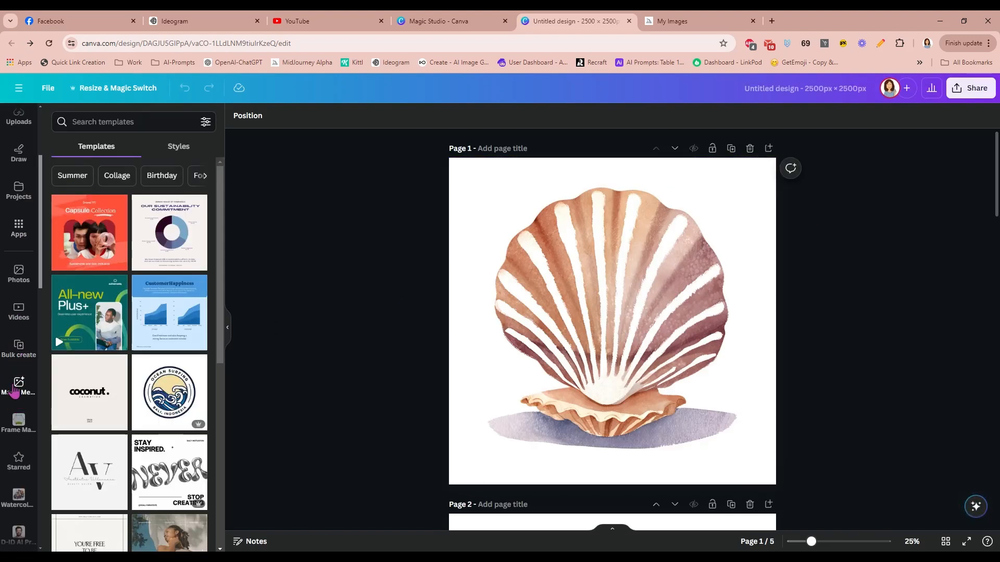
Add page 6 and generate a Dreamy 'rubber duck in a magical bathtub' image onto it.
left_click(19, 388)
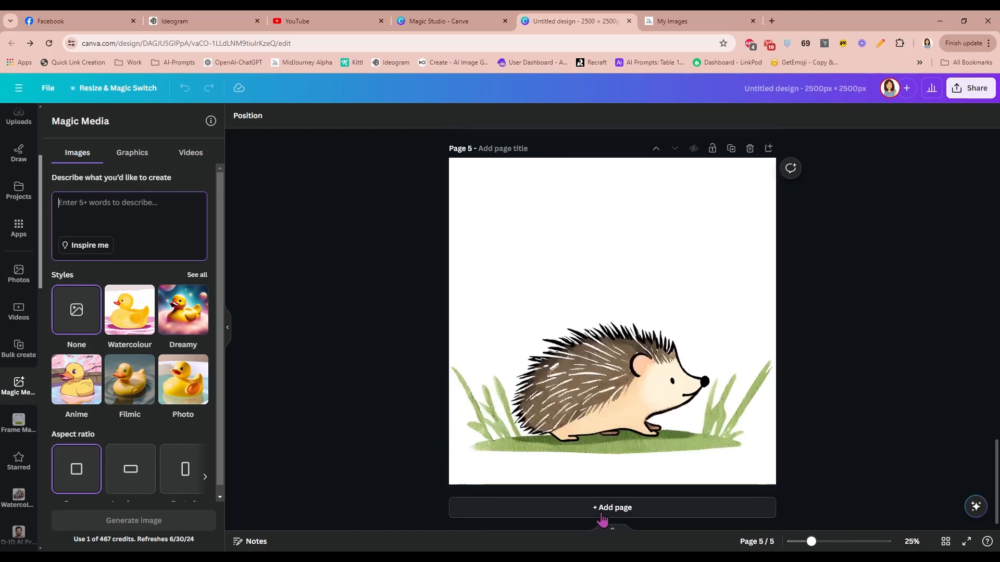
left_click(611, 507)
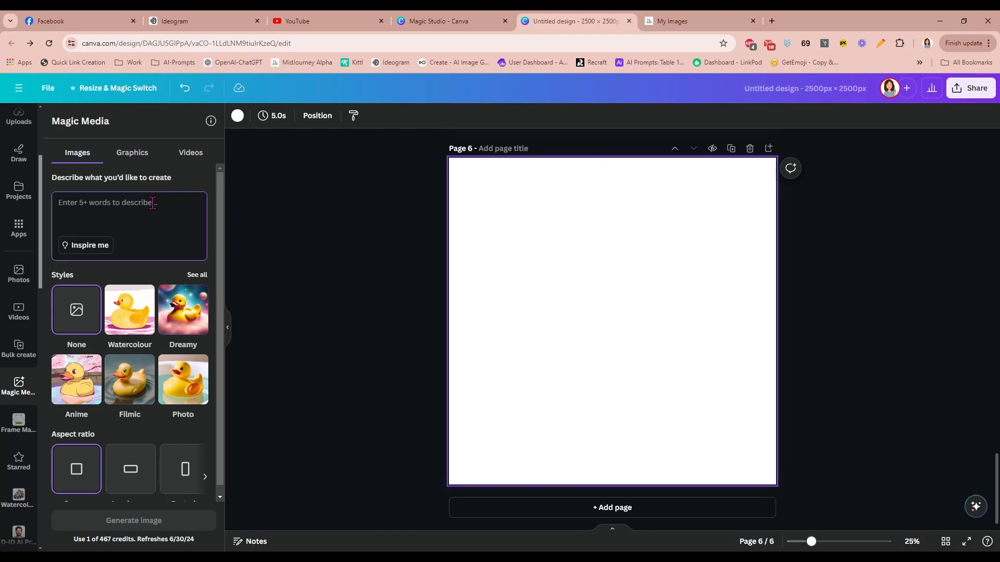
type("rubber ducky floating")
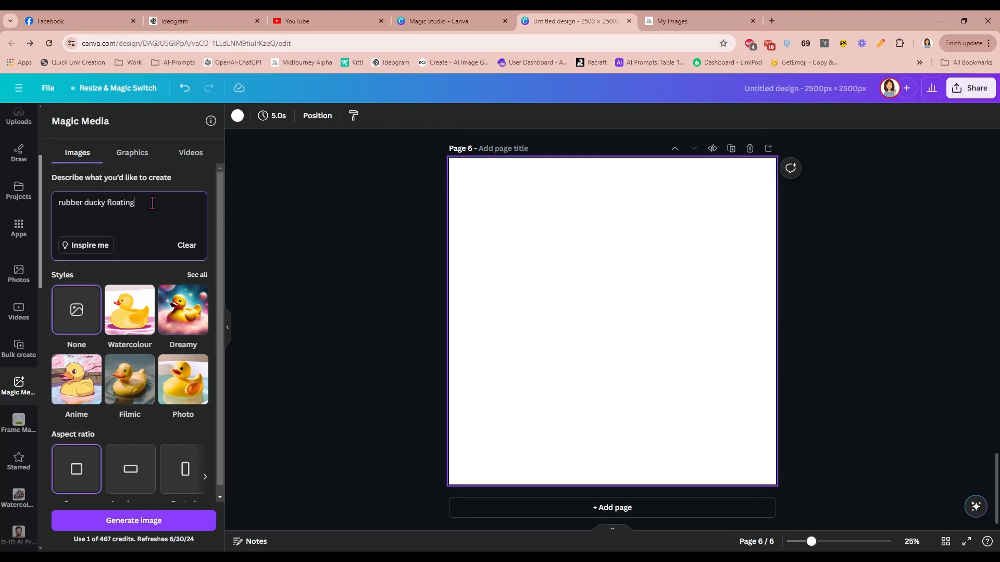
type("in a magical")
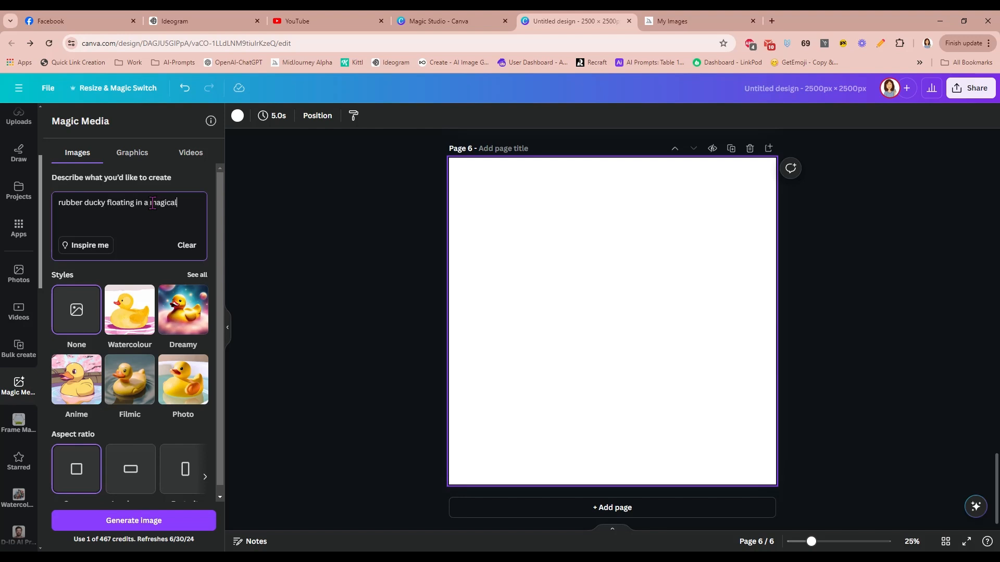
type("bathtub")
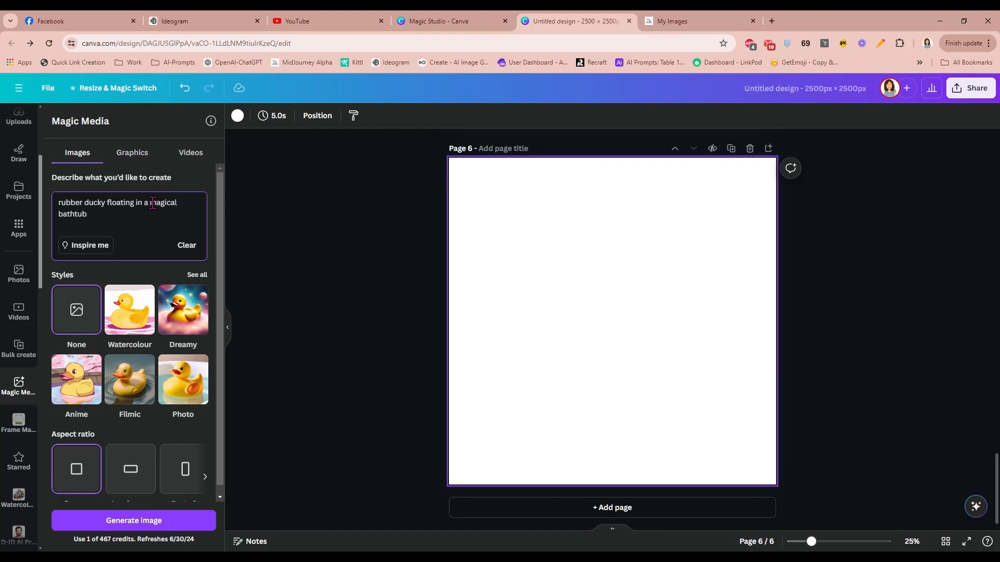
left_click(183, 310)
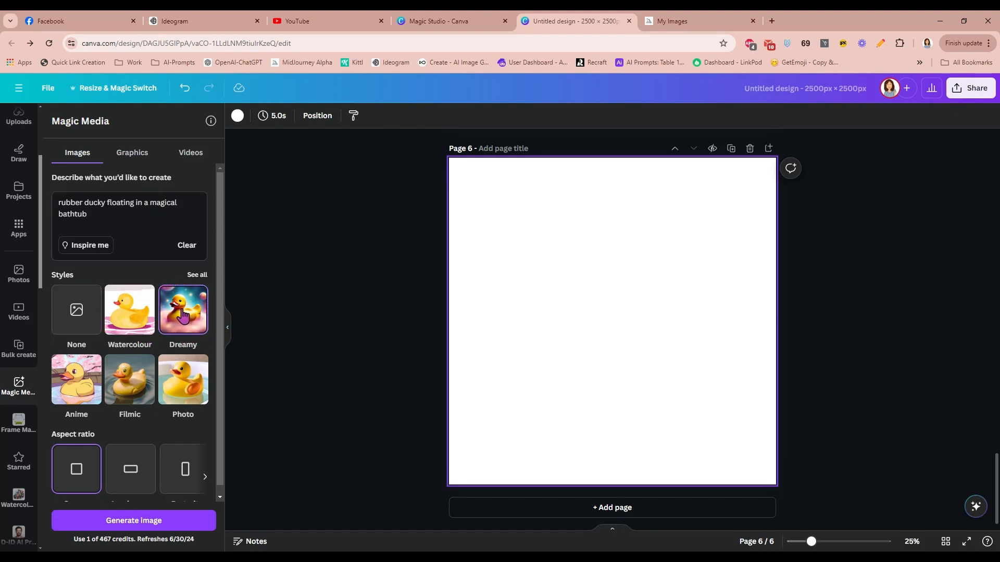
left_click(133, 521)
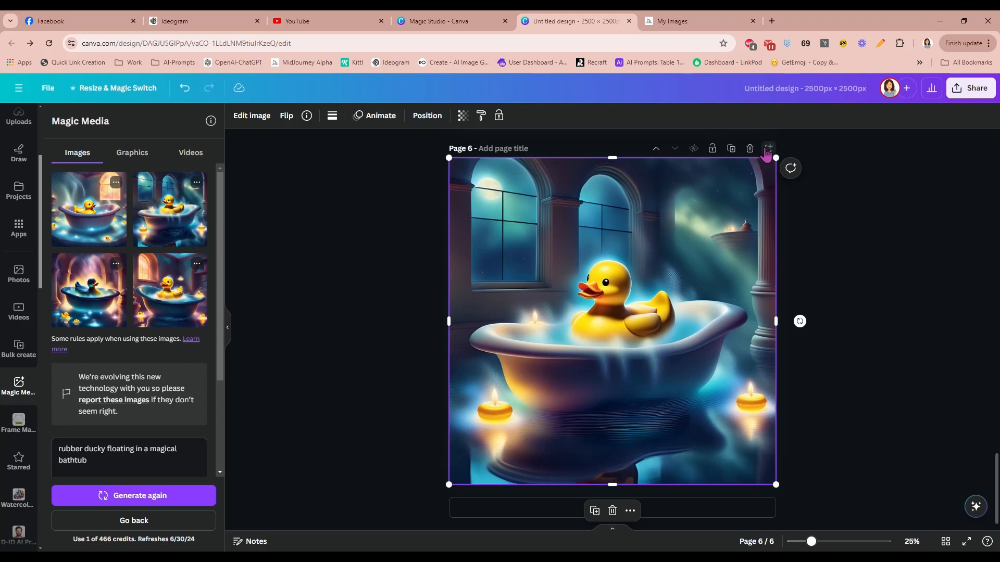
Add a blank seventh page after the duck page.
left_click(767, 148)
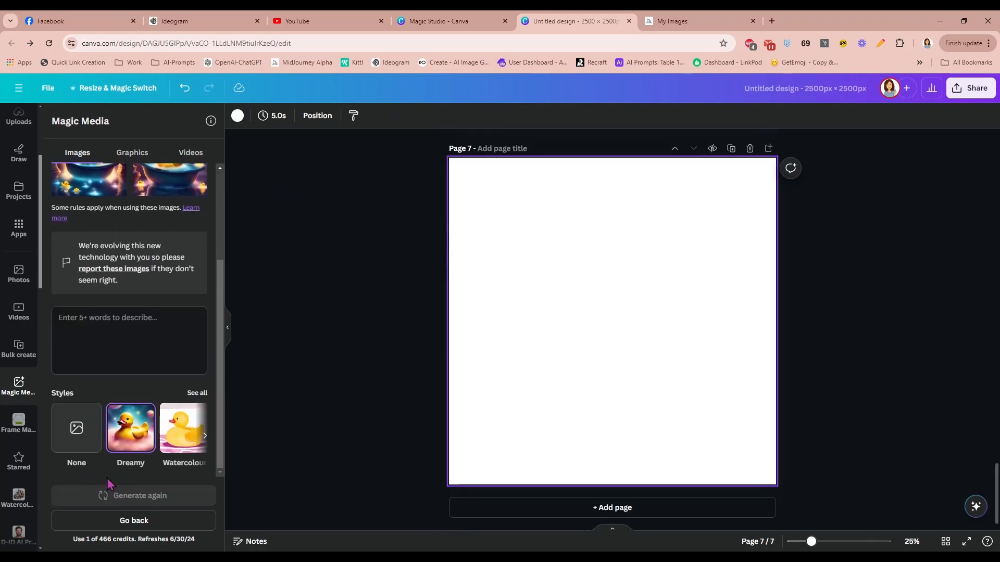
Browse all Magic Media styles for the new image.
left_click(129, 341)
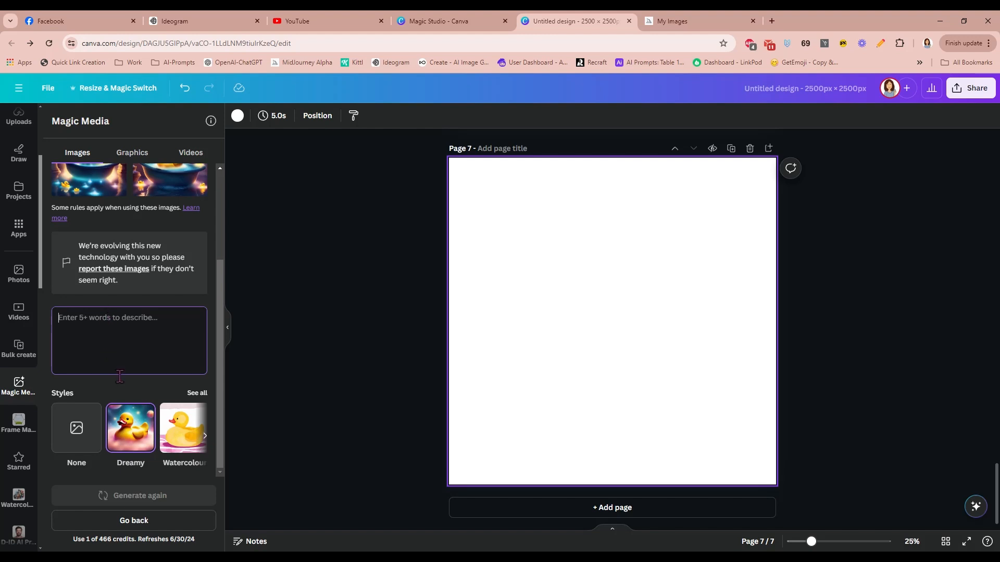
left_click(197, 393)
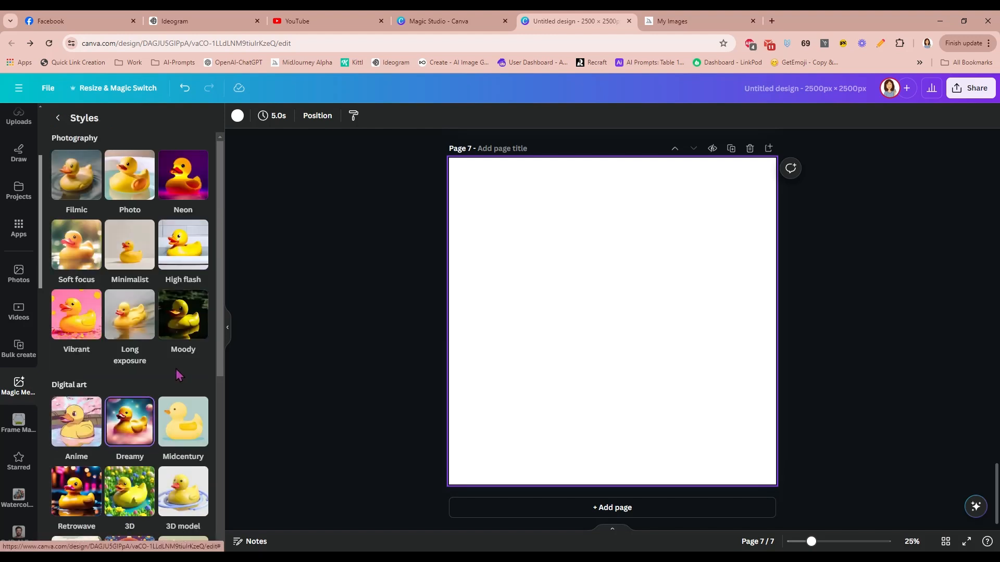
mouse_move(129, 313)
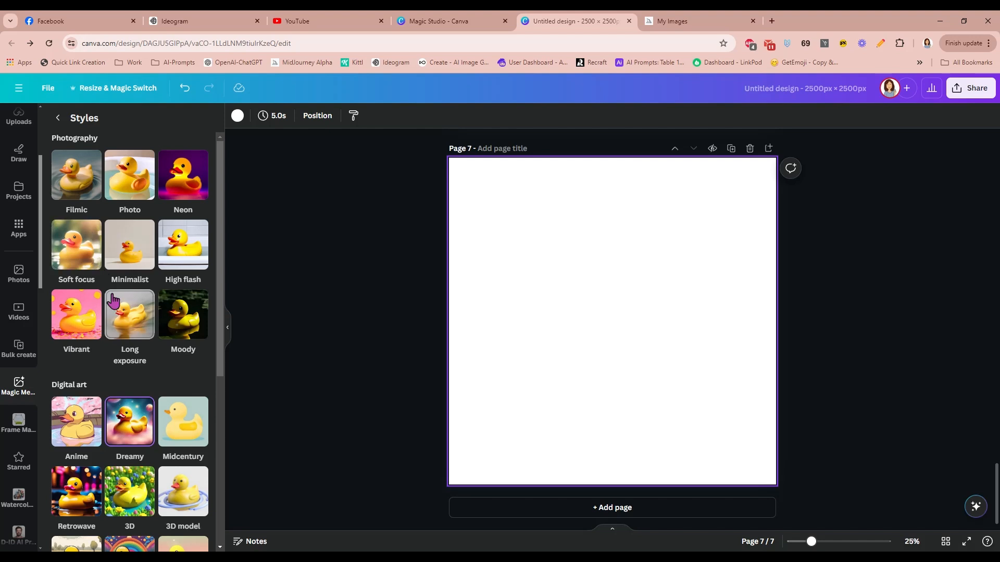
scroll("down", 3)
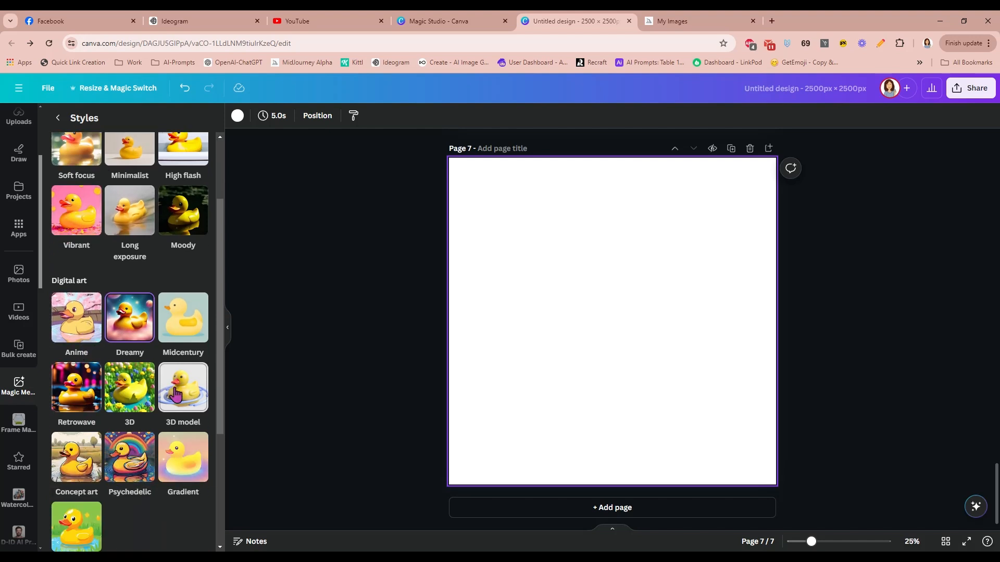
scroll("down", 3)
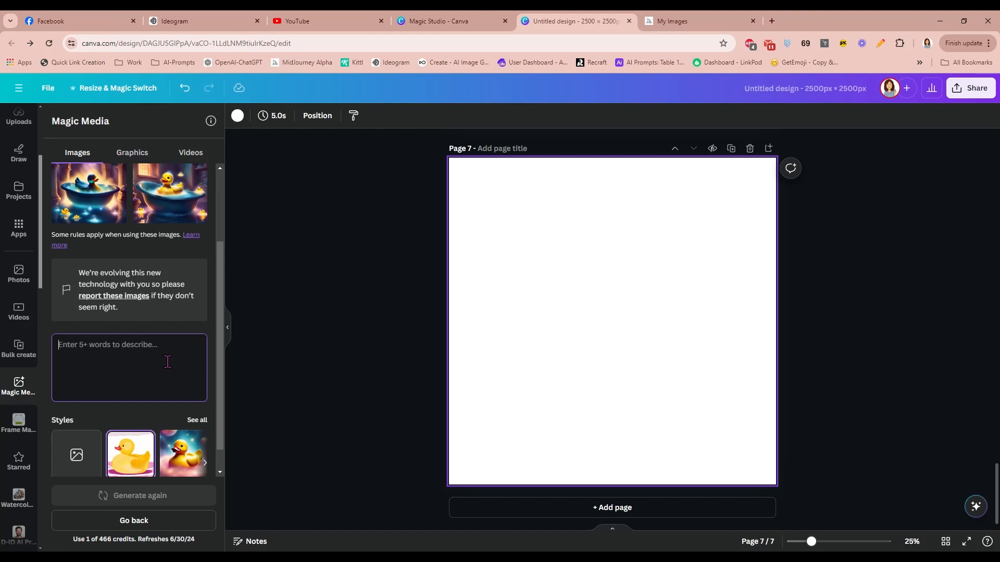
Generate 'sea turtle swimming' watercolour images and enlarge one to fill page 7.
type("seahor")
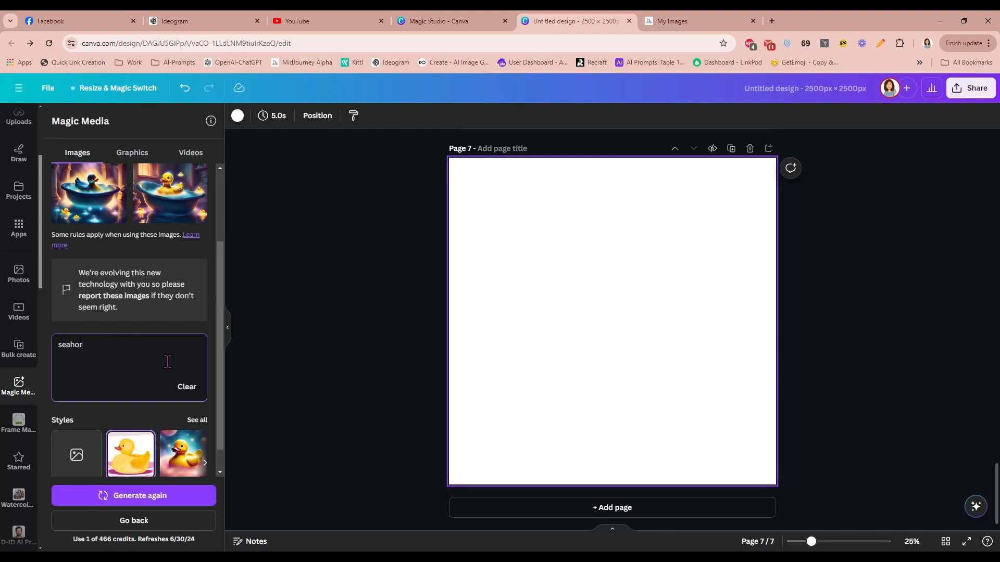
type("sea turtle swi")
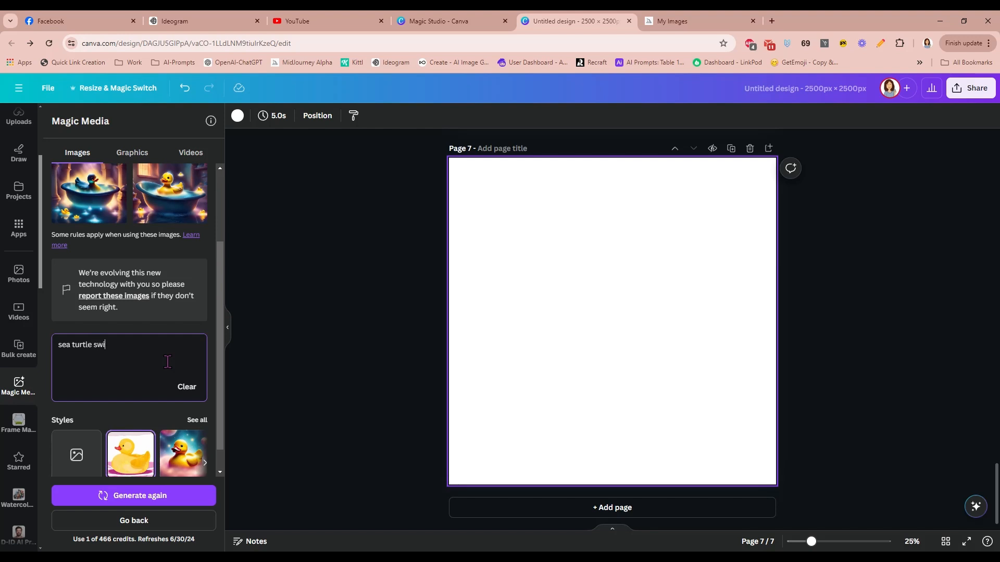
left_click(134, 495)
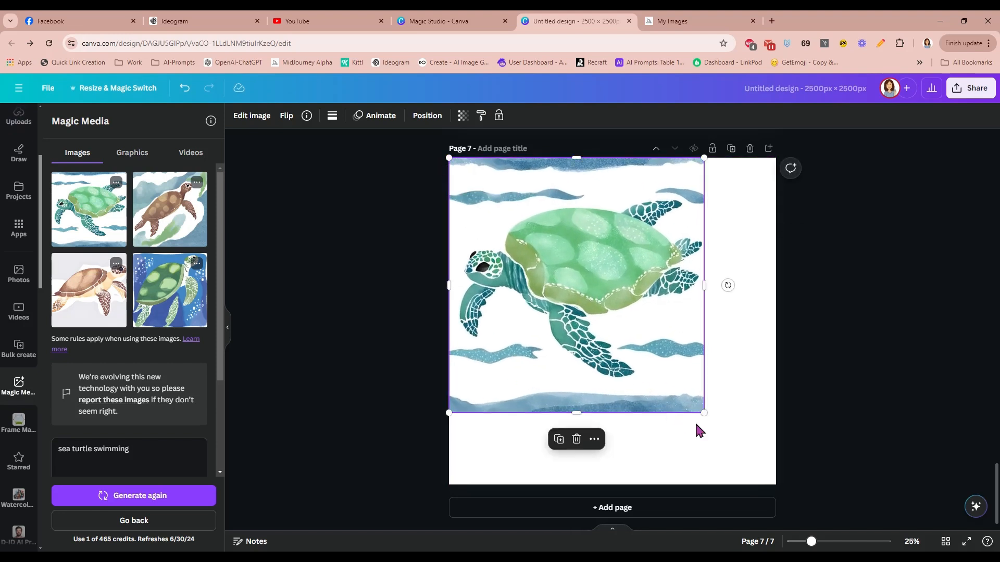
left_click_drag(703, 413, 768, 477)
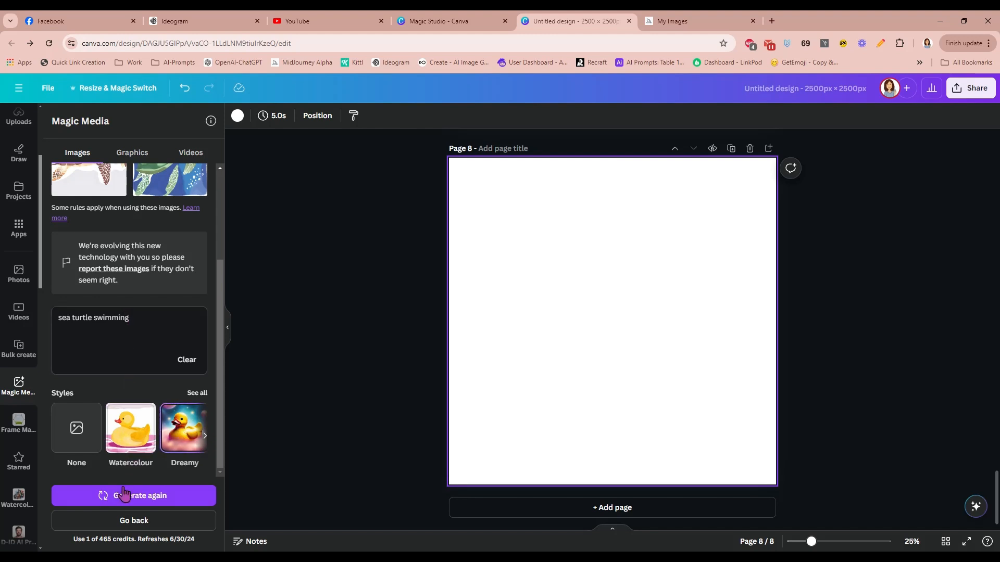
Generate dreamy sea turtle images and fit one to cover page 8.
left_click(133, 496)
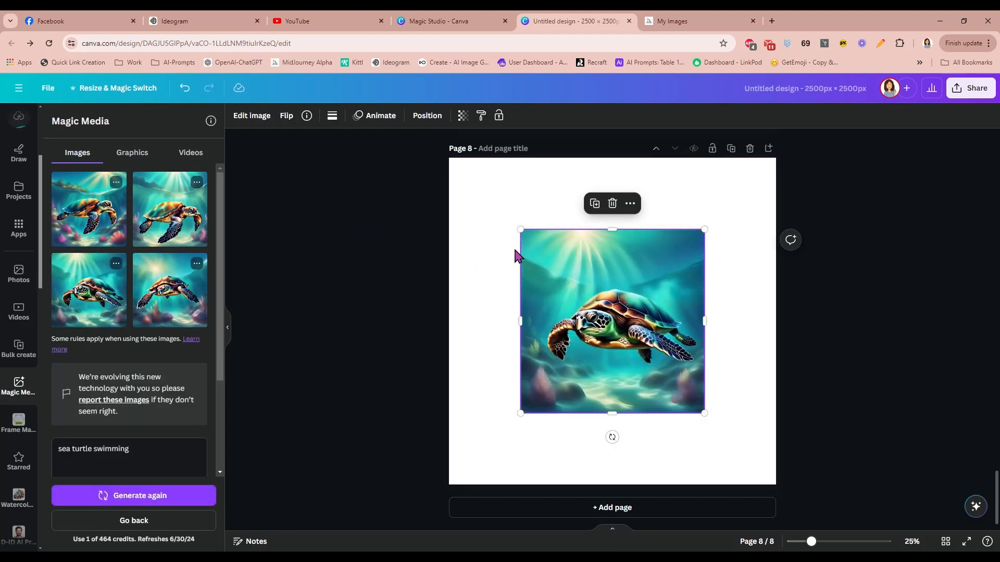
left_click_drag(611, 321, 576, 285)
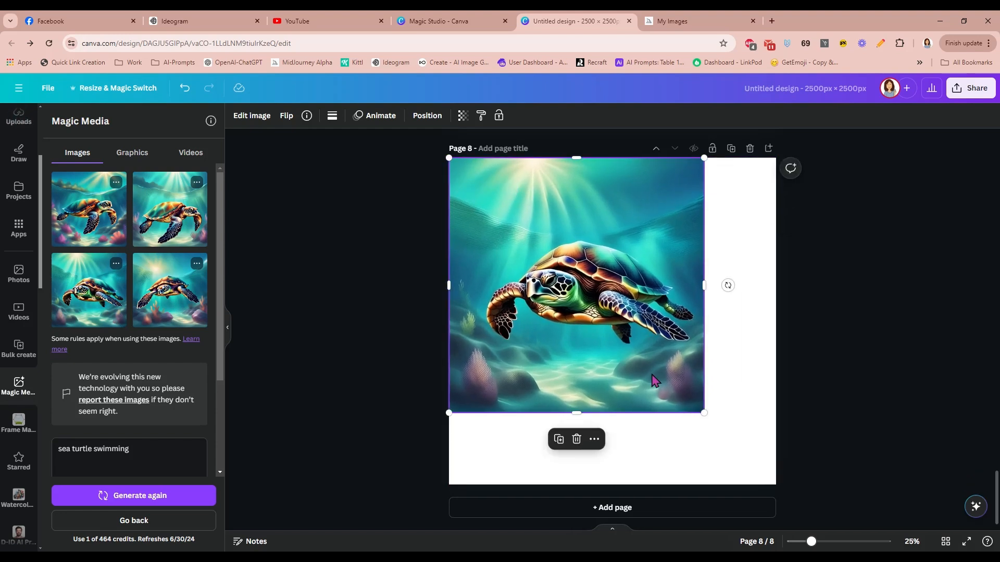
left_click_drag(702, 413, 776, 484)
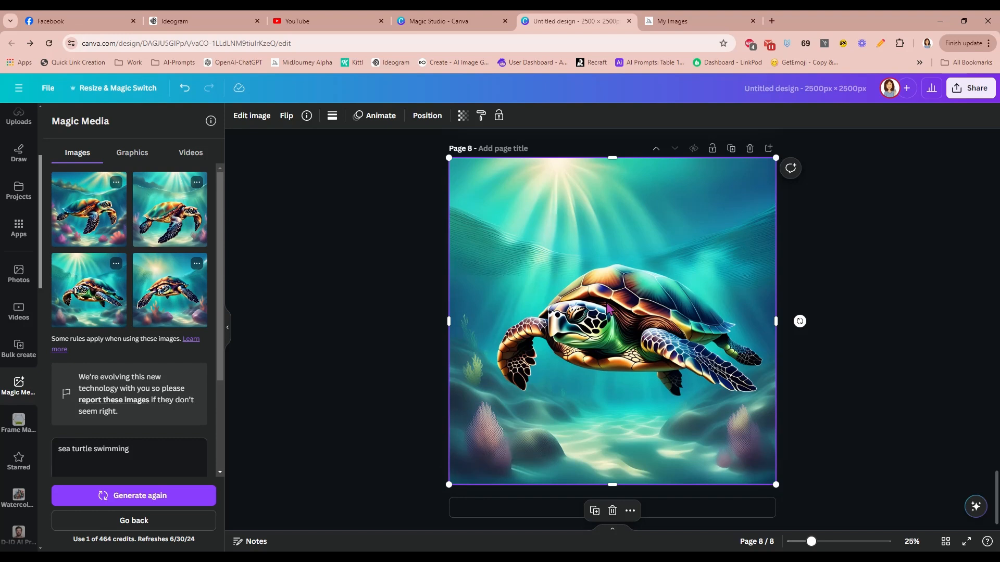
mouse_move(680, 429)
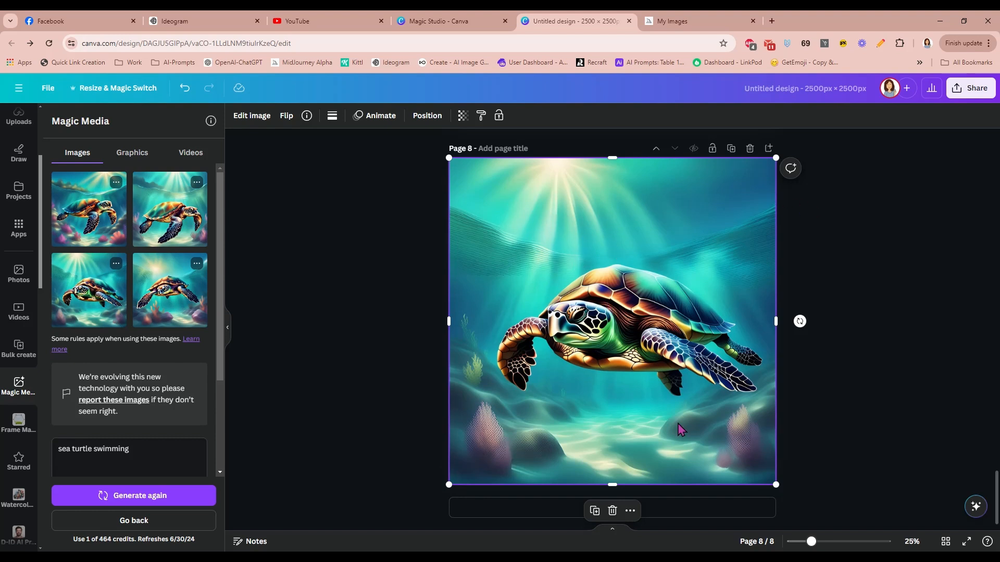
mouse_move(259, 351)
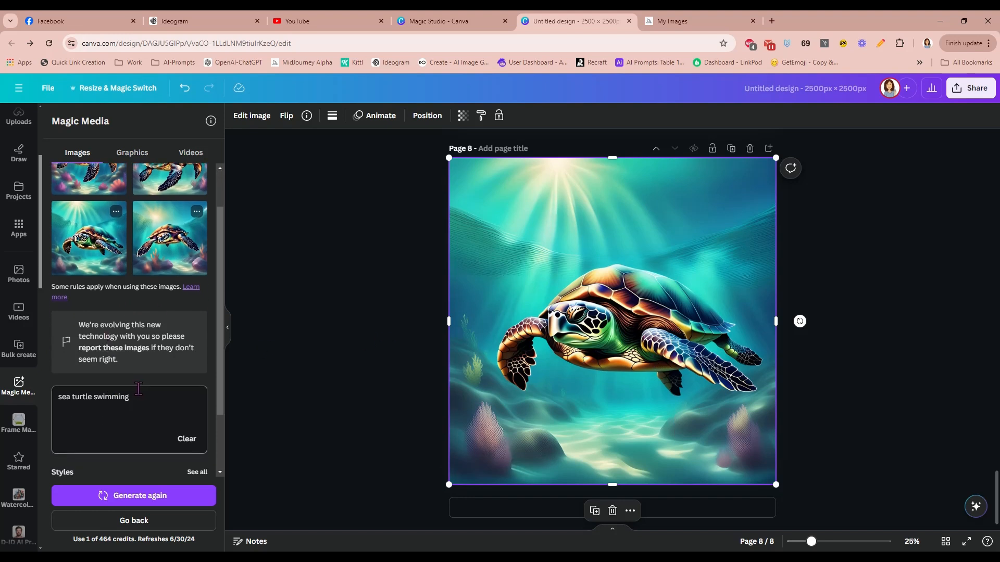
Replace the turtle prompt with 'dolphin jumping from water' and generate.
double_click(81, 397)
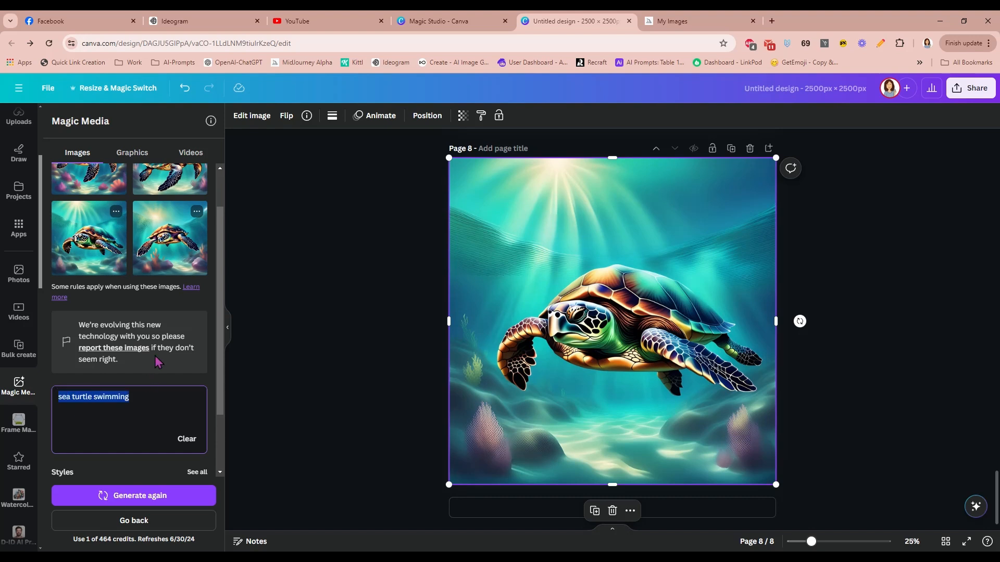
type("dolphin")
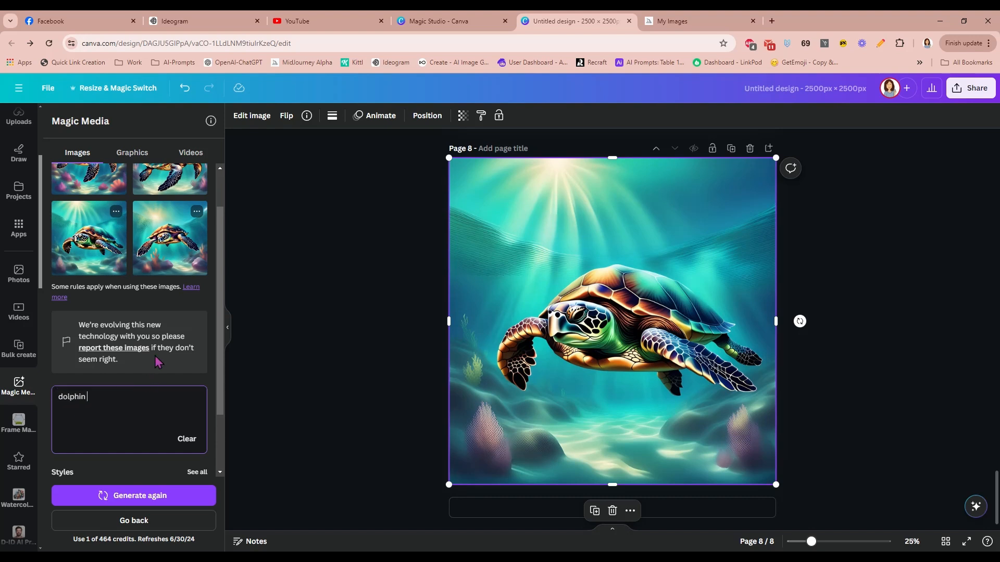
type("jumping from water")
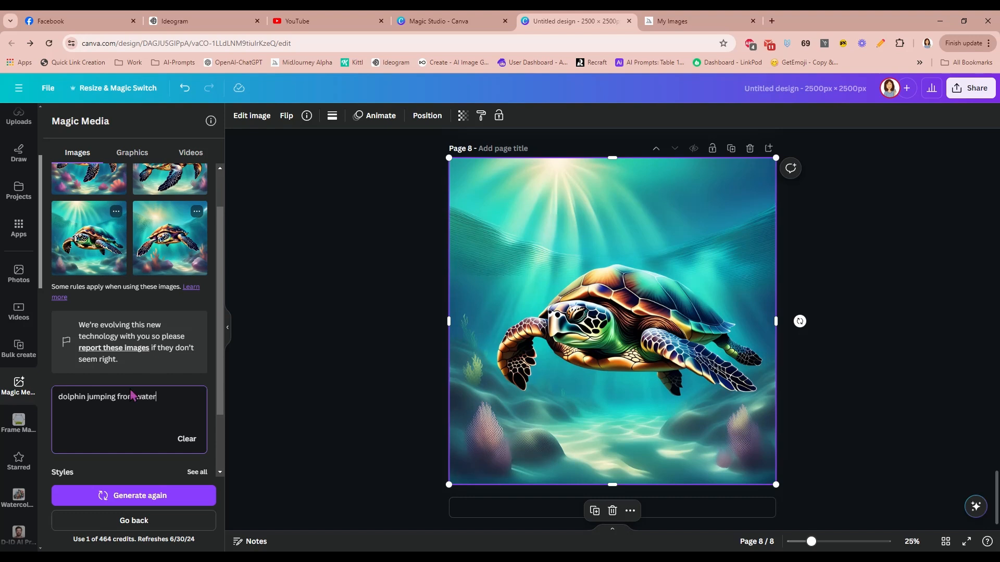
left_click(134, 495)
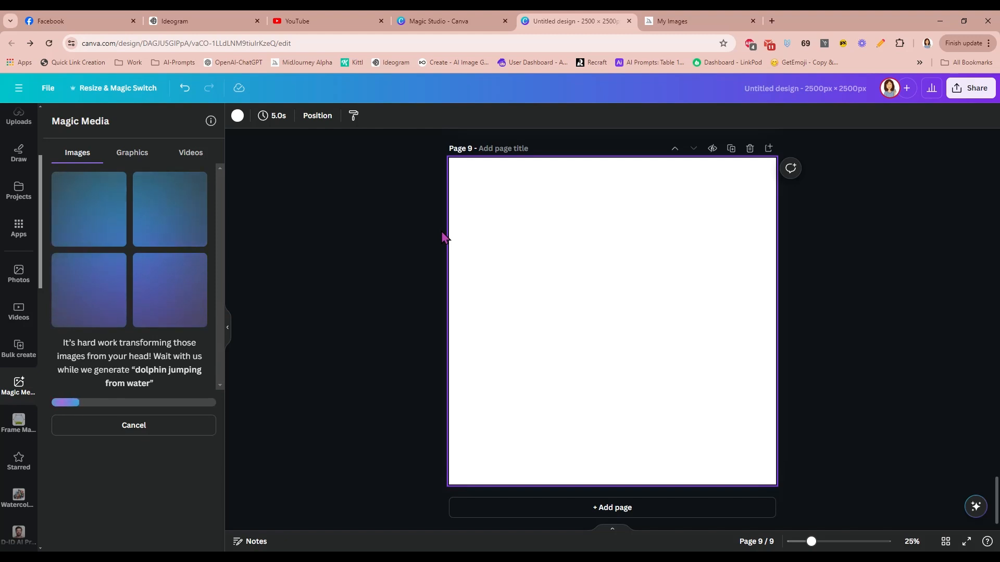
mouse_move(386, 166)
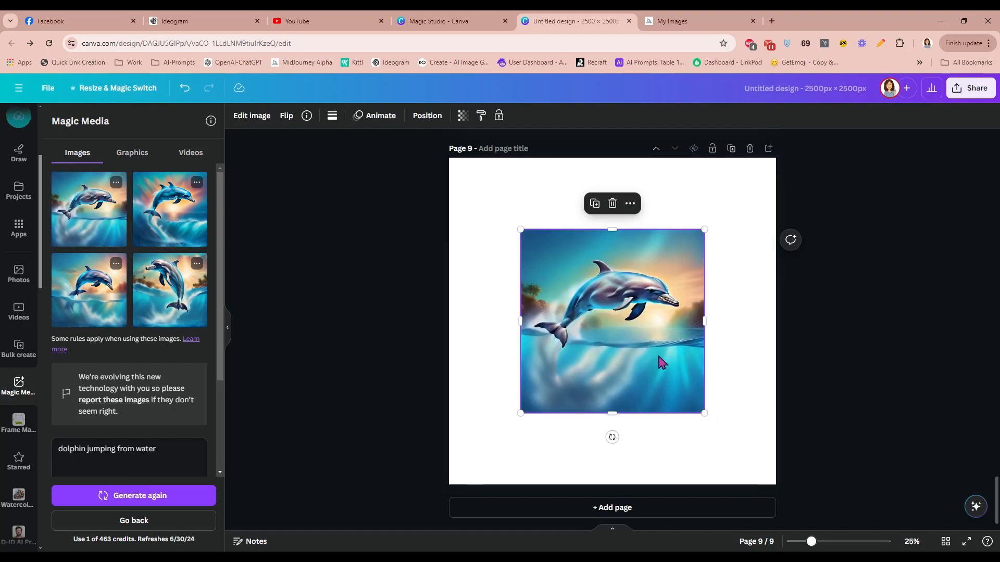
Arrange the four dolphin results into a two-by-two grid on page 9.
left_click_drag(704, 412, 632, 341)
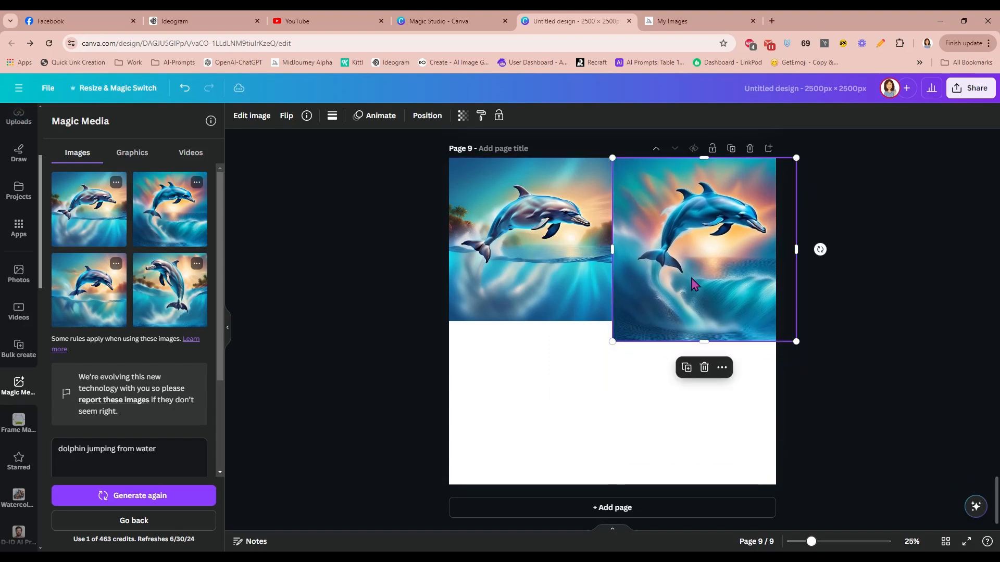
left_click_drag(795, 341, 775, 321)
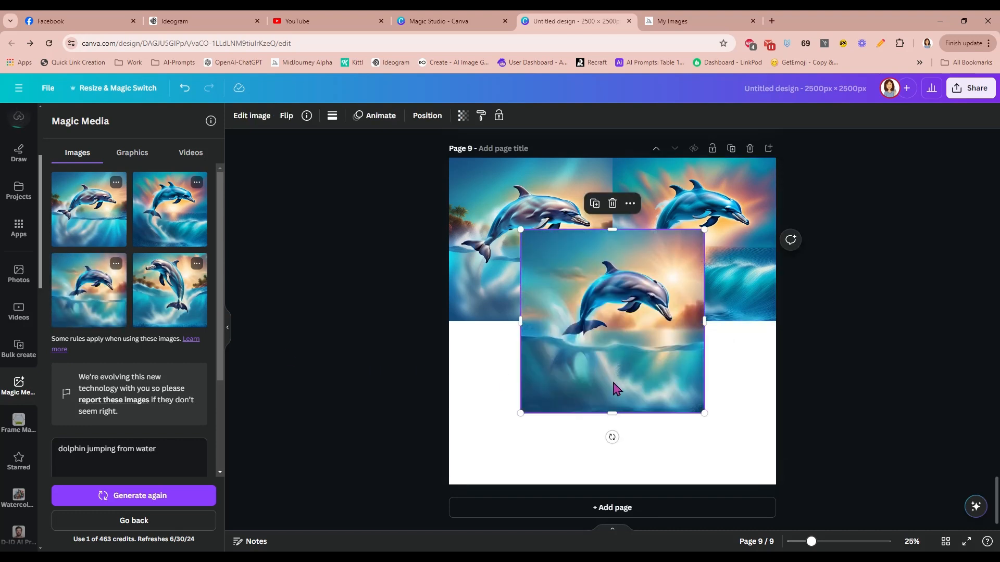
left_click_drag(613, 322, 541, 402)
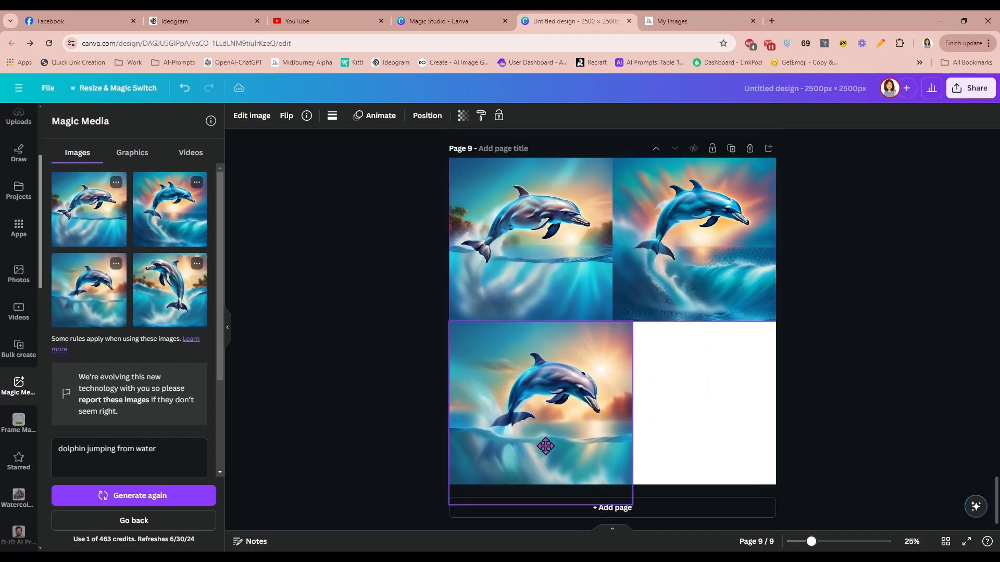
left_click_drag(632, 482, 614, 488)
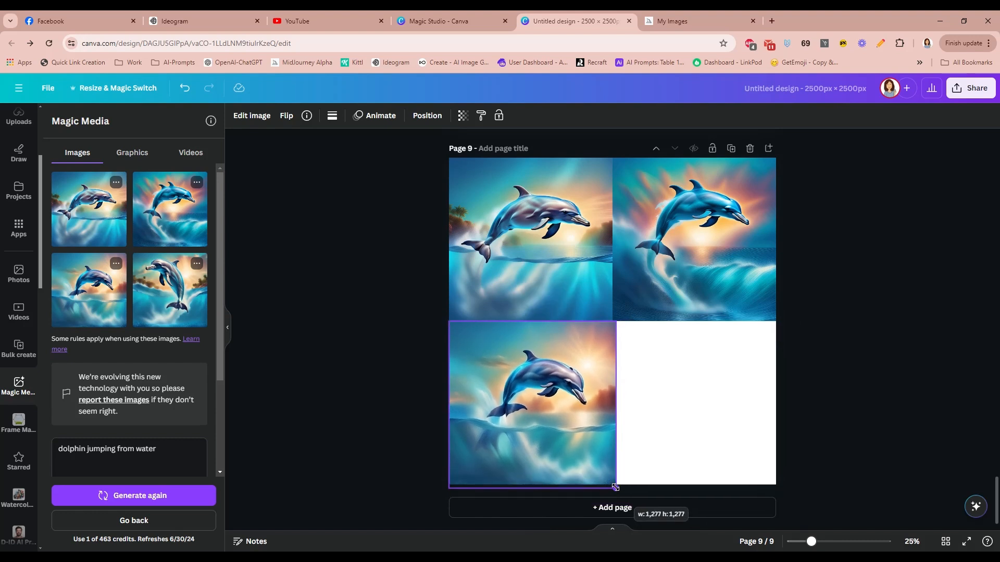
left_click(531, 403)
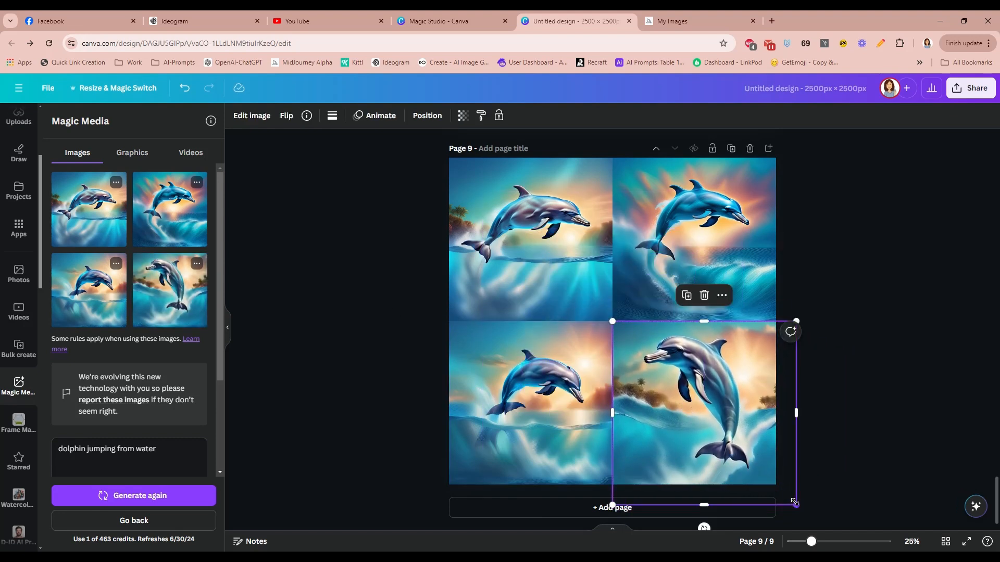
left_click_drag(794, 503, 775, 484)
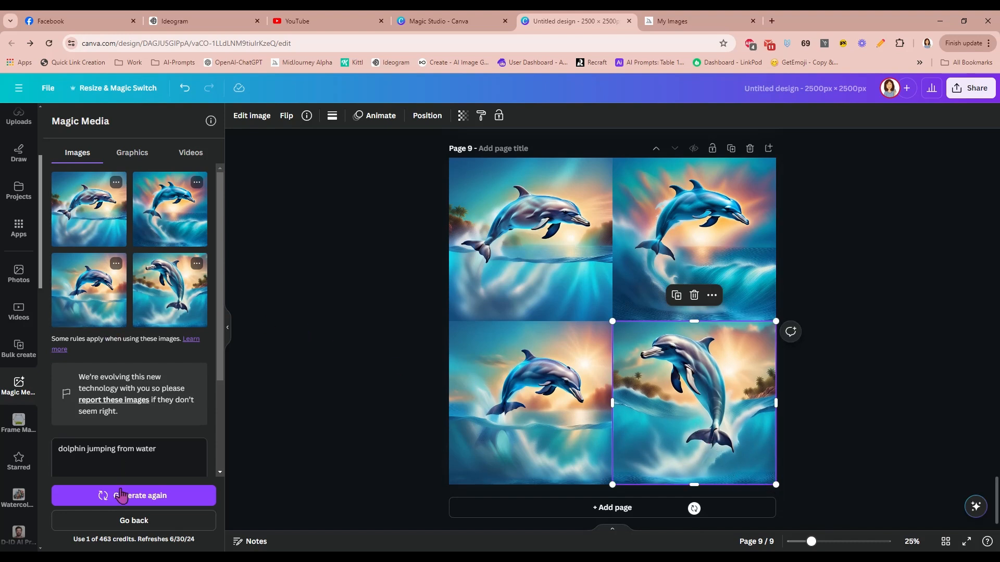
Generate fresh dolphin images and stretch one to fill page 9.
left_click(134, 496)
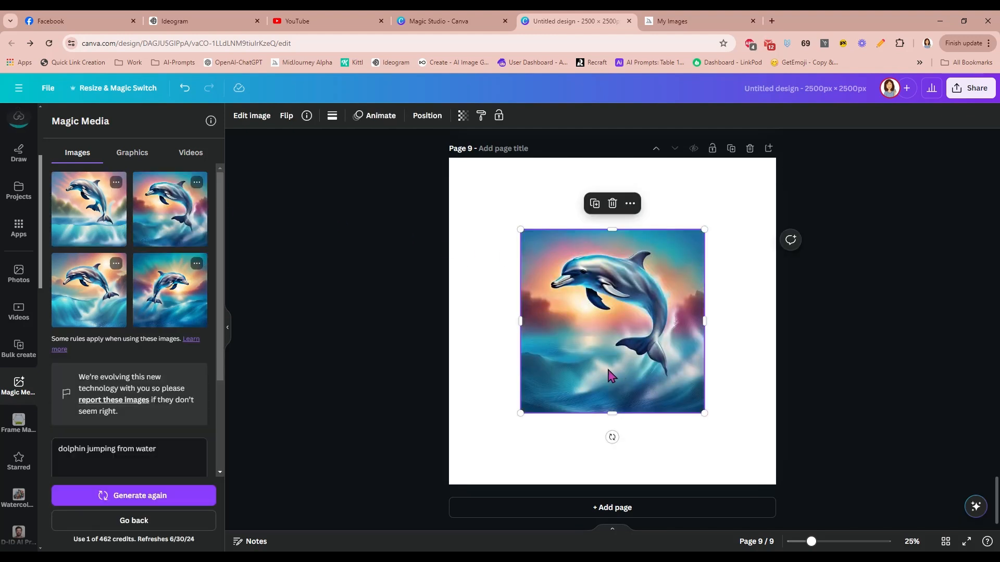
left_click_drag(519, 229, 449, 156)
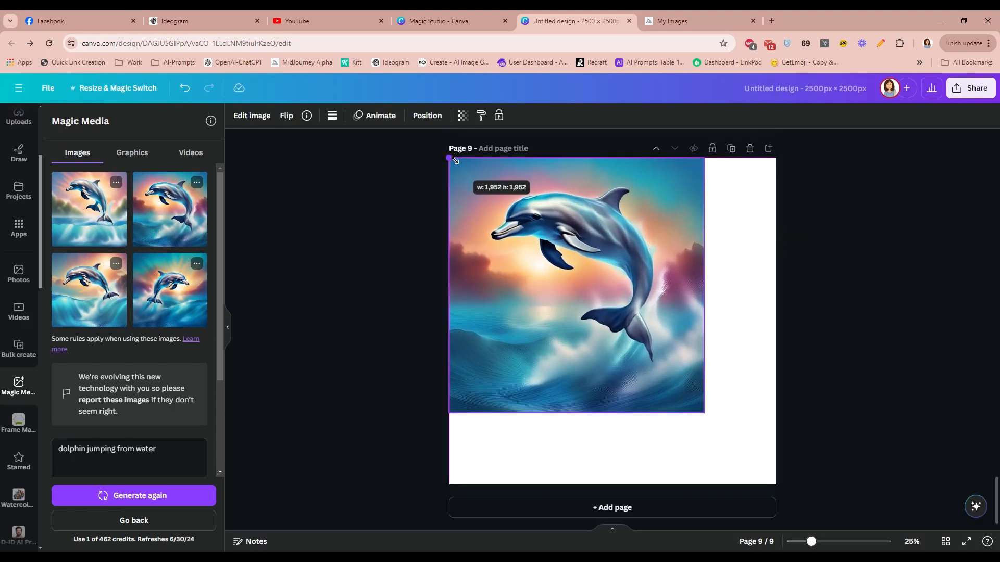
left_click_drag(703, 410, 765, 472)
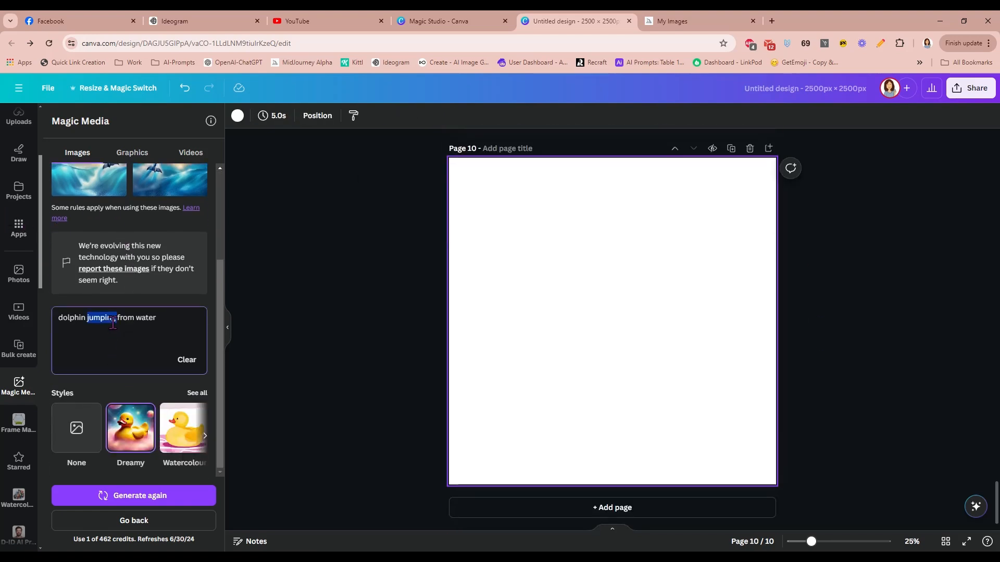
Regenerate with the prompt 'cute highland cow sitting with a sunflower' in Dreamy style.
type("hi")
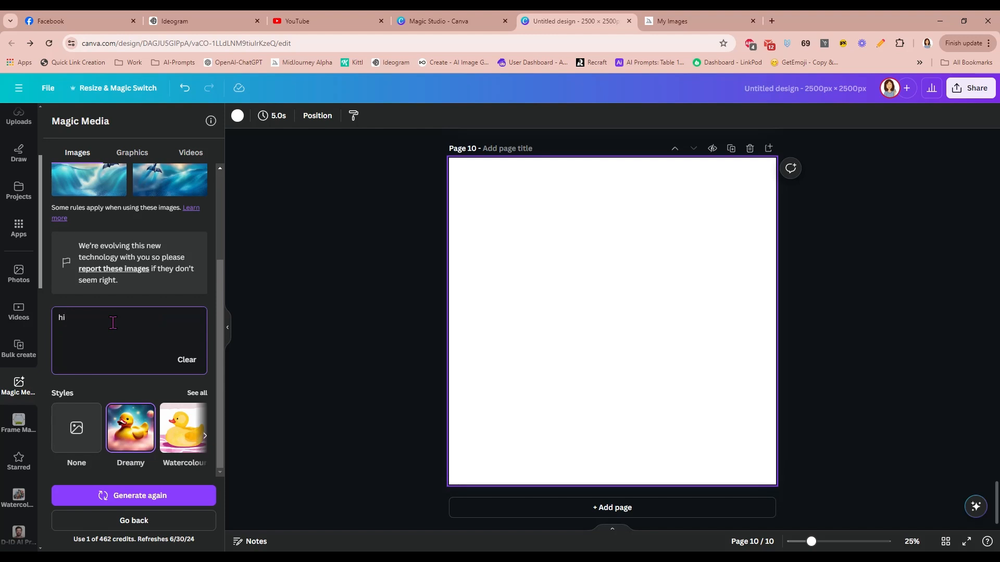
type("highland cow sitting")
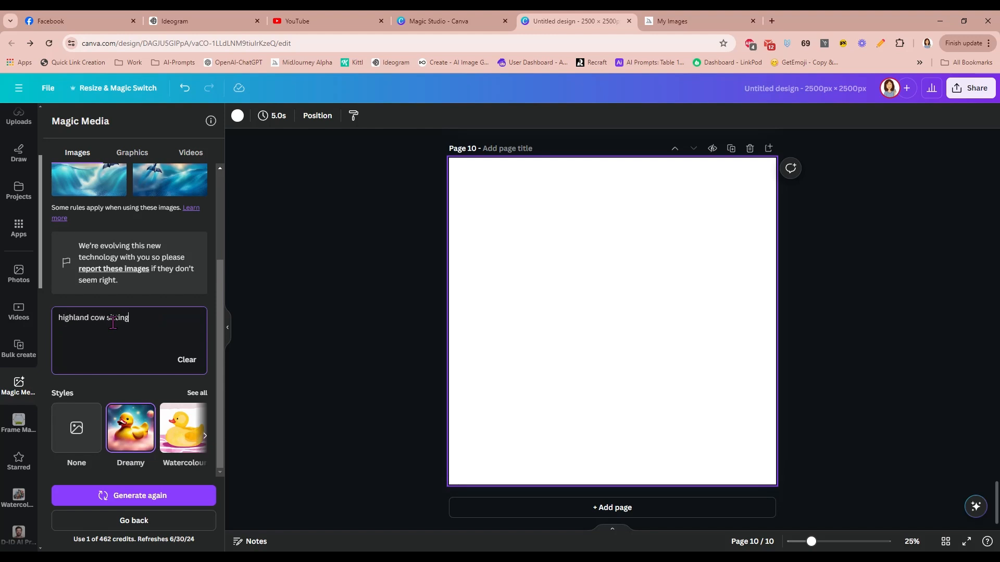
type("with a sunflower")
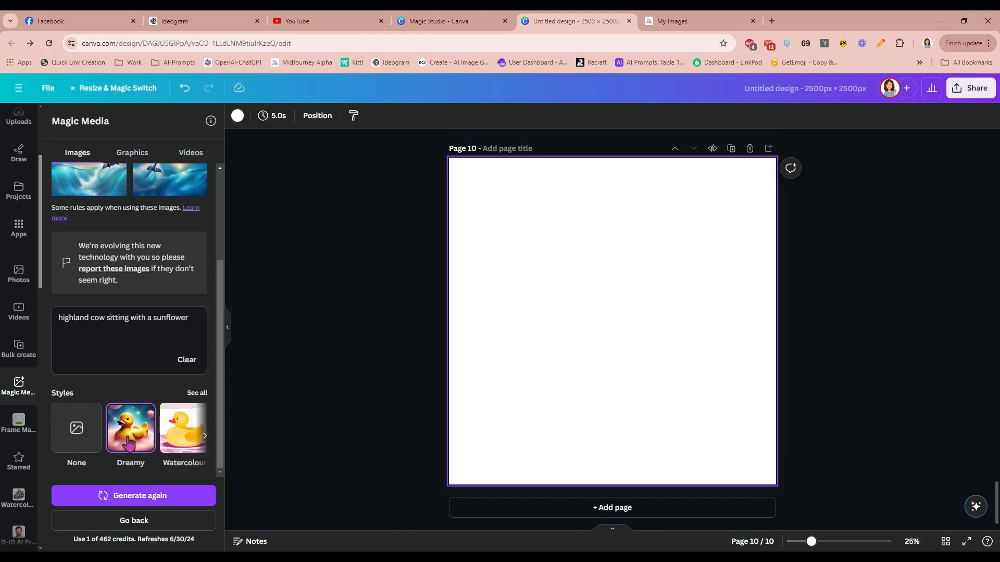
left_click(92, 317)
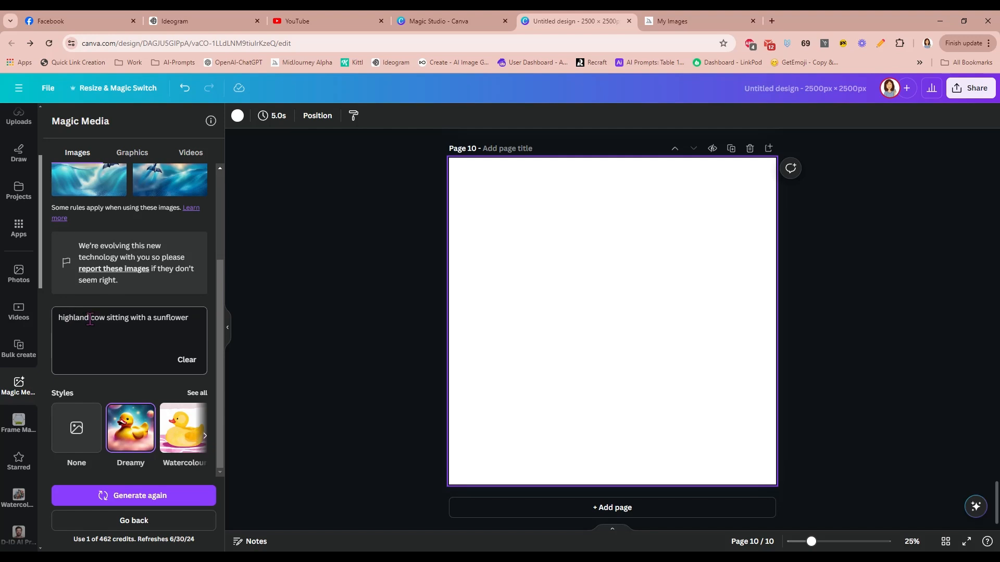
left_click(58, 316)
type("cute ")
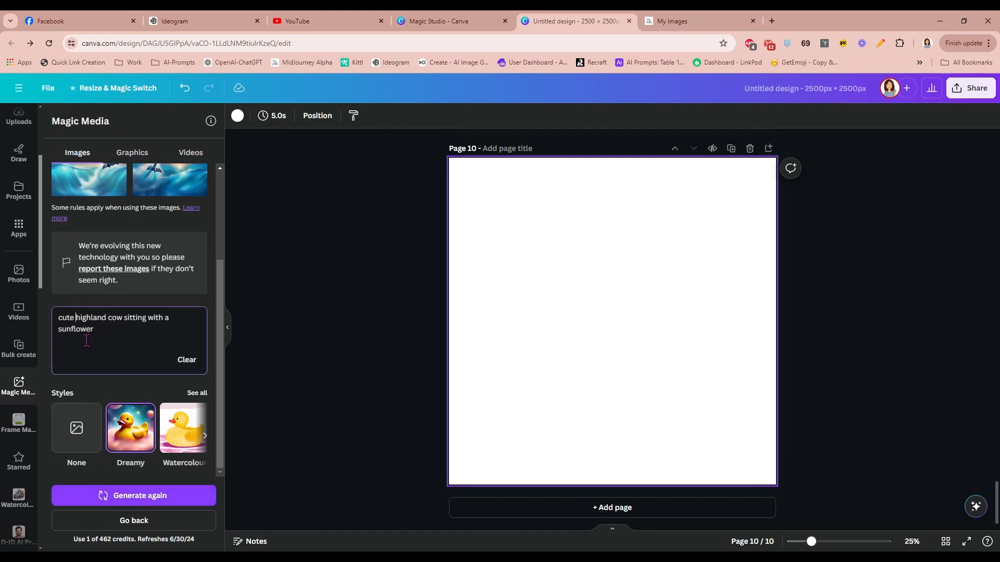
left_click(134, 496)
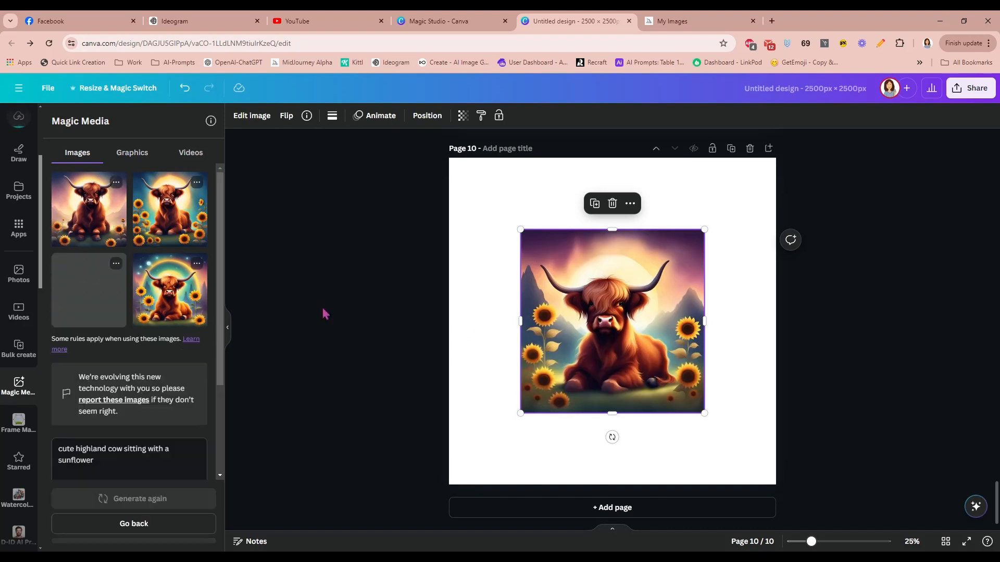
Add a generated cow-with-sunflower image and enlarge it to fill page 10.
left_click_drag(705, 413, 737, 447)
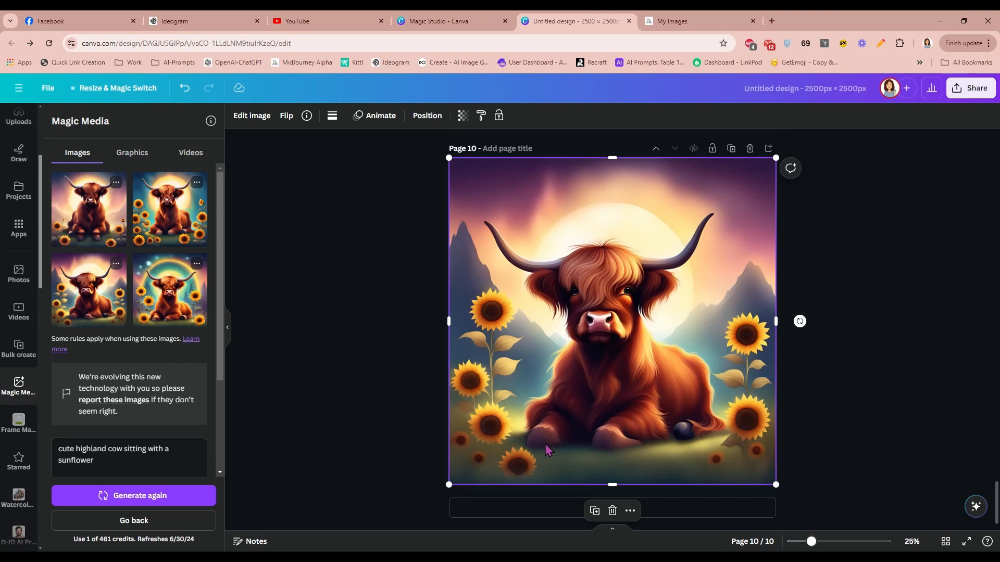
mouse_move(616, 447)
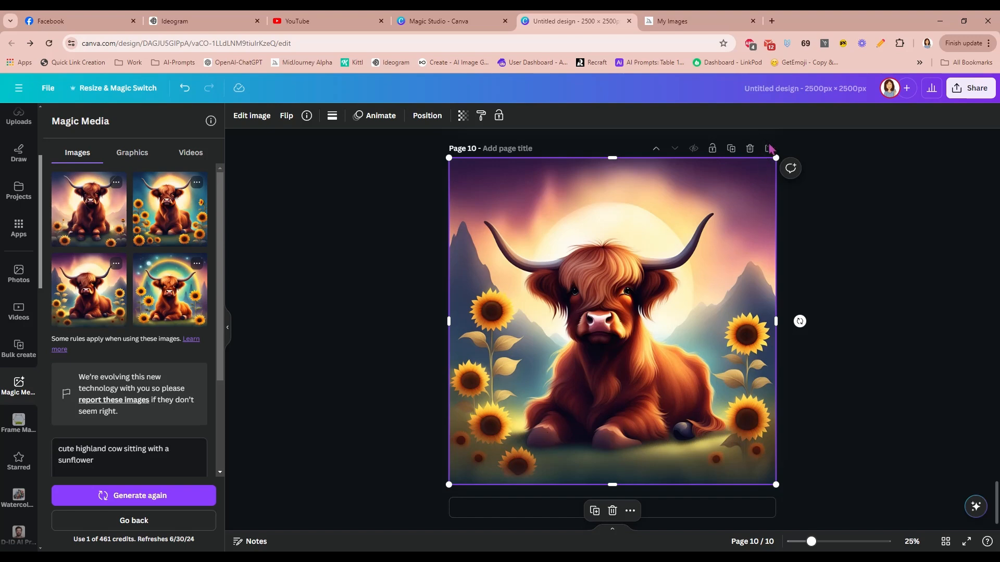
Add page 11, place the rainbow highland cow image and stretch it to cover the page.
left_click(168, 290)
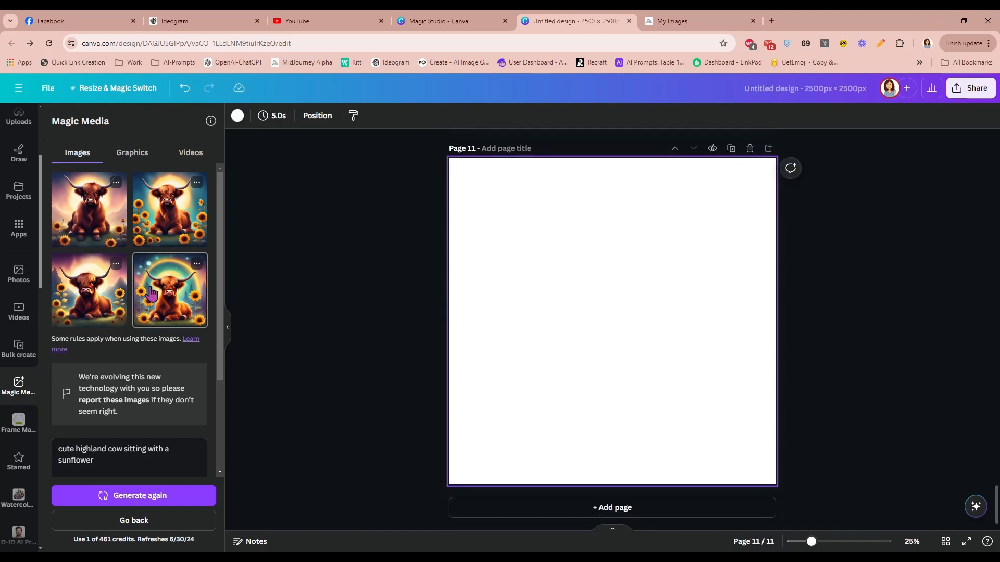
left_click(168, 291)
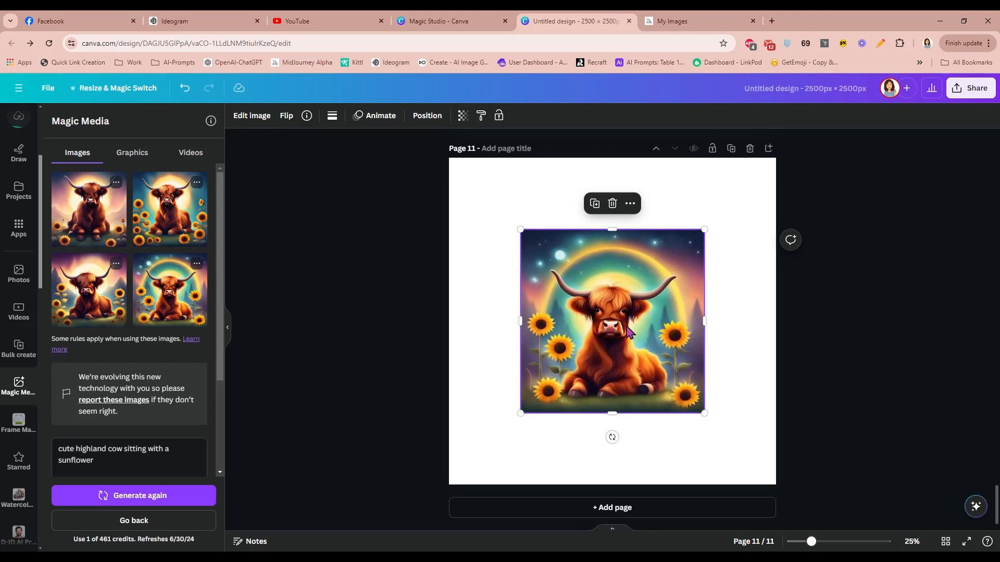
left_click_drag(611, 321, 540, 249)
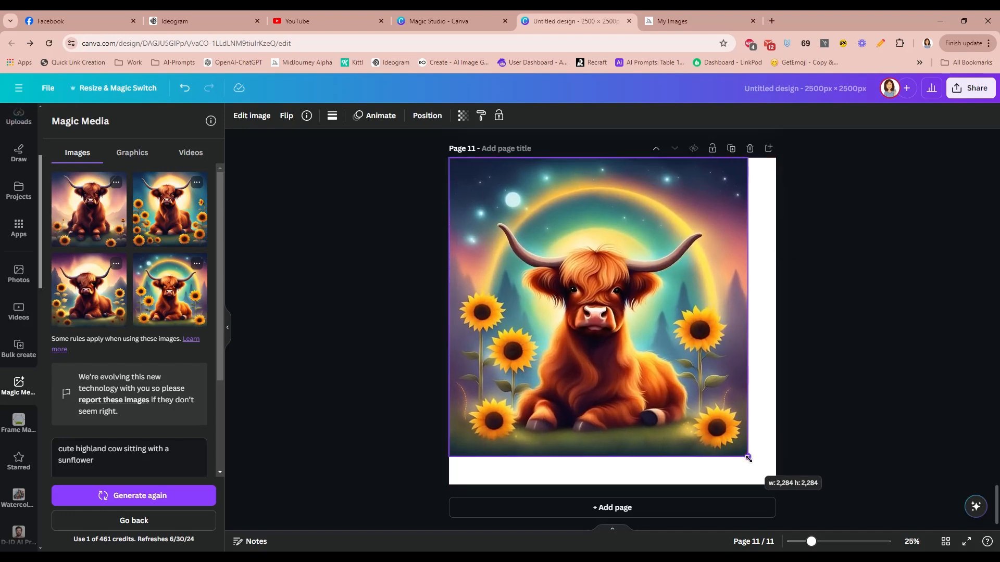
left_click_drag(748, 457, 775, 484)
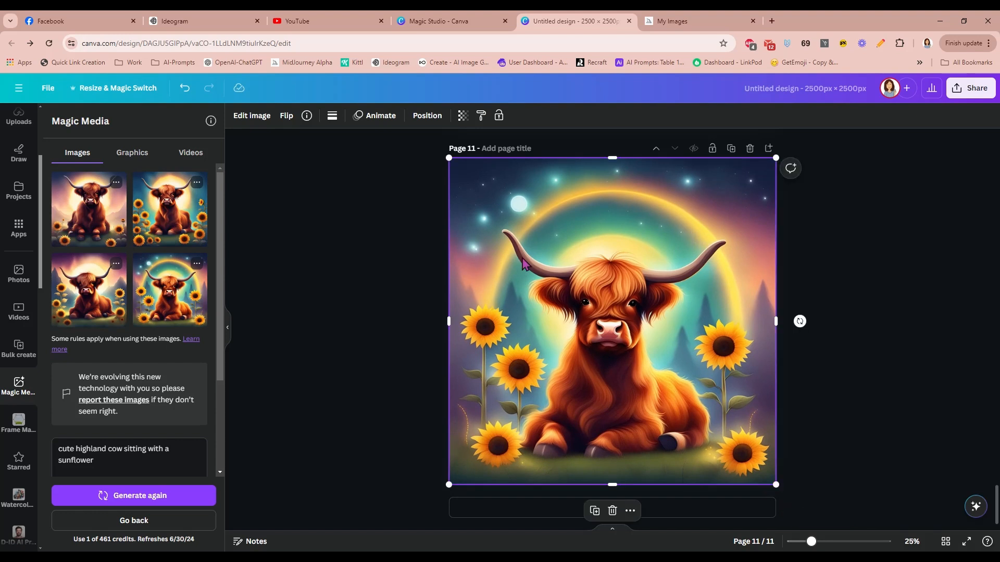
mouse_move(609, 388)
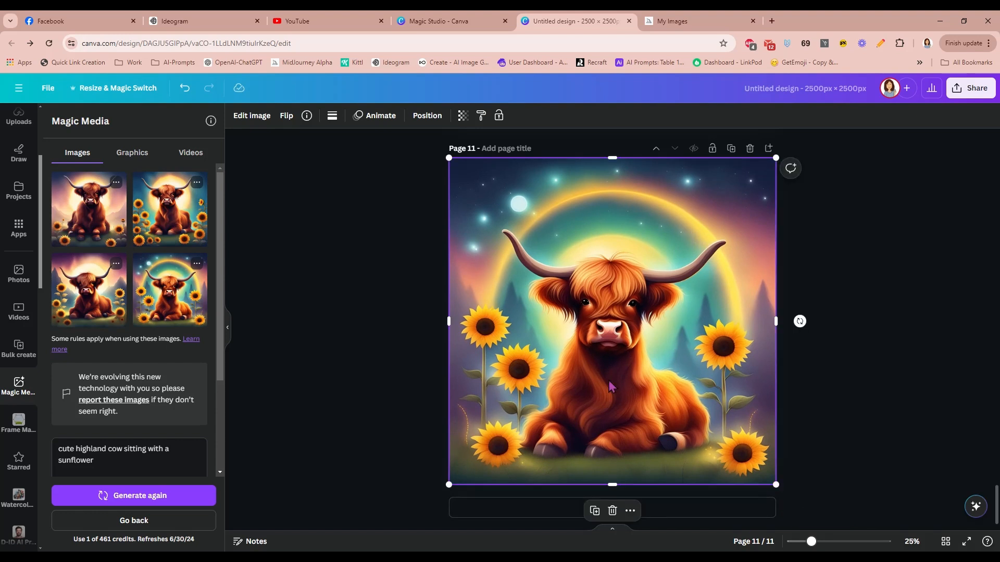
mouse_move(730, 327)
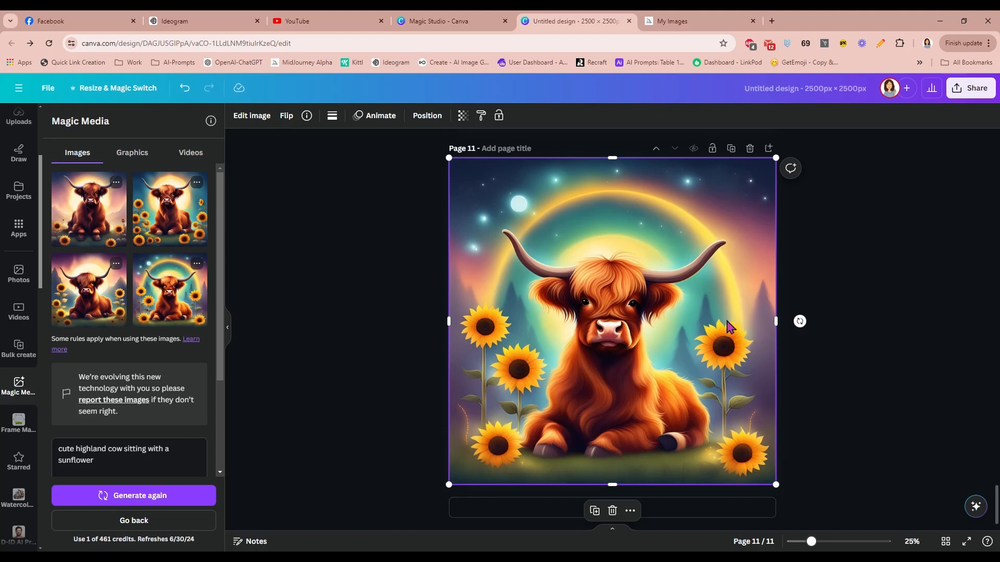
mouse_move(617, 356)
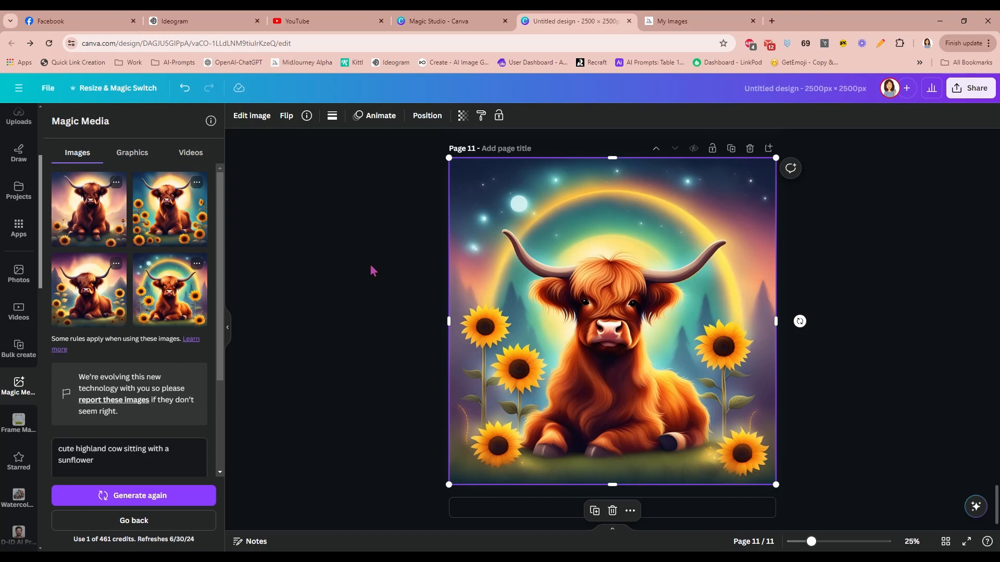
left_click(132, 454)
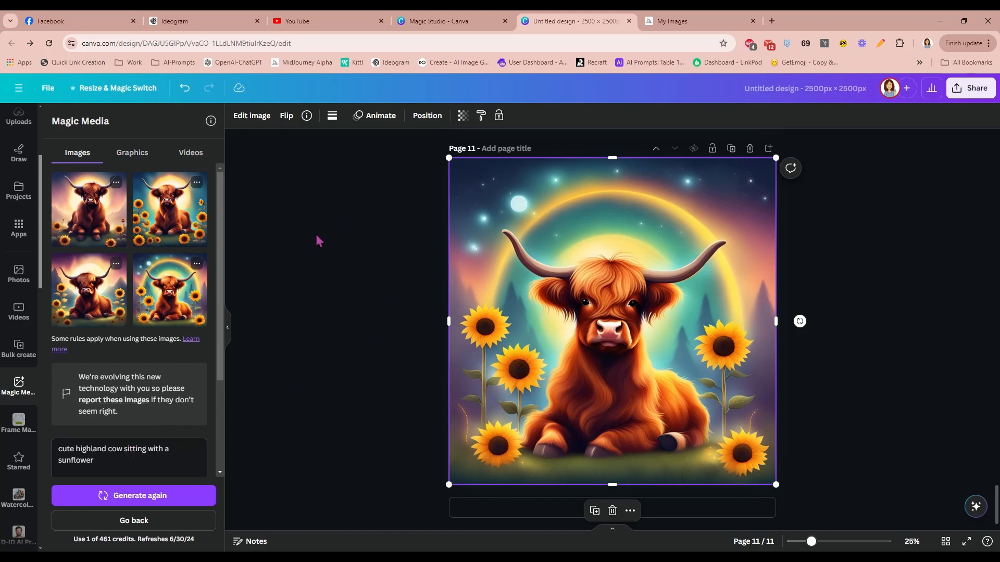
mouse_move(325, 241)
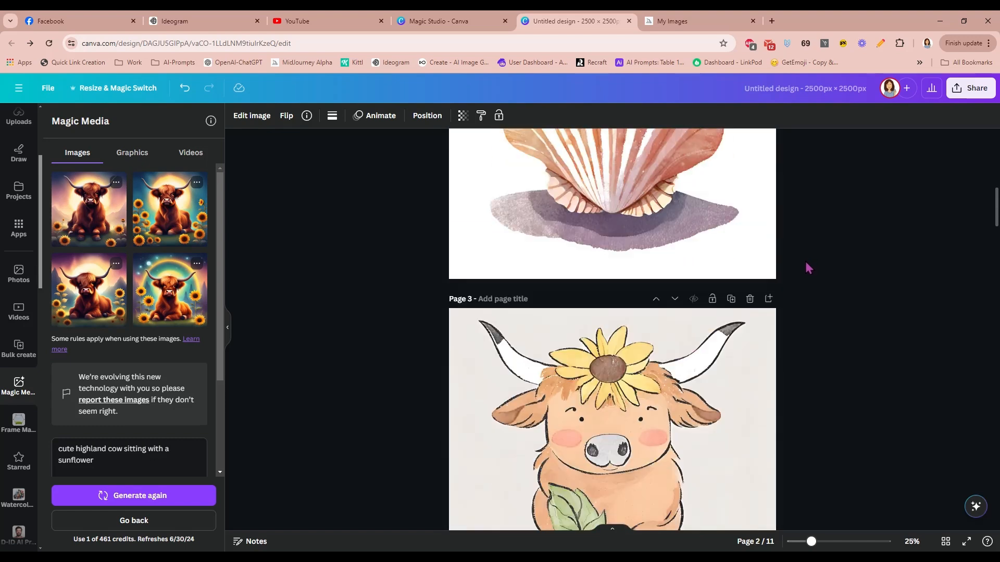
scroll("down", 3)
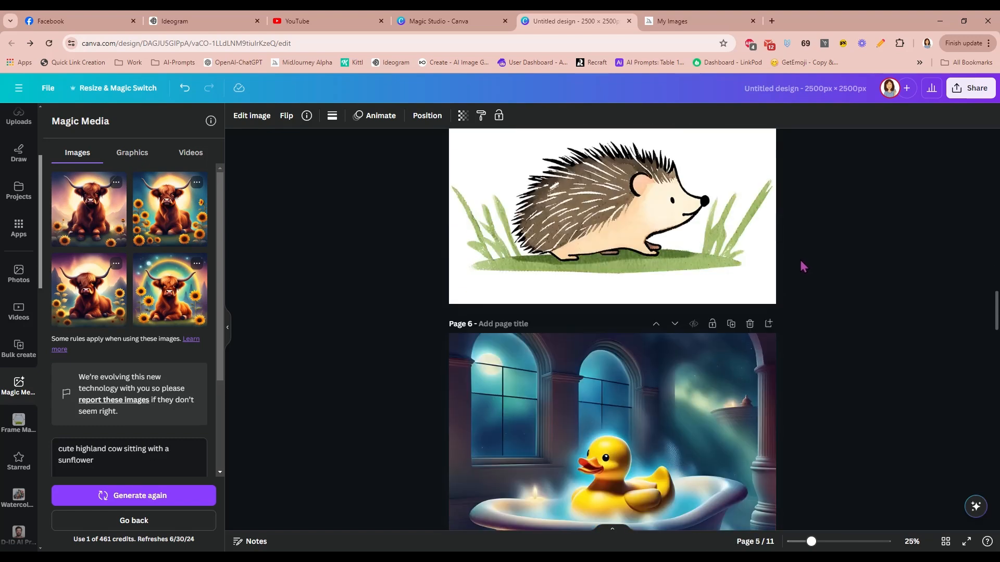
scroll("down", 3)
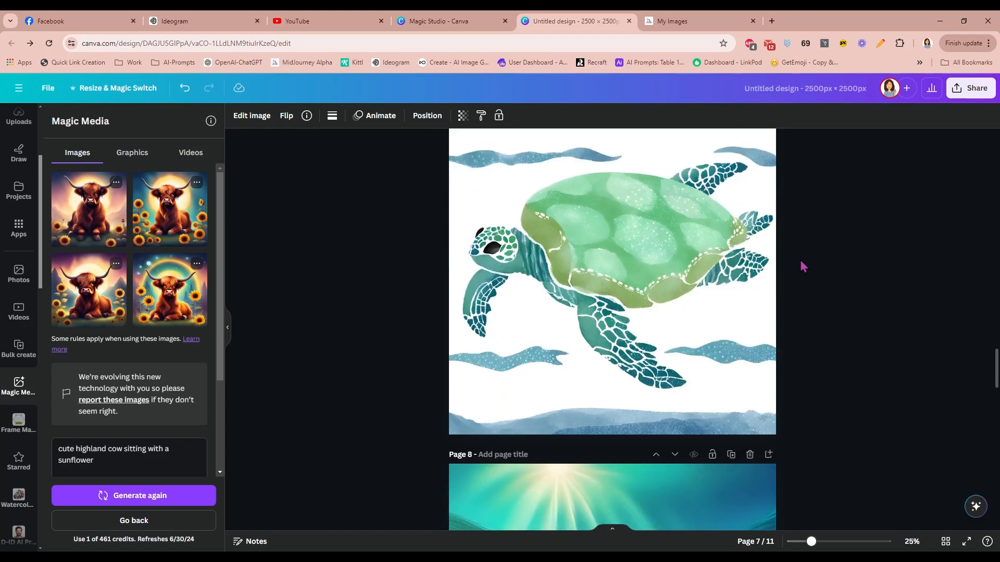
scroll("down", 3)
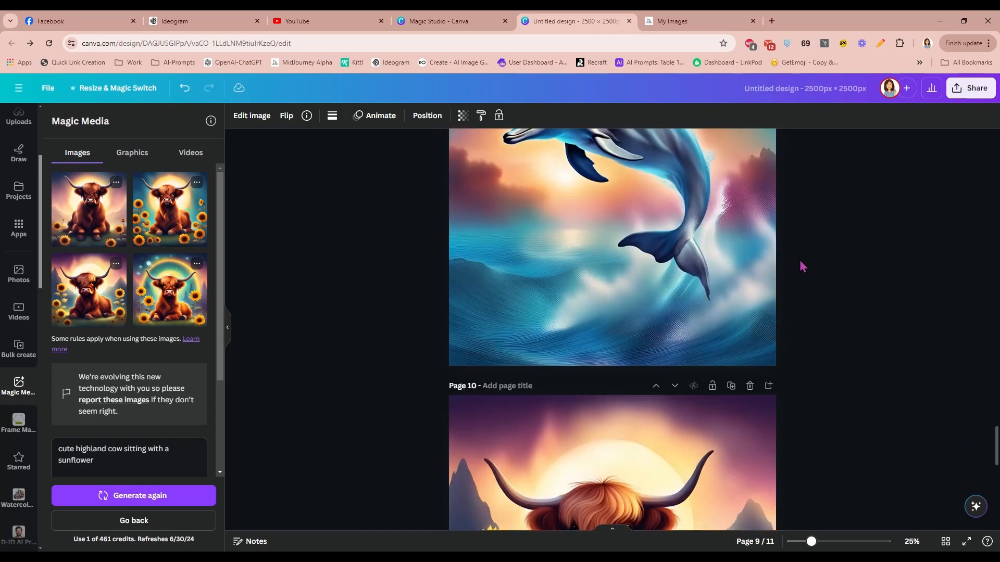